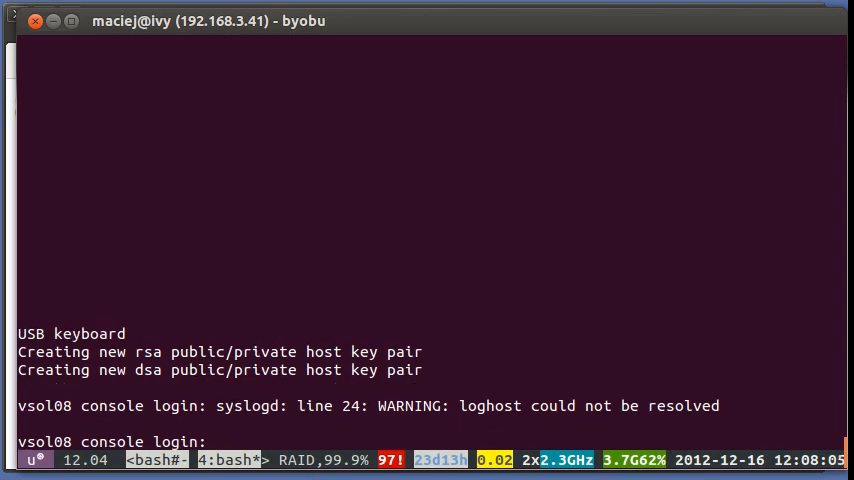
- Enter root as the user name at the vsol08 console login prompt
{"action": "type", "text": "root"}
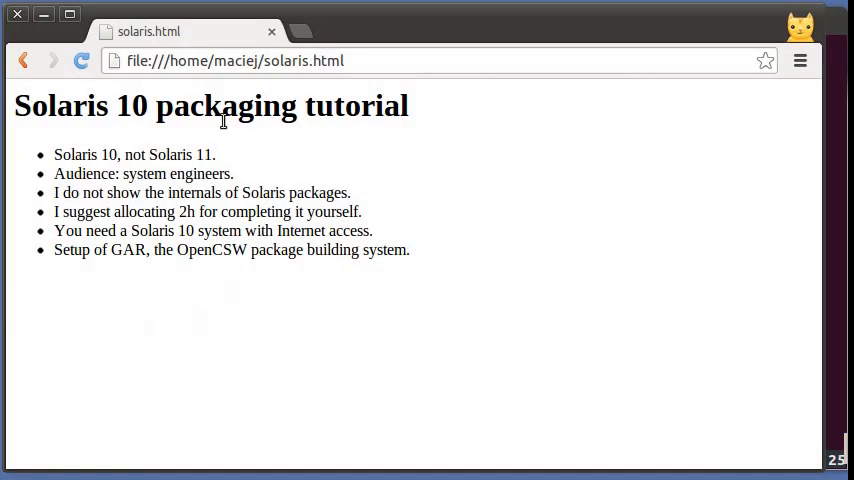
- Find the usable-solaris project and open its preliminary Solaris 10 setup guide
{"action": "type", "text": "ys"}
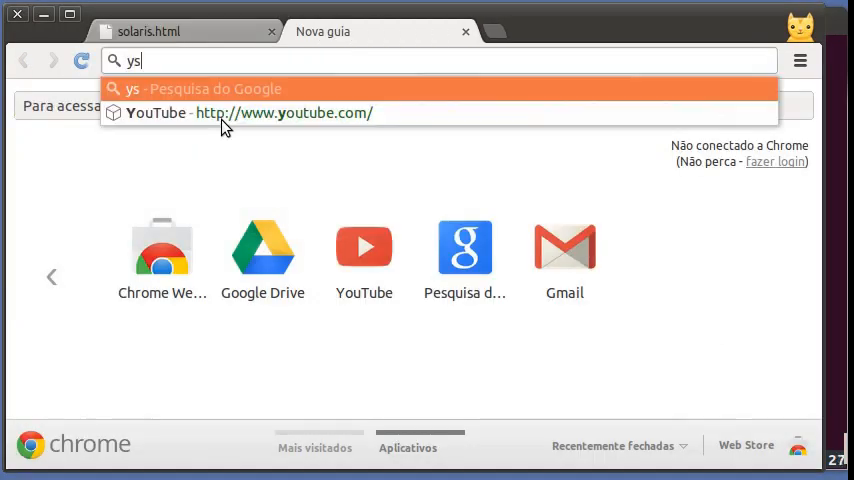
{"action": "type", "text": "uabl"}
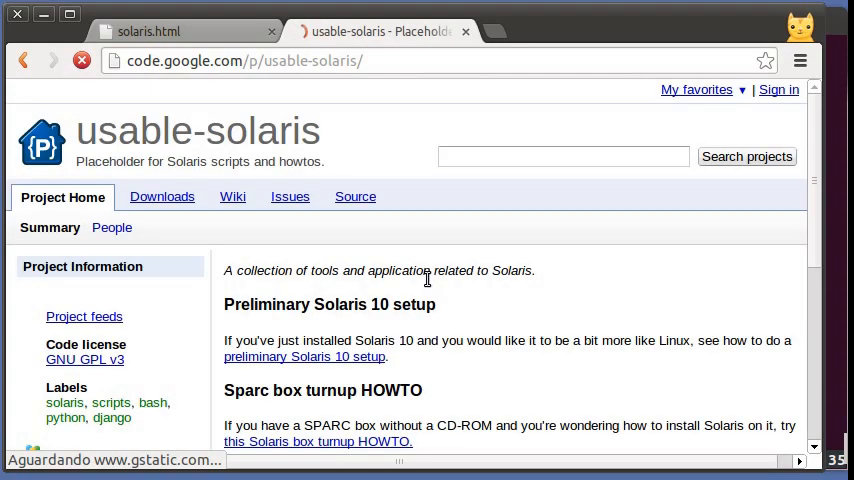
{"action": "scroll", "scroll_direction": "down", "scroll_amount": 3}
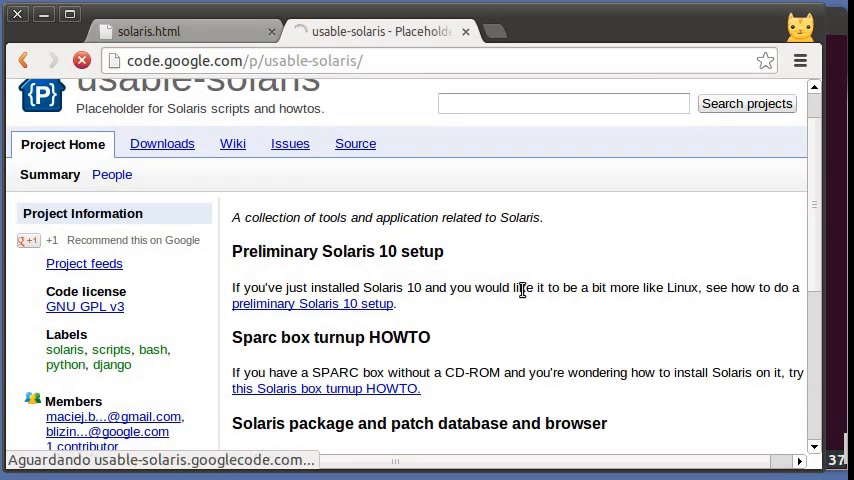
{"action": "left_click", "coordinate": [312, 303]}
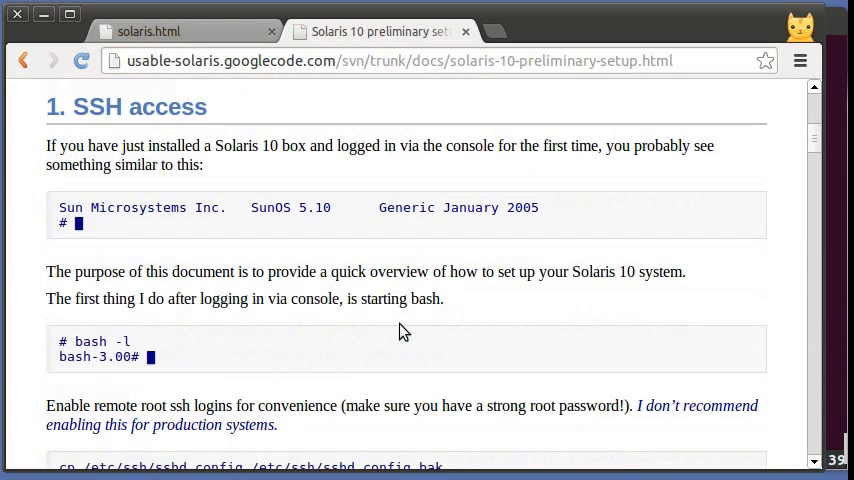
- Scroll to the SSH access section and highlight the ssh restart command
{"action": "scroll", "scroll_direction": "down", "scroll_amount": 3}
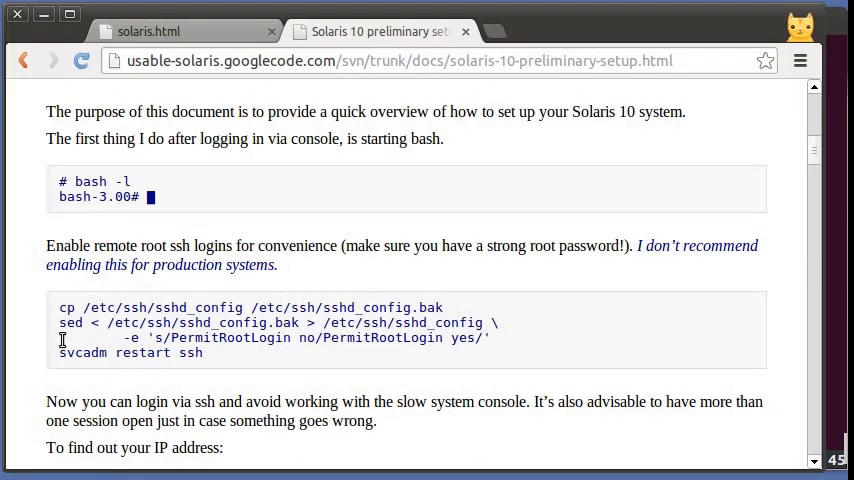
{"action": "left_click_drag", "start_coordinate": [60, 307], "coordinate": [483, 322]}
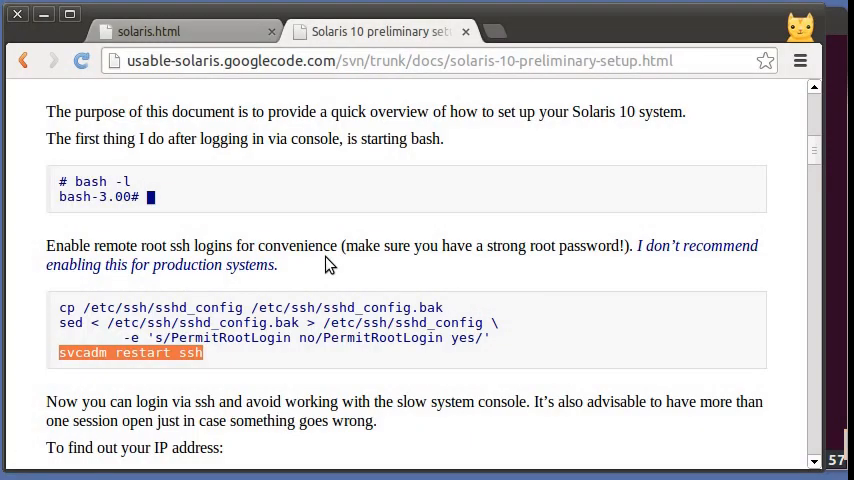
{"action": "scroll", "scroll_direction": "down", "scroll_amount": 3}
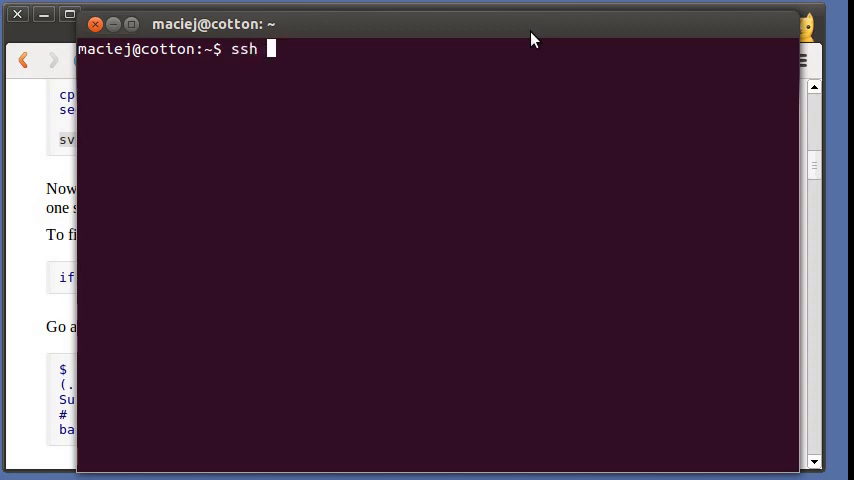
- Remove vsol08's stale host key with ssh-keygen -R, reconnect as root, and start bash -l
{"action": "type", "text": "root@vsol08"}
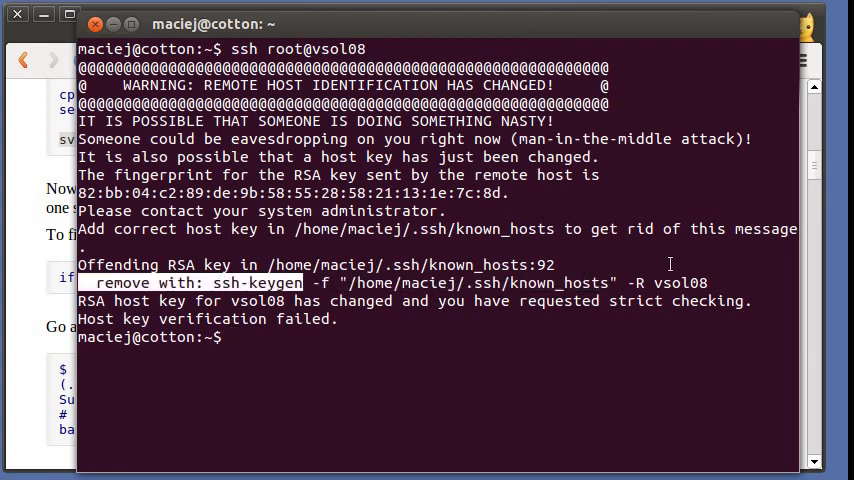
{"action": "type", "text": "ssh-keygen -f \"/home/maciej/.ssh/known_hosts\" -R vsol08"}
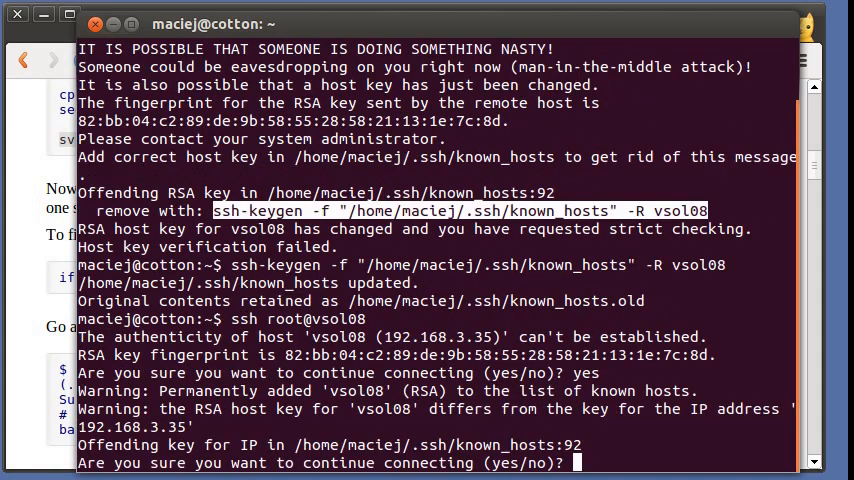
{"action": "type", "text": "yes"}
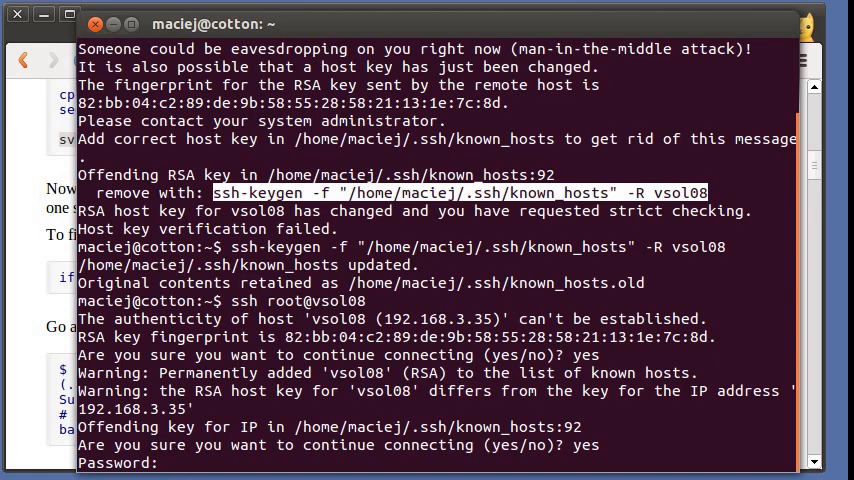
{"action": "key", "text": "Return"}
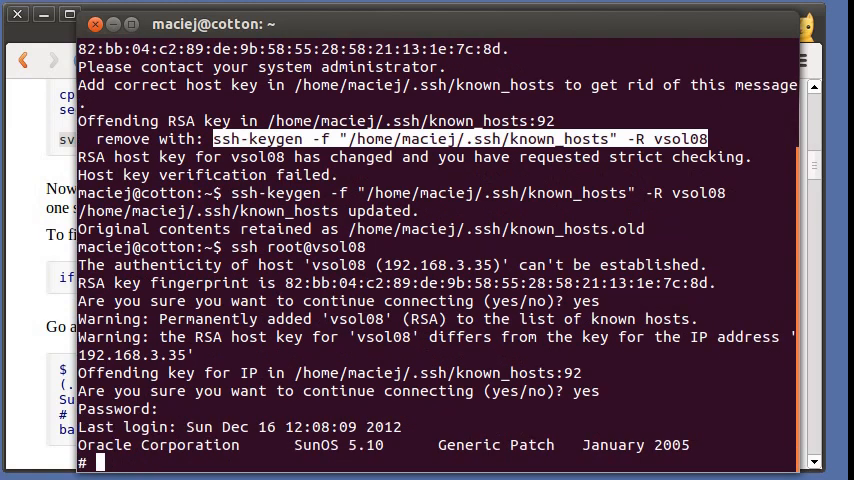
{"action": "type", "text": "bash -l"}
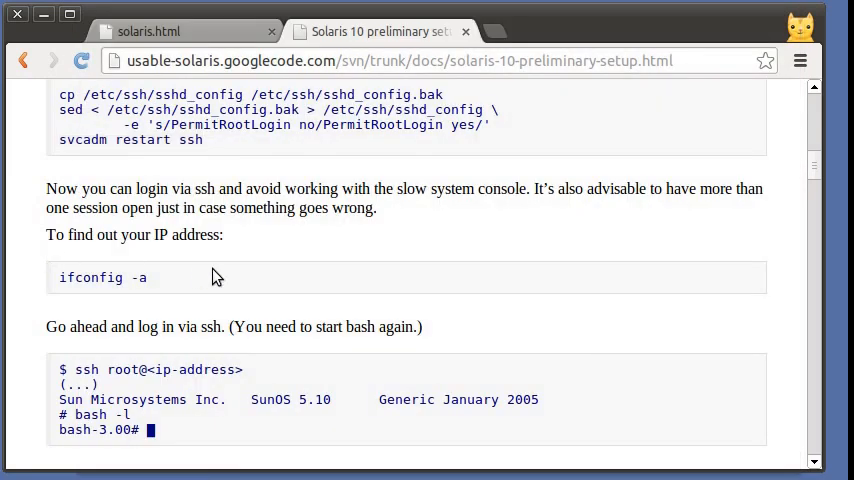
- Scroll the setup guide past the root home directory commands to section 3, SSH keys
{"action": "scroll", "scroll_direction": "down", "scroll_amount": 3}
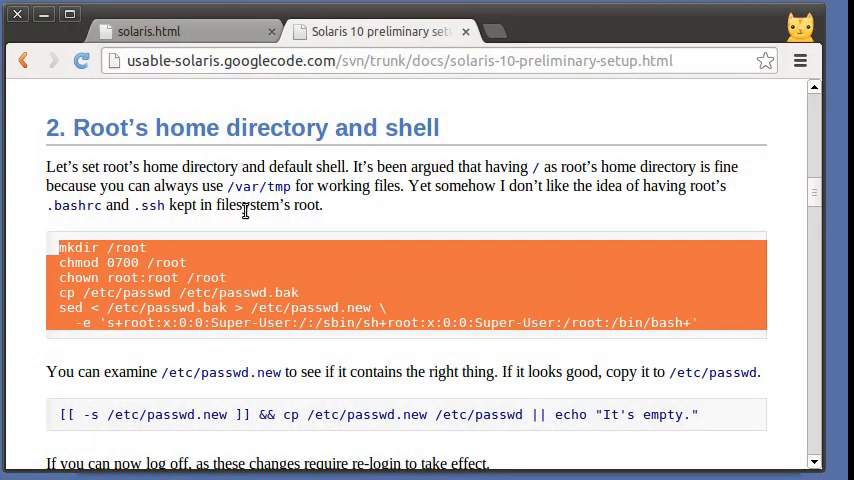
{"action": "scroll", "scroll_direction": "down", "scroll_amount": 3}
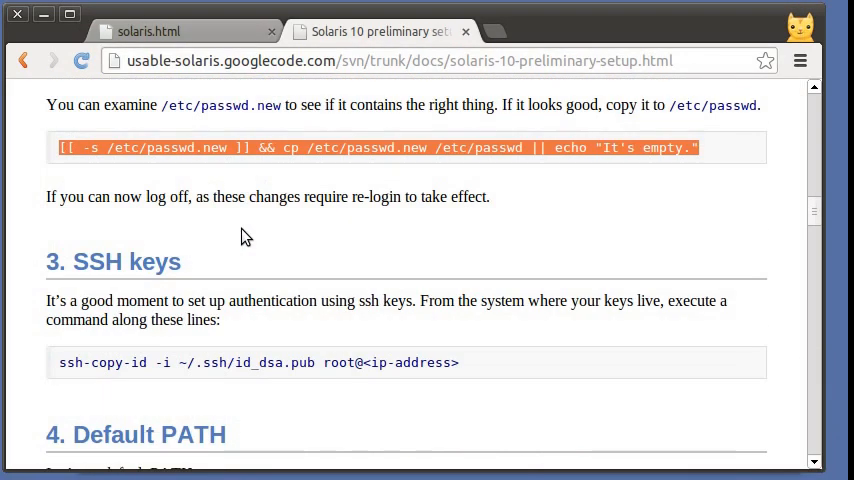
{"action": "scroll", "scroll_direction": "down", "scroll_amount": 3}
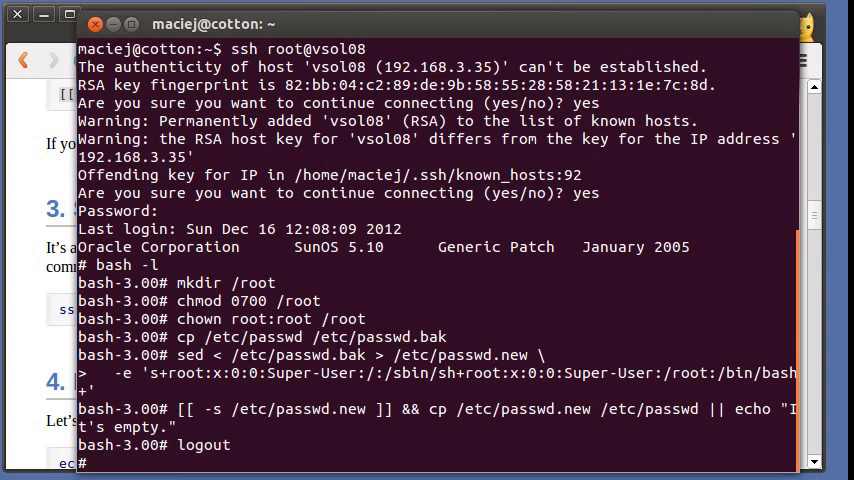
- SSH to root@vsol08 and copy ~/.ssh/id_dsa.pub there with ssh-copy-id, confirming with yes
{"action": "type", "text": "ssh root@vsol08"}
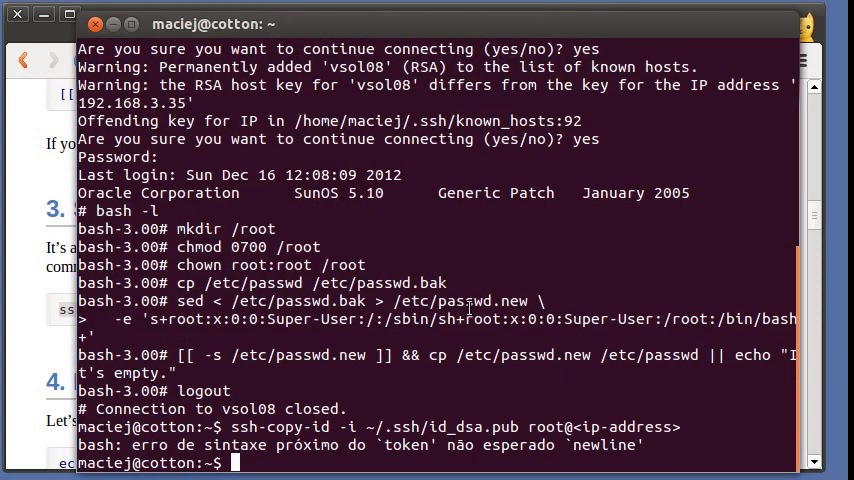
{"action": "type", "text": "ssh-copy-id -i ~/.ssh/id_dsa.pub root@<i"}
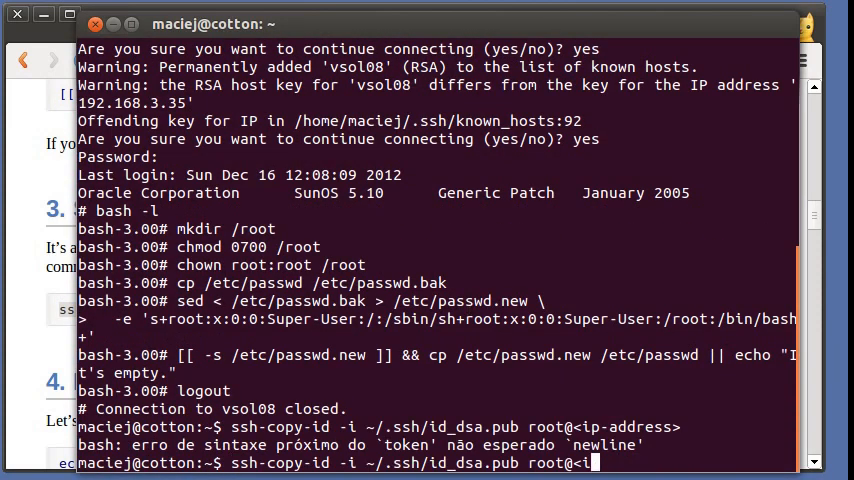
{"action": "type", "text": "vsol08"}
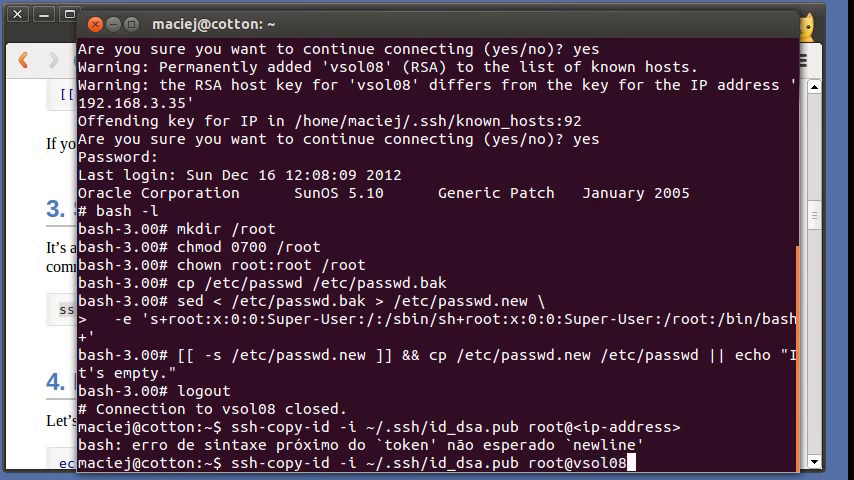
{"action": "key", "text": "Return"}
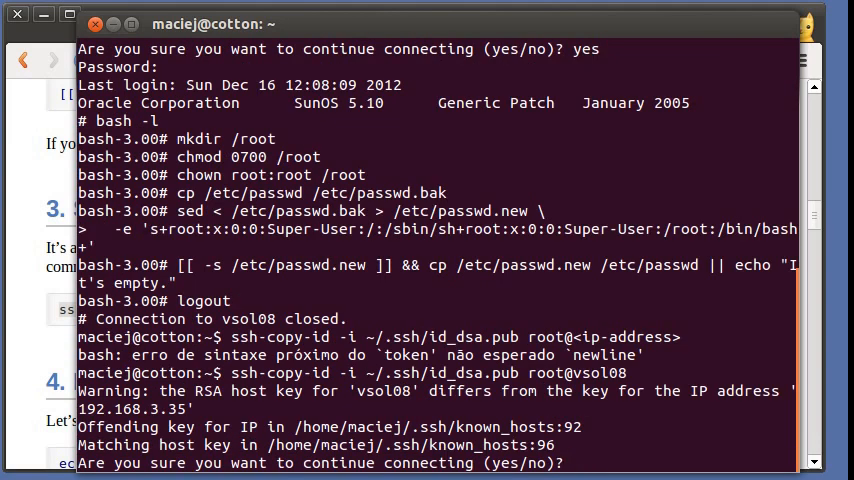
{"action": "type", "text": "yes"}
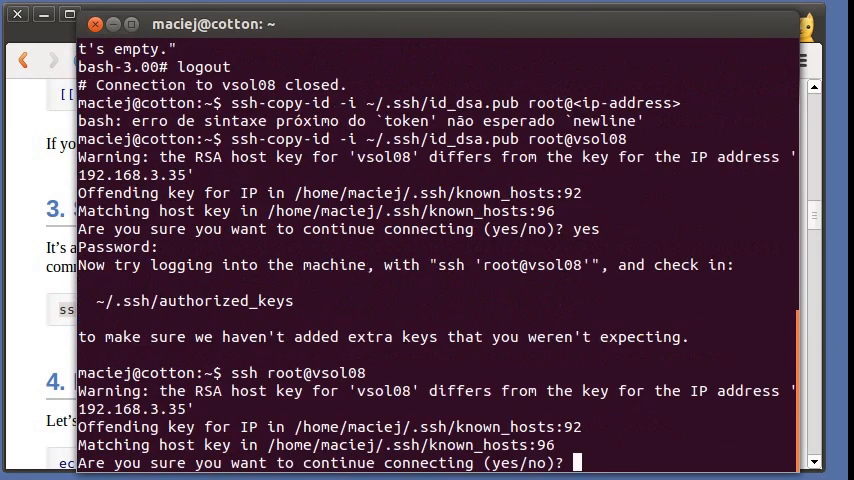
{"action": "type", "text": "yes"}
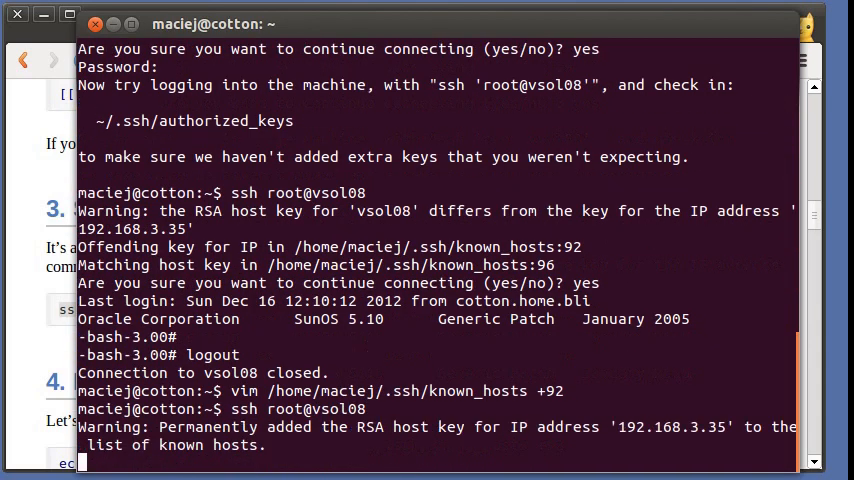
- Bring the setup guide forward and scroll to its Default PATH section
{"action": "left_click", "coordinate": [380, 31]}
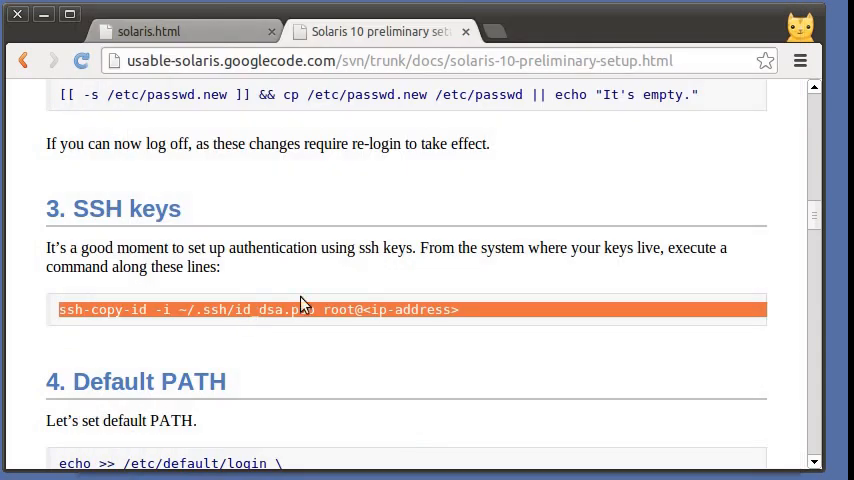
{"action": "scroll", "scroll_direction": "down", "scroll_amount": 3}
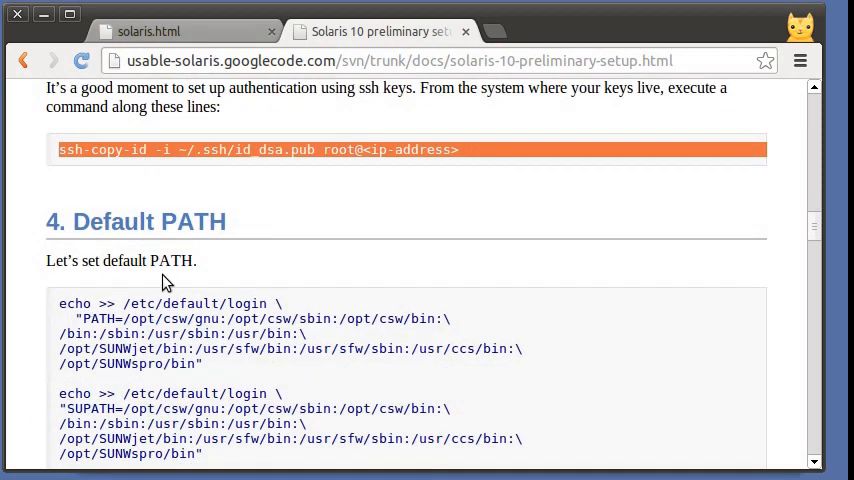
{"action": "scroll", "scroll_direction": "down", "scroll_amount": 3}
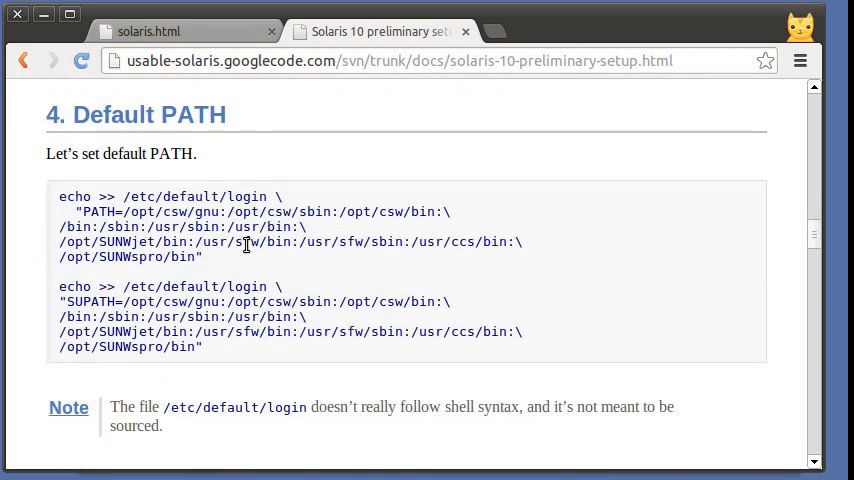
{"action": "double_click", "coordinate": [73, 196]}
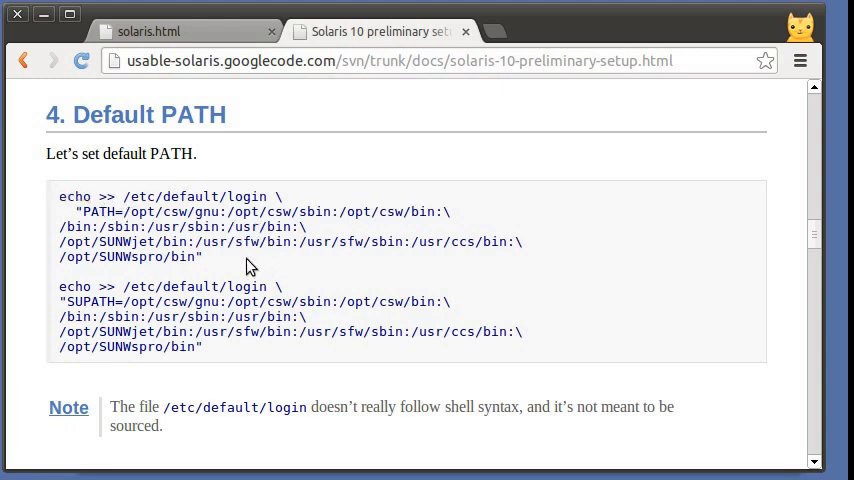
{"action": "mouse_move", "coordinate": [362, 267]}
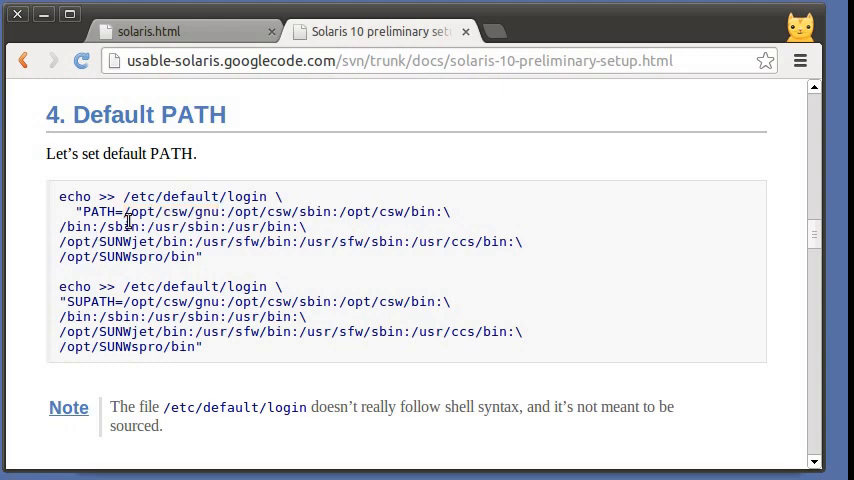
- Select both PATH and SUPATH echo >> /etc/default/login command blocks
{"action": "left_click_drag", "start_coordinate": [124, 211], "coordinate": [219, 211]}
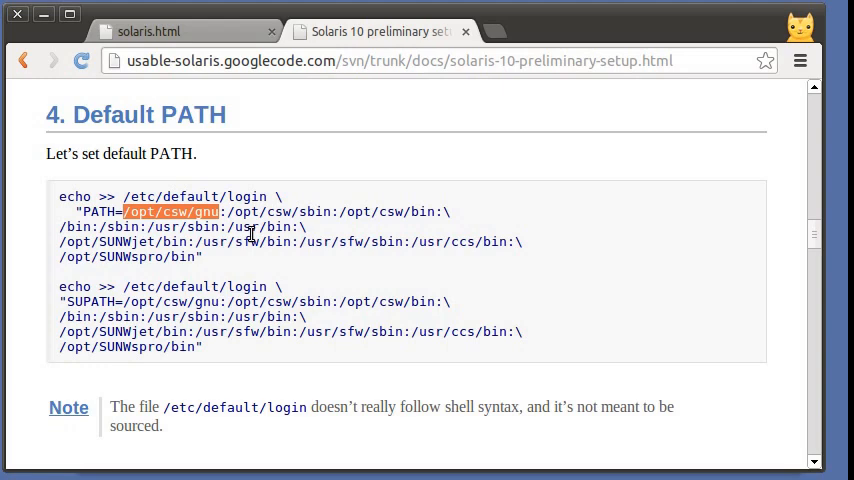
{"action": "mouse_move", "coordinate": [250, 240]}
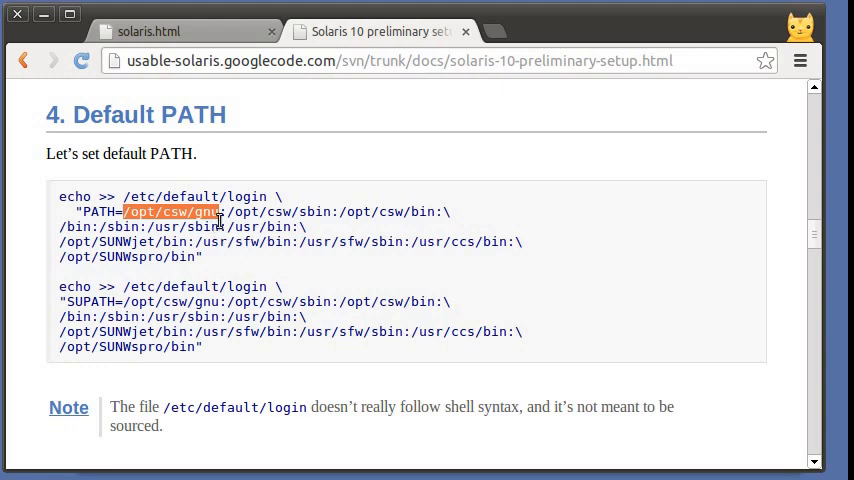
{"action": "left_click", "coordinate": [345, 212]}
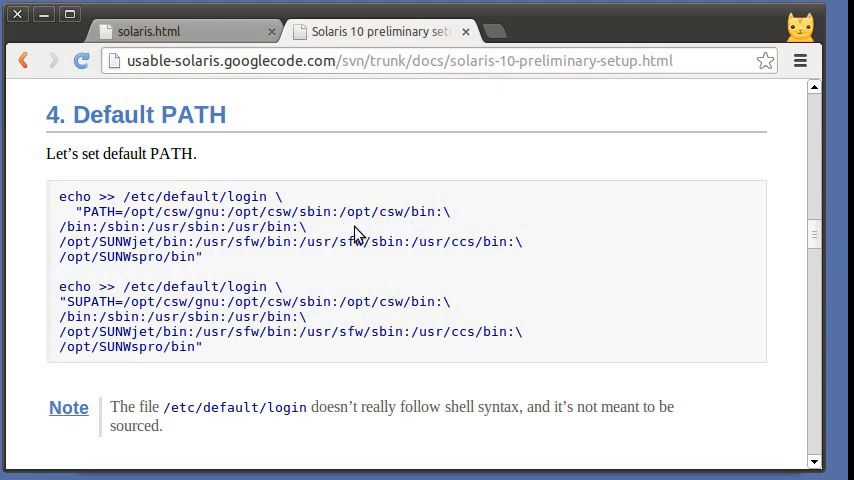
{"action": "double_click", "coordinate": [137, 211]}
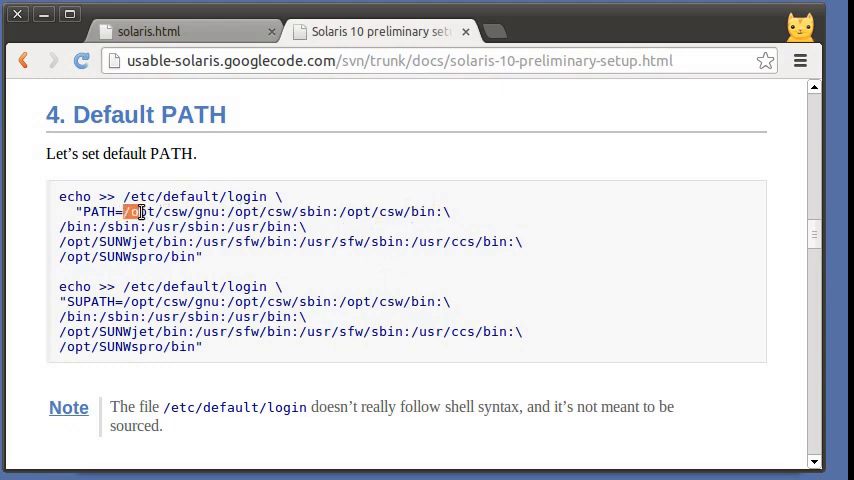
{"action": "left_click_drag", "start_coordinate": [127, 211], "coordinate": [228, 211]}
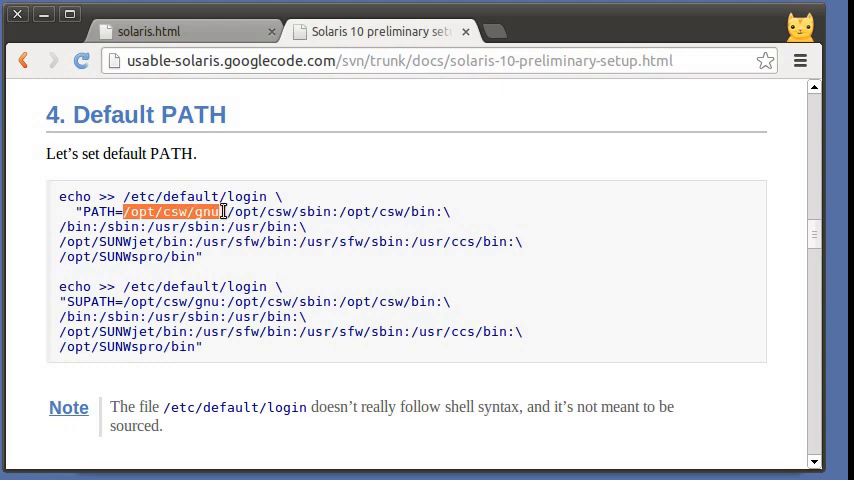
{"action": "left_click", "coordinate": [130, 219]}
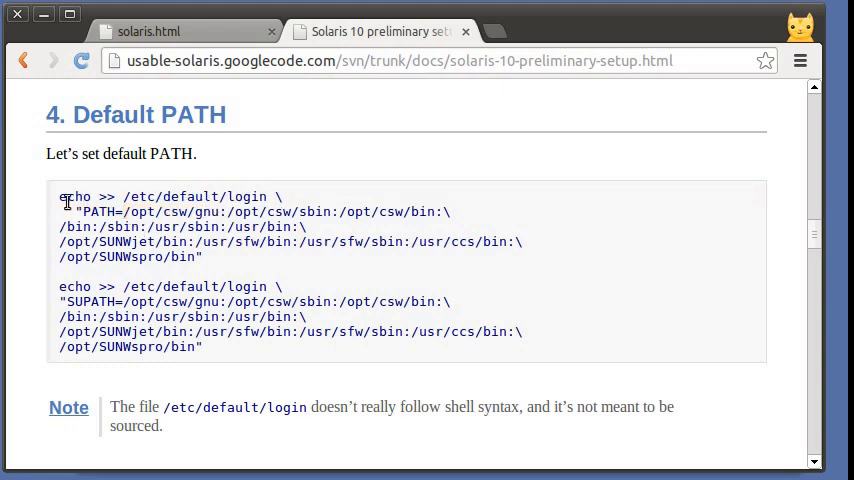
{"action": "left_click_drag", "start_coordinate": [60, 196], "coordinate": [201, 257]}
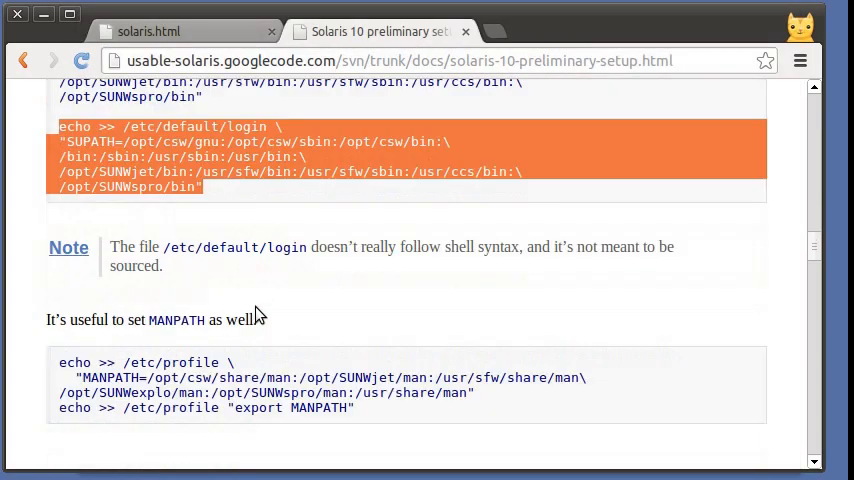
- Select the MANPATH echo commands in the setup guide
{"action": "scroll", "scroll_direction": "down", "scroll_amount": 3}
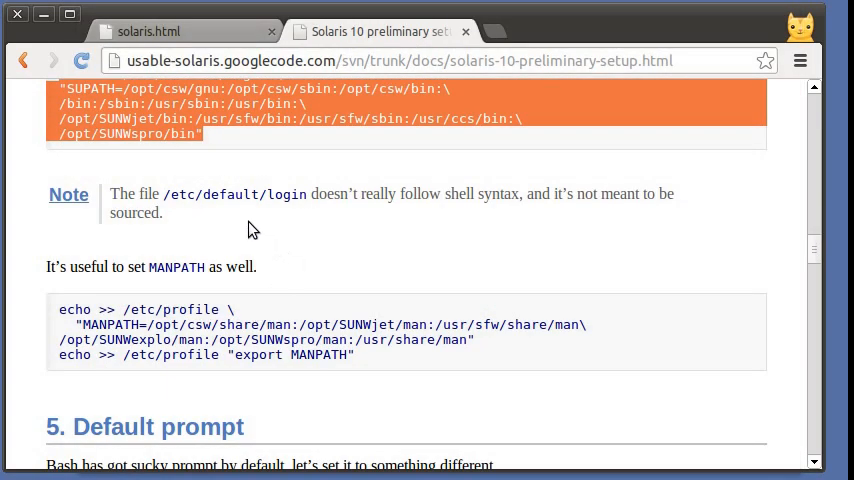
{"action": "scroll", "scroll_direction": "down", "scroll_amount": 3}
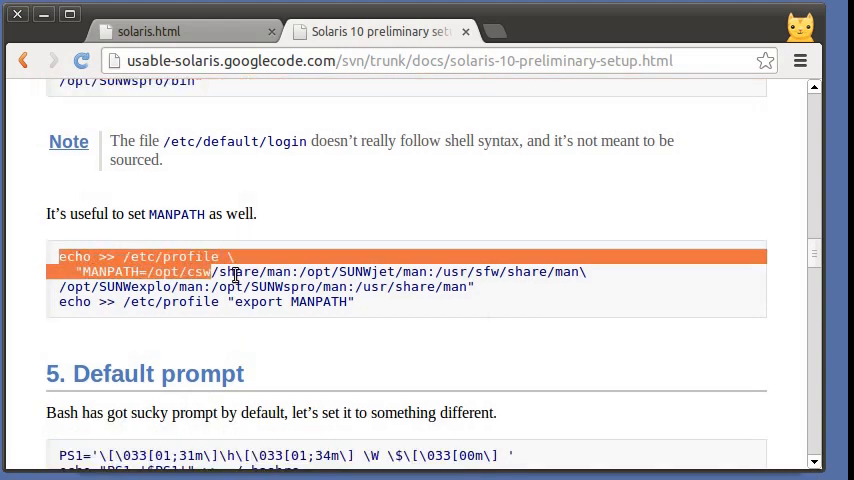
{"action": "double_click", "coordinate": [175, 271]}
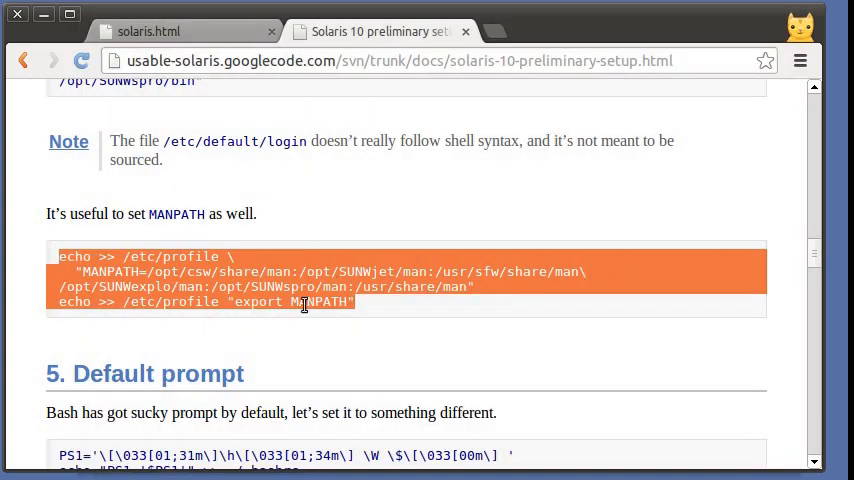
- Scroll to section 7 and select the OpenCSW pkgadd command line
{"action": "scroll", "scroll_direction": "down", "scroll_amount": 3}
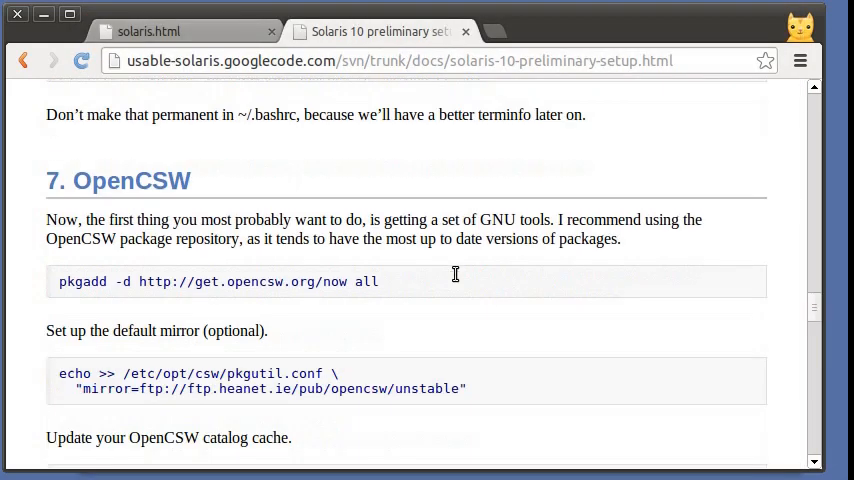
{"action": "scroll", "scroll_direction": "down", "scroll_amount": 3}
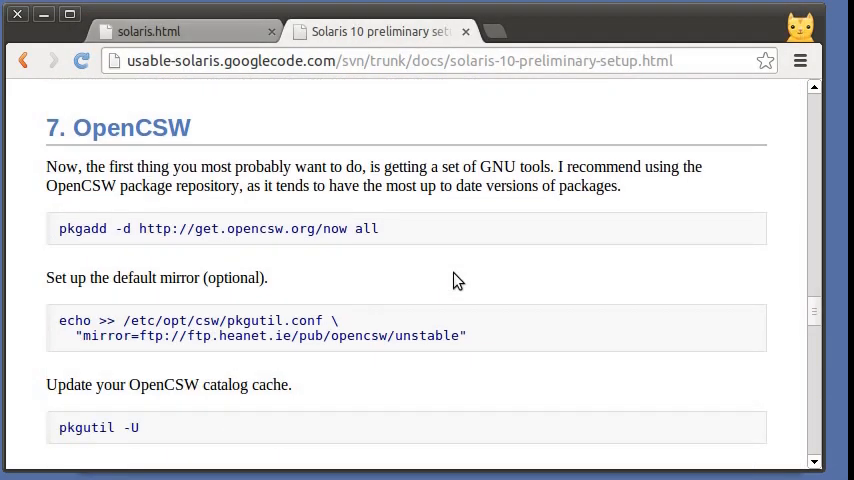
{"action": "mouse_move", "coordinate": [358, 163]}
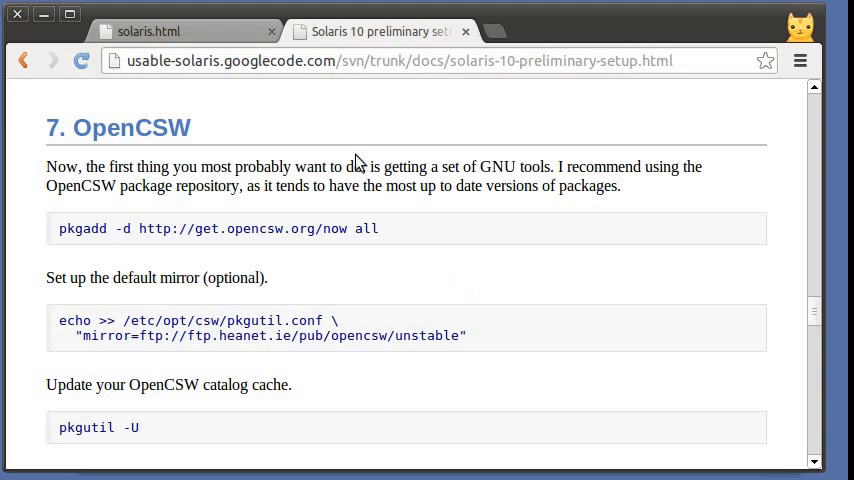
{"action": "triple_click", "coordinate": [210, 228]}
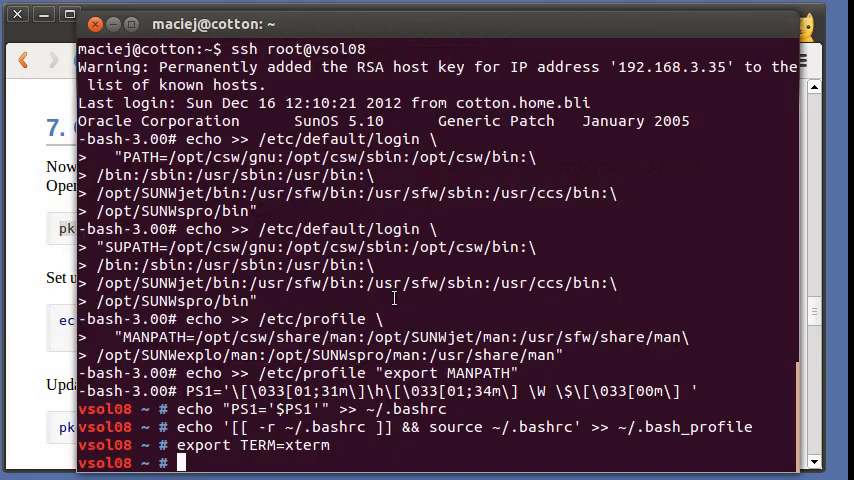
{"action": "type", "text": "pkgadd -d http://get.opencsw.org/now all"}
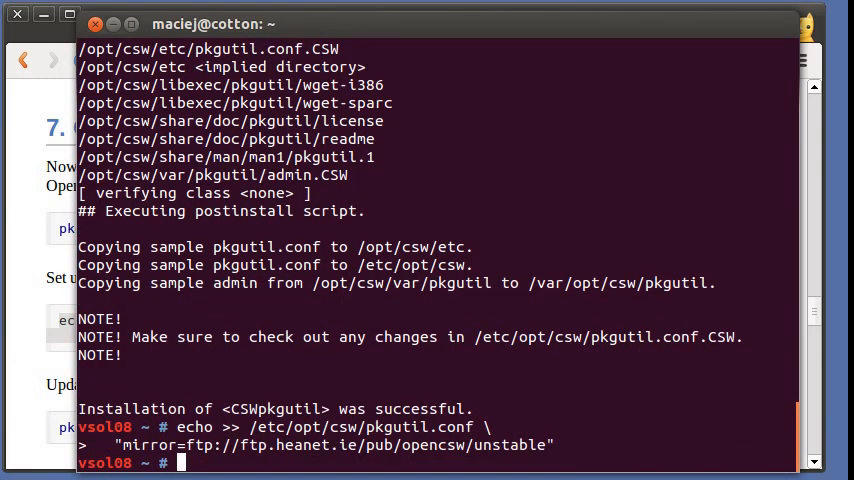
{"action": "type", "text": "vim /etc/opt/csw/pkgutil.conf"}
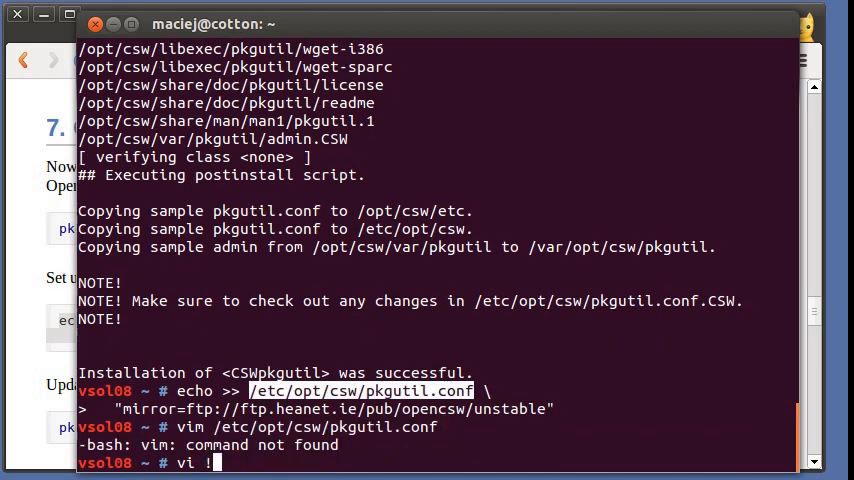
{"action": "type", "text": "$"}
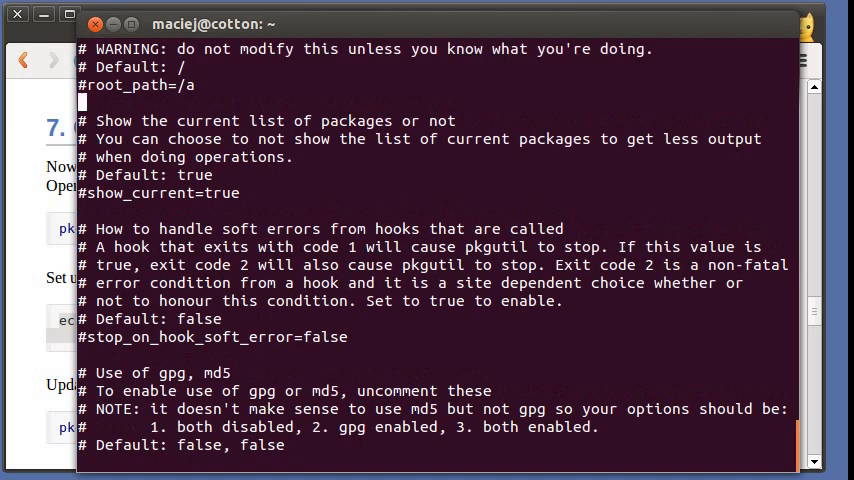
{"action": "scroll", "scroll_direction": "down", "scroll_amount": 3}
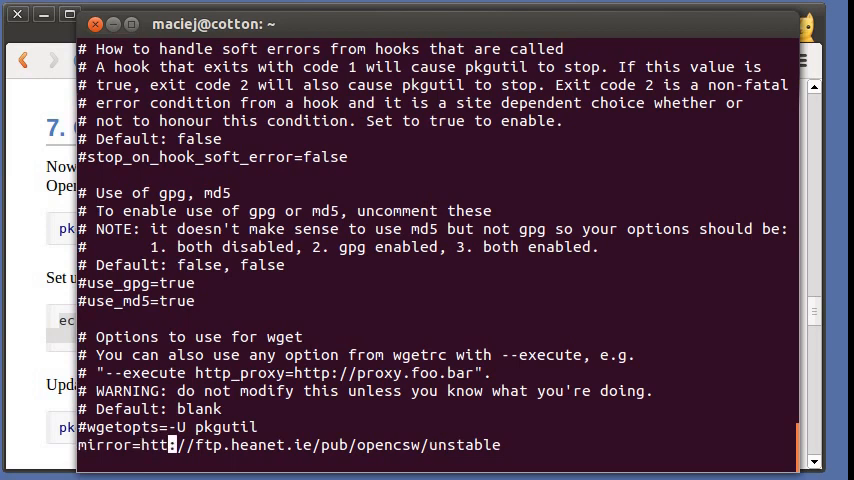
{"action": "type", "text": ":w"}
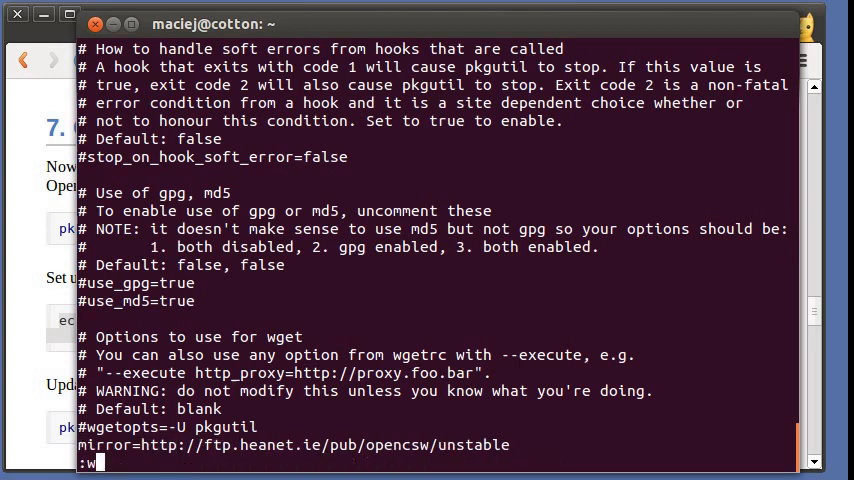
{"action": "type", "text": "q"}
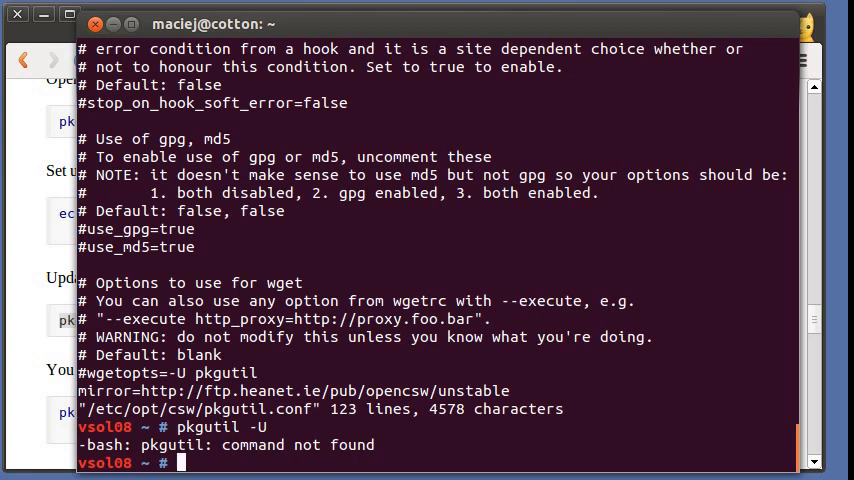
- Check $PATH includes /opt/csw, review pkgutil.conf, and refresh the pkgutil catalog
{"action": "type", "text": "echo $PATH"}
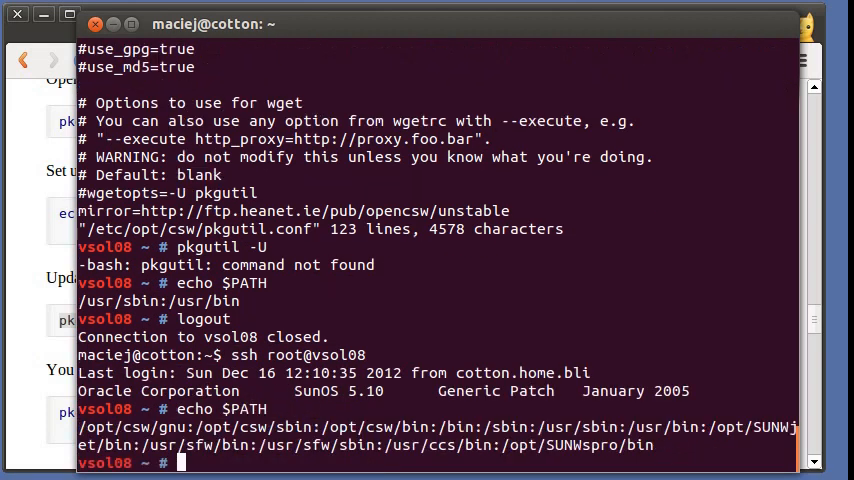
{"action": "type", "text": "vi /etc/opt/csw/pkgutil.conf"}
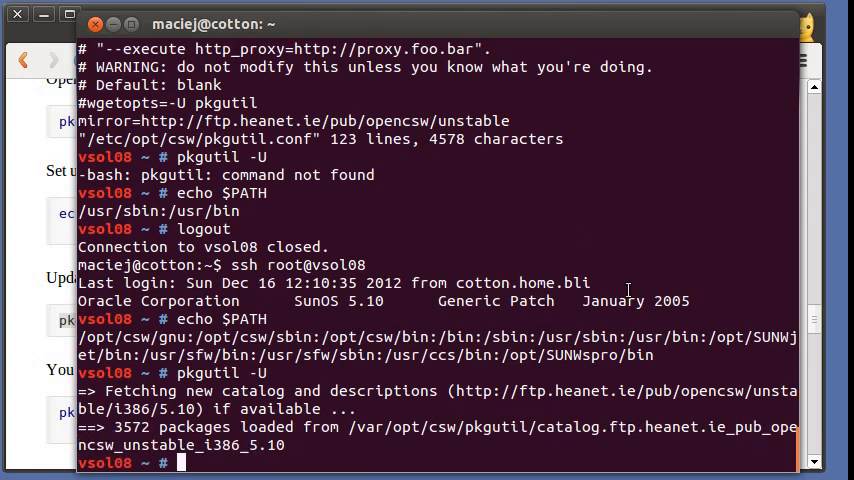
{"action": "mouse_move", "coordinate": [474, 373]}
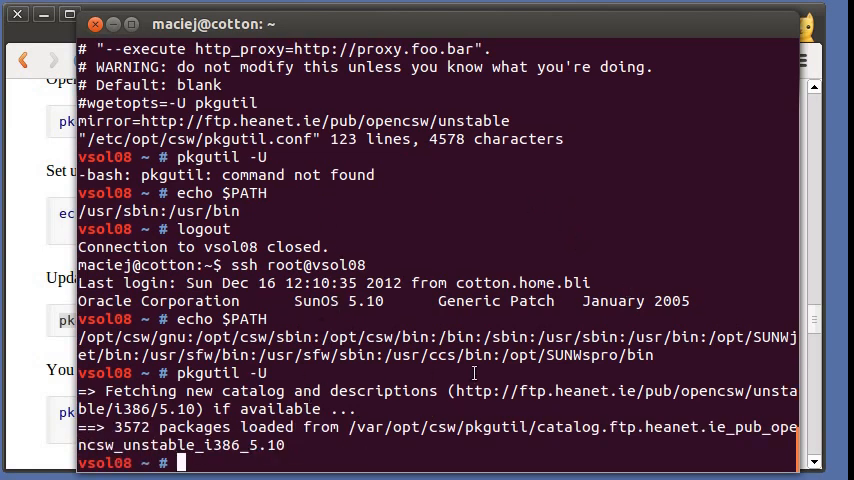
{"action": "type", "text": "pkguil"}
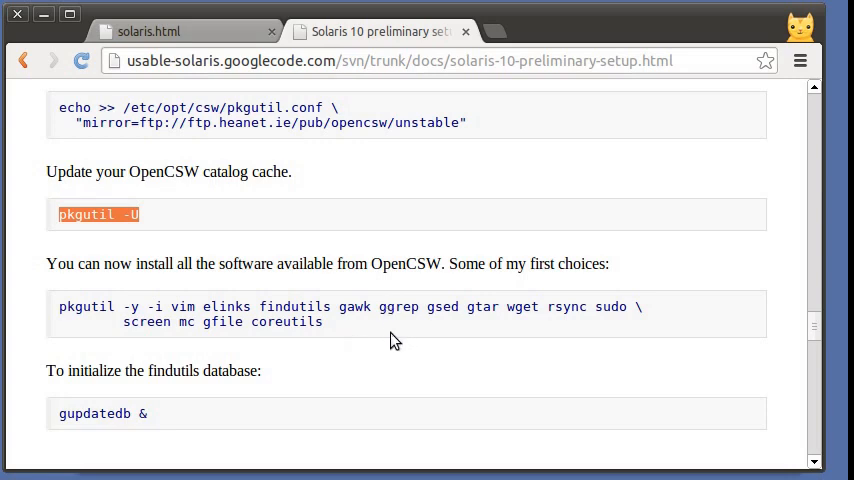
- Run pkgutil -U -y -i vim to install vim and its 19 OpenCSW dependencies
{"action": "scroll", "scroll_direction": "down", "scroll_amount": 3}
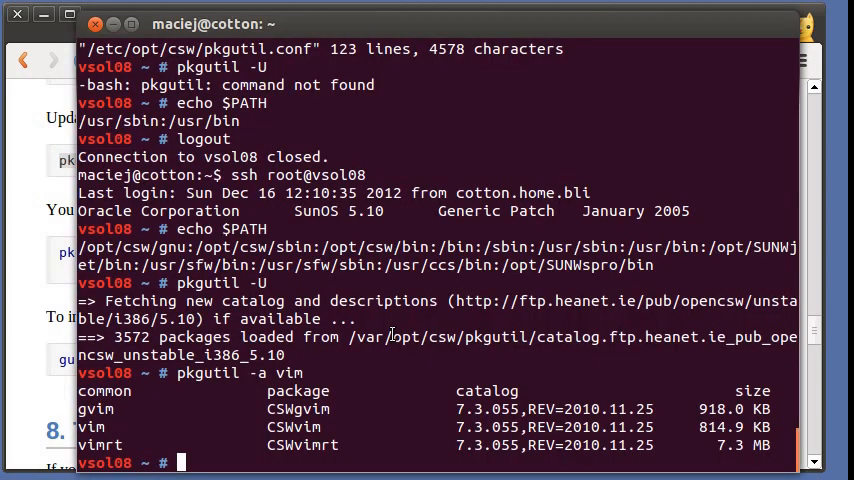
{"action": "type", "text": "pkgutil -U"}
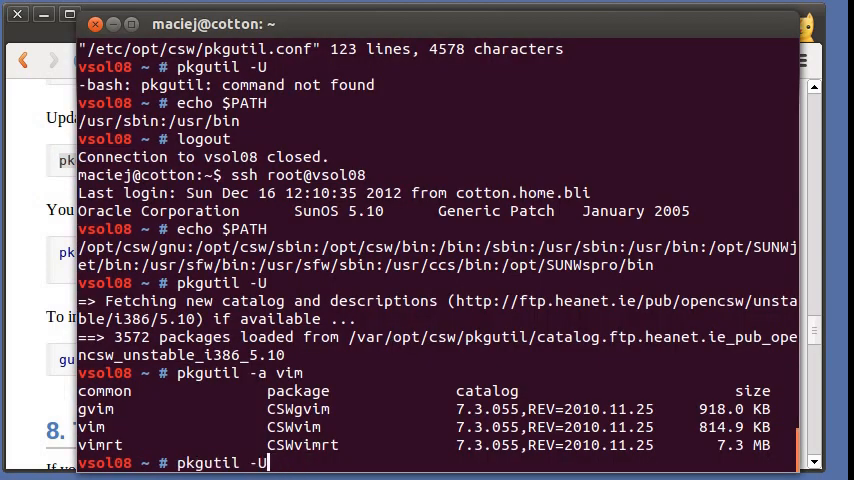
{"action": "type", "text": "-y"}
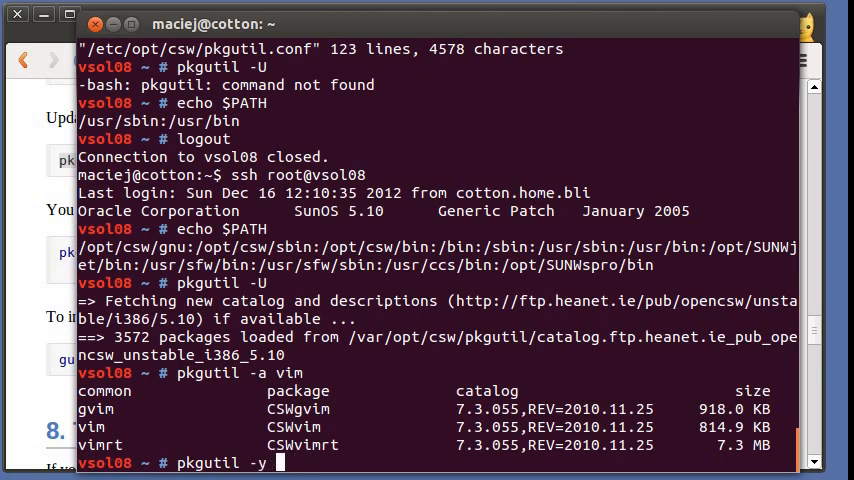
{"action": "type", "text": "-i vim"}
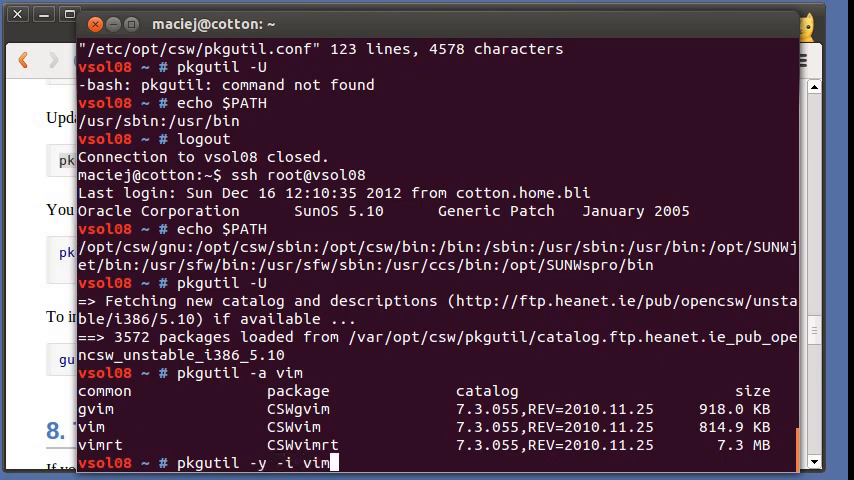
{"action": "key", "text": "Return"}
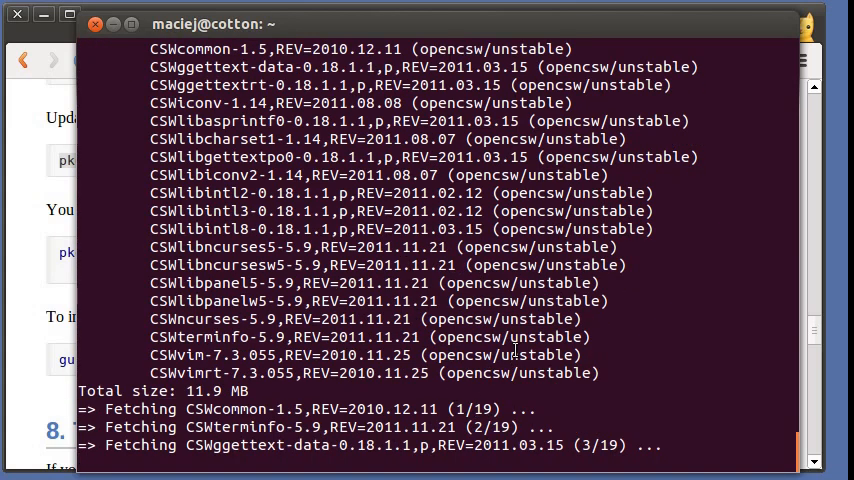
{"action": "scroll", "scroll_direction": "down", "scroll_amount": 3}
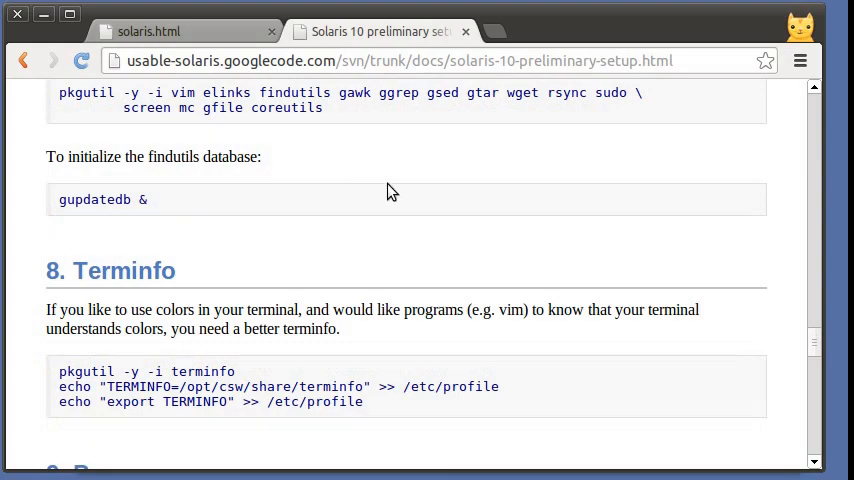
- Scroll the setup guide through its Terminfo and less/PAGER instructions
{"action": "scroll", "scroll_direction": "down", "scroll_amount": 3}
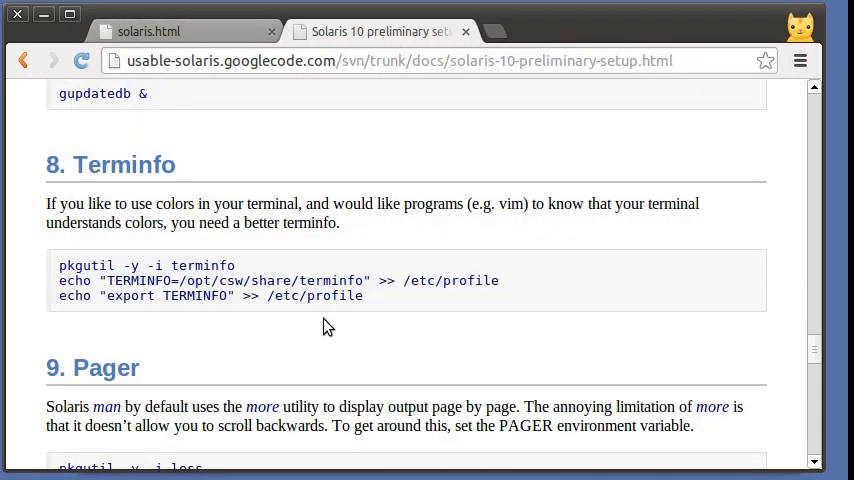
{"action": "scroll", "scroll_direction": "down", "scroll_amount": 3}
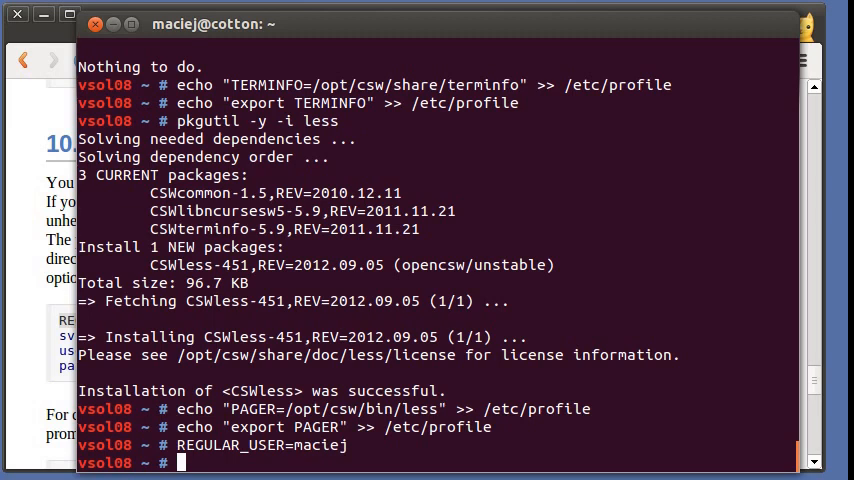
{"action": "mouse_move", "coordinate": [313, 302]}
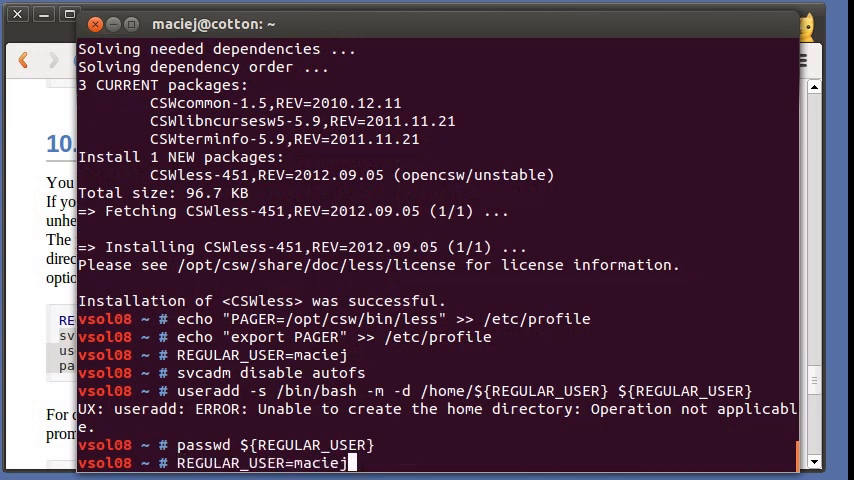
- Set REGULAR_USER to maciej and give the new account its password
{"action": "key", "text": "Return"}
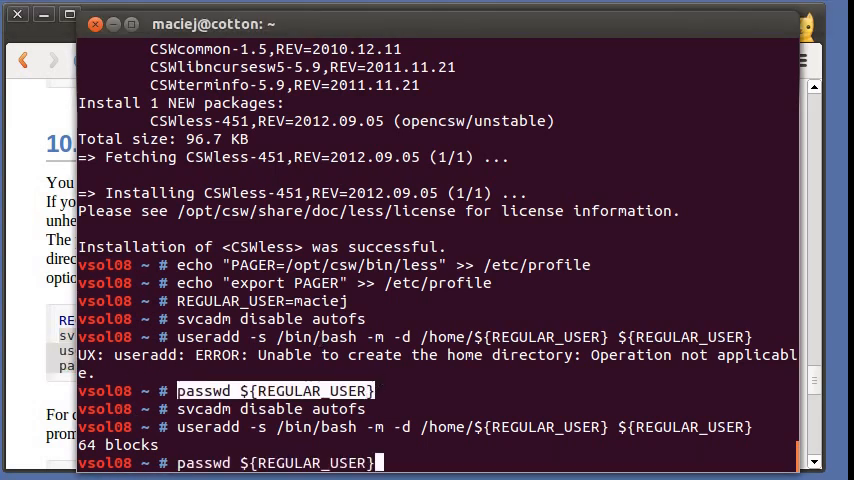
{"action": "key", "text": "Return"}
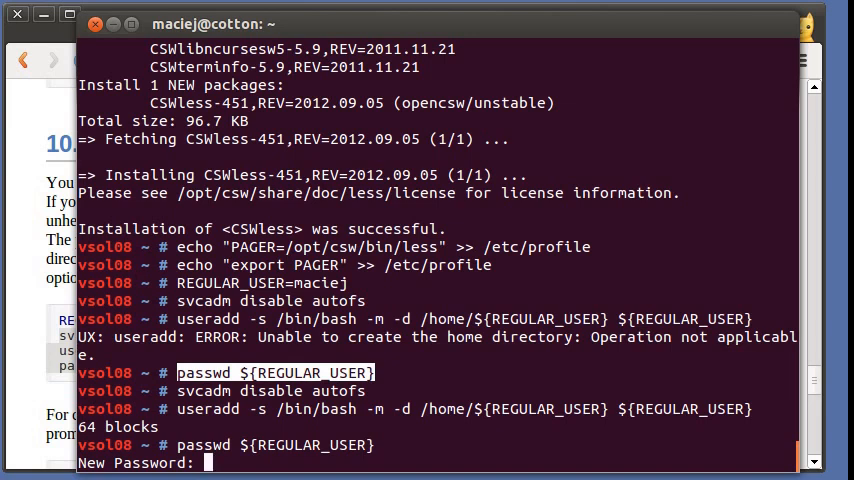
{"action": "key", "text": "Return"}
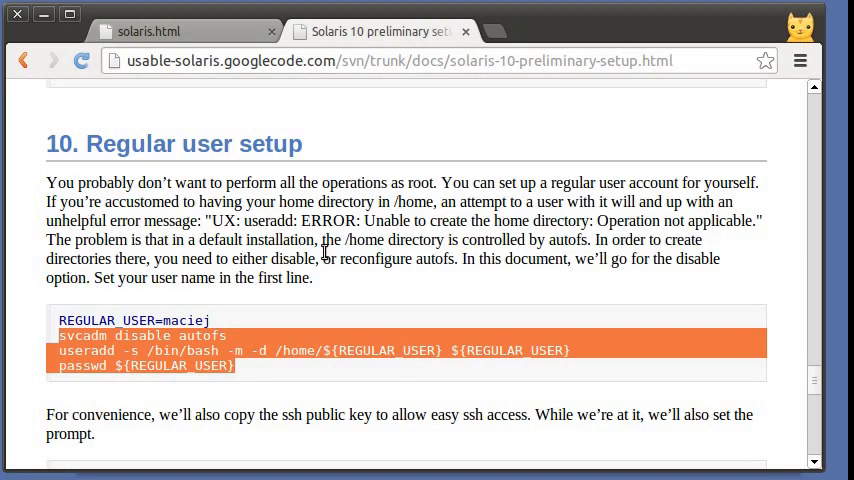
{"action": "scroll", "scroll_direction": "down", "scroll_amount": 3}
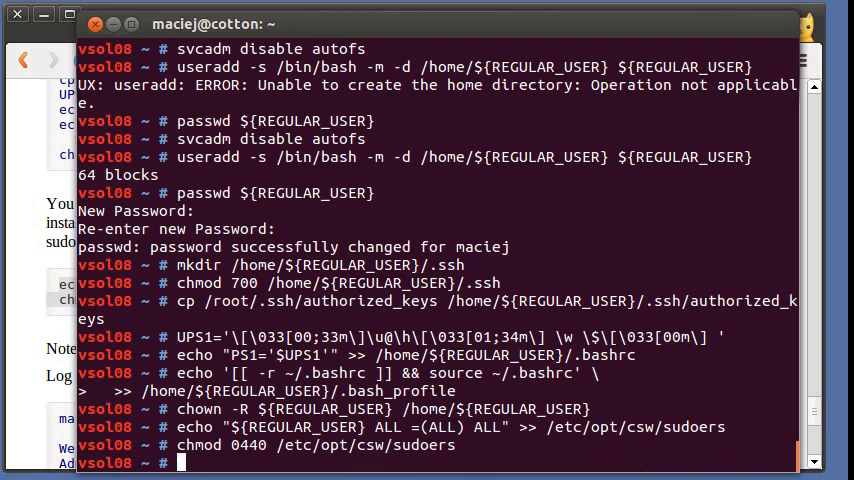
- Install sudo and its three dependencies with pkgutil -y -i sudo
{"action": "type", "text": "pkgutil"}
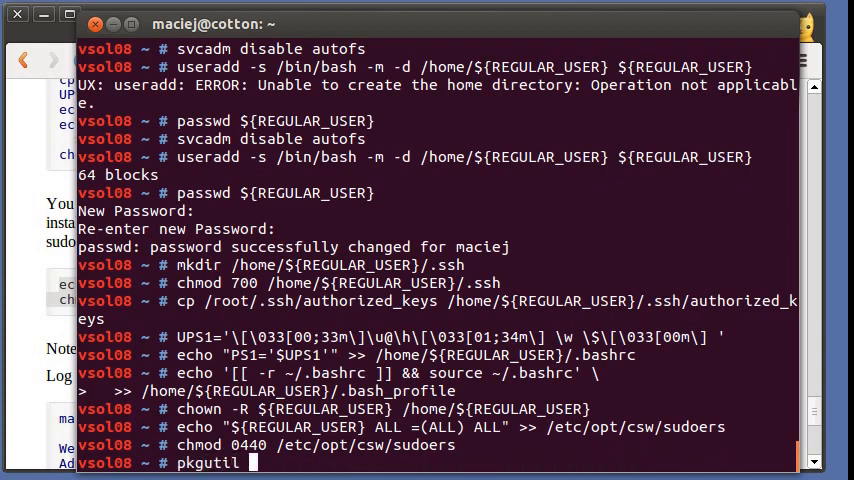
{"action": "type", "text": "-y -i sudo"}
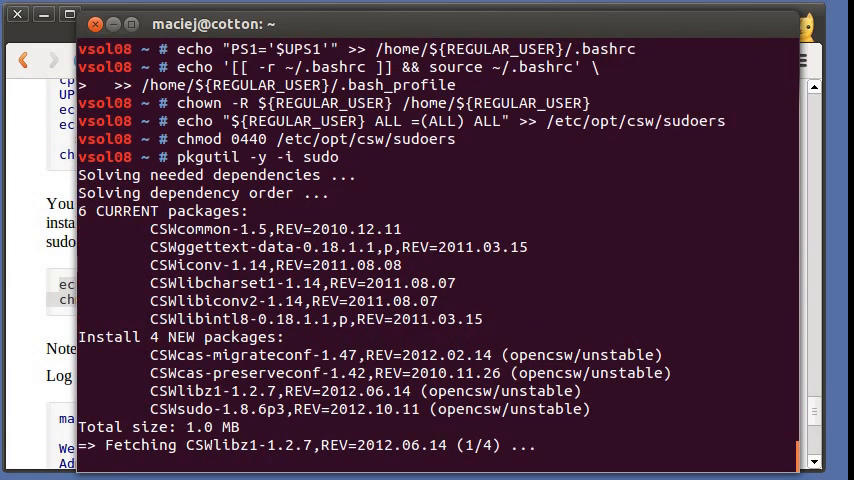
{"action": "scroll", "scroll_direction": "down", "scroll_amount": 3}
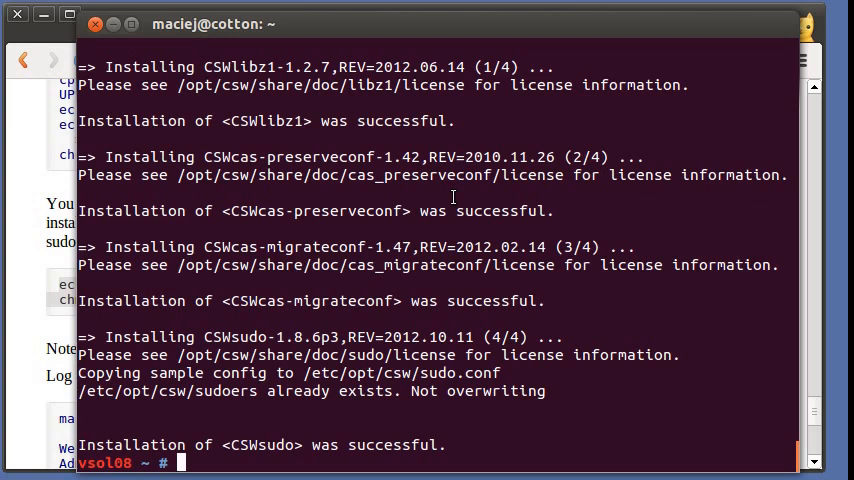
{"action": "type", "text": "vimdill /etc/opt/csw/sudoers"}
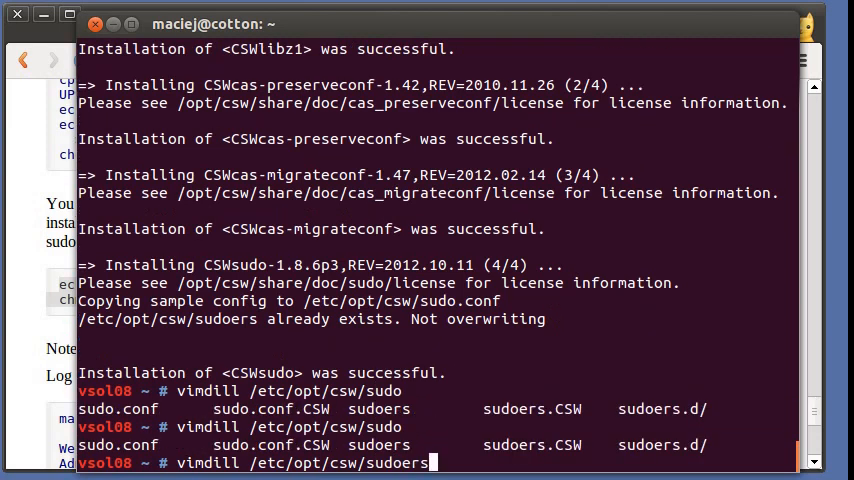
- Replace /etc/opt/csw/sudoers with its .CSW sample and re-append the user's ALL rule
{"action": "type", "text": "{,.CSW"}
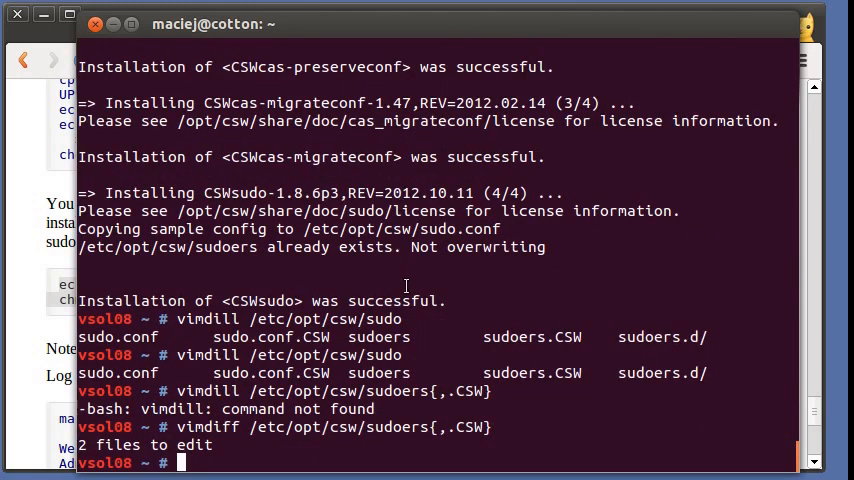
{"action": "double_click", "coordinate": [378, 372]}
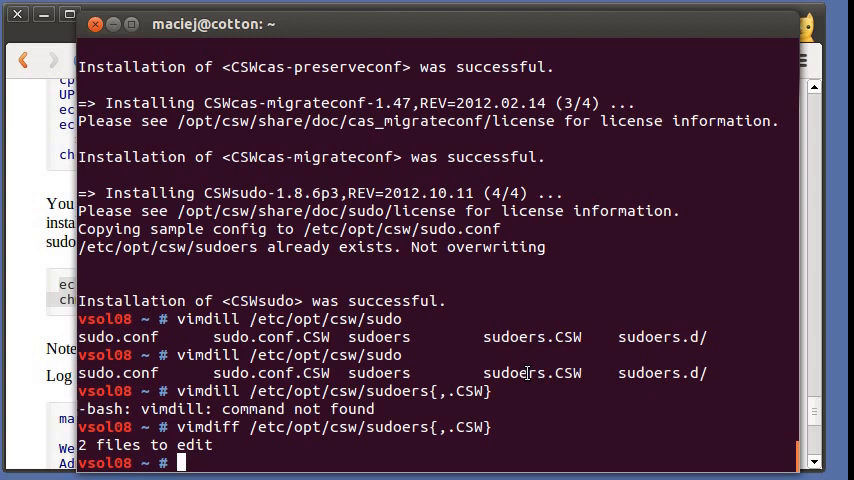
{"action": "type", "text": "cp /e"}
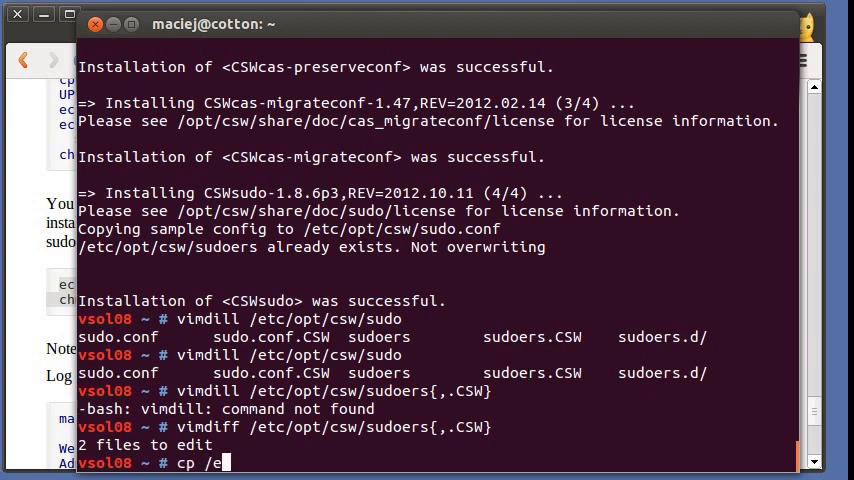
{"action": "type", "text": "tc/opt/csw/sudou"}
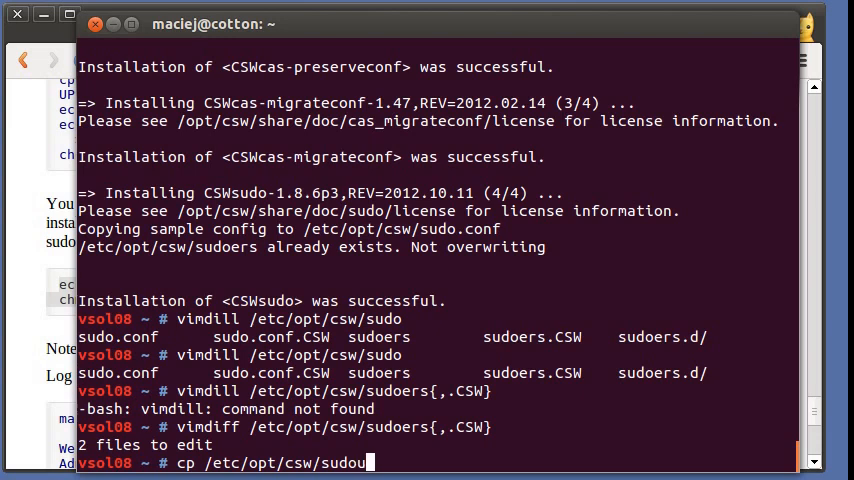
{"action": "type", "text": "ers.C"}
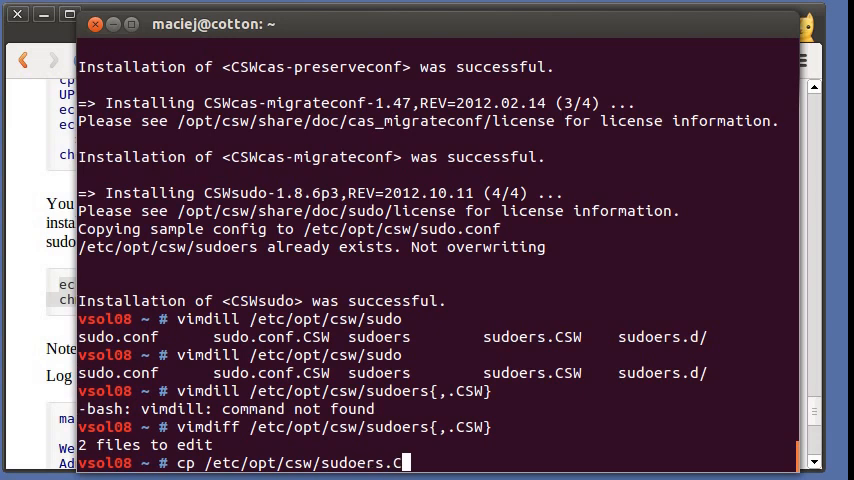
{"action": "type", "text": "SW,}"}
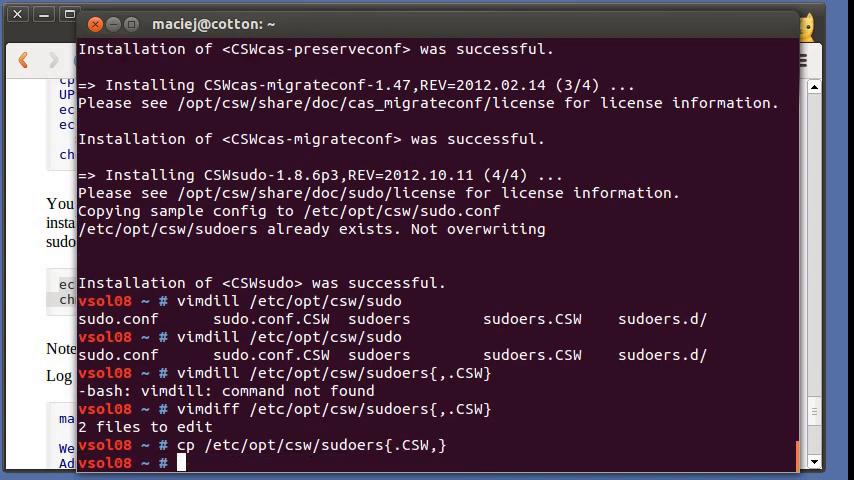
{"action": "type", "text": "echo \"${REGULAR_USER} ALL =(ALL) ALL\" >> /etc/opt/csw/sudoers"}
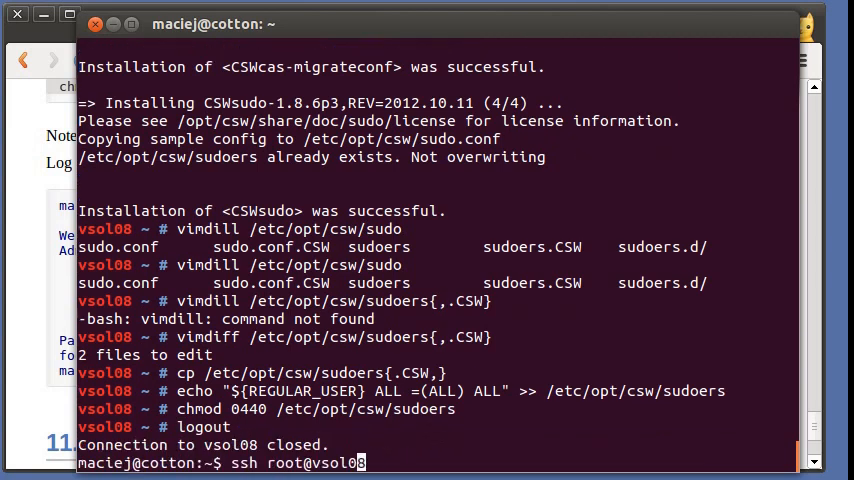
- Log in to vsol08 as maciej and test sudo with 'sudo echo foo'
{"action": "key", "text": "Return"}
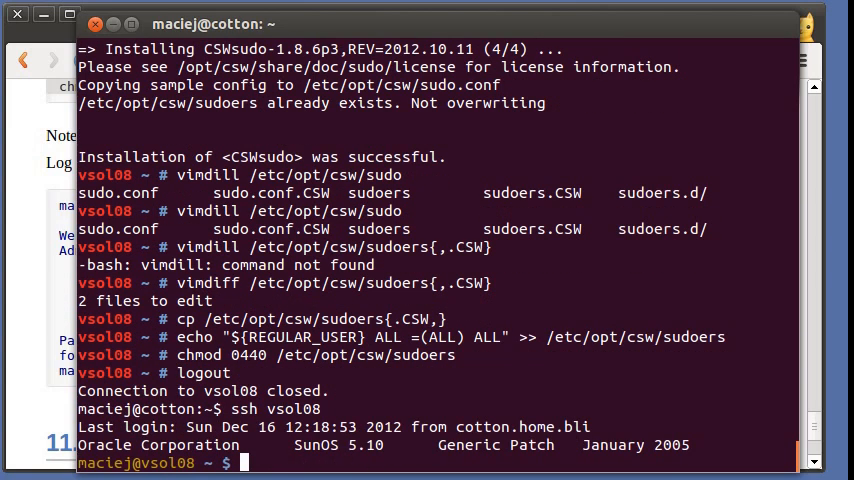
{"action": "type", "text": "sudo echo"}
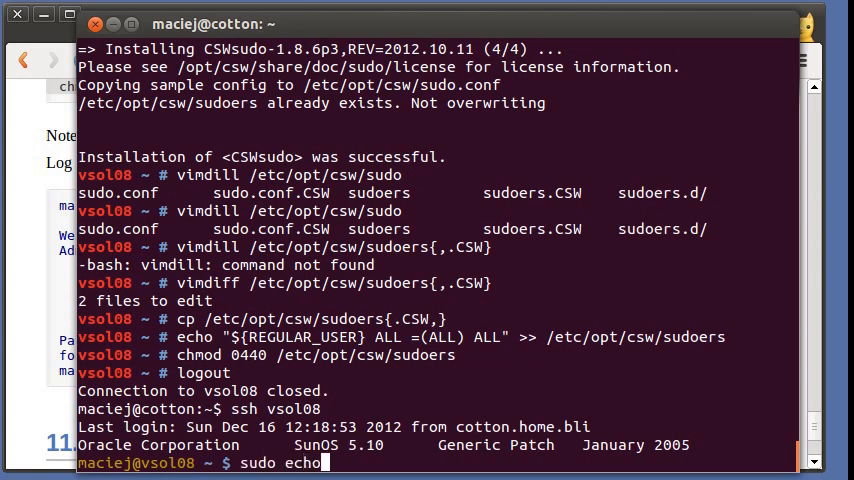
{"action": "type", "text": "foo"}
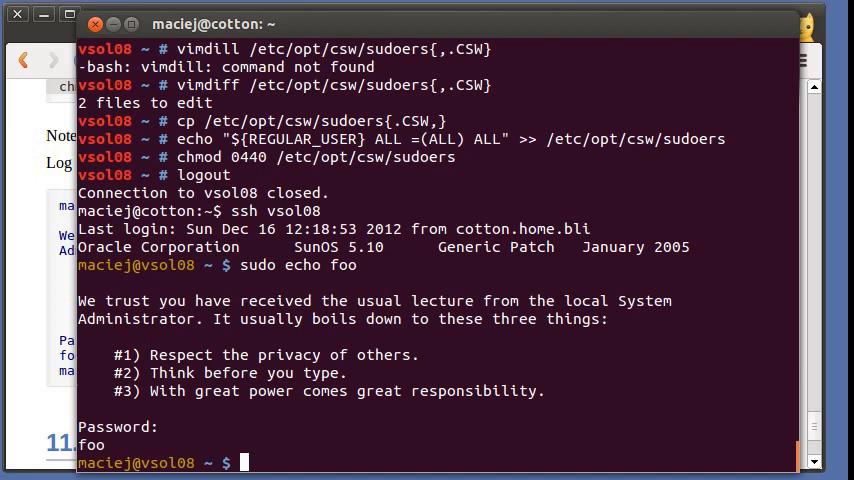
- Change maciej's sudoers rule to NOPASSWD: ALL via sudo visudo and save
{"action": "type", "text": "sudo visudo"}
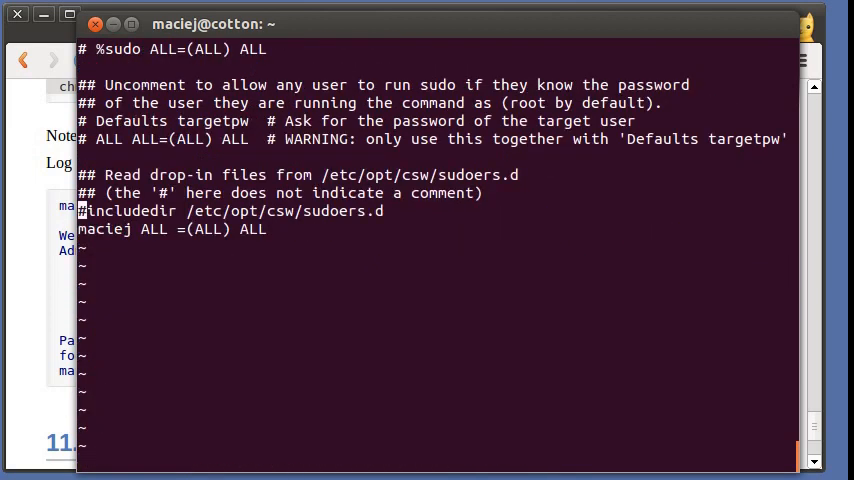
{"action": "scroll", "scroll_direction": "down", "scroll_amount": 3}
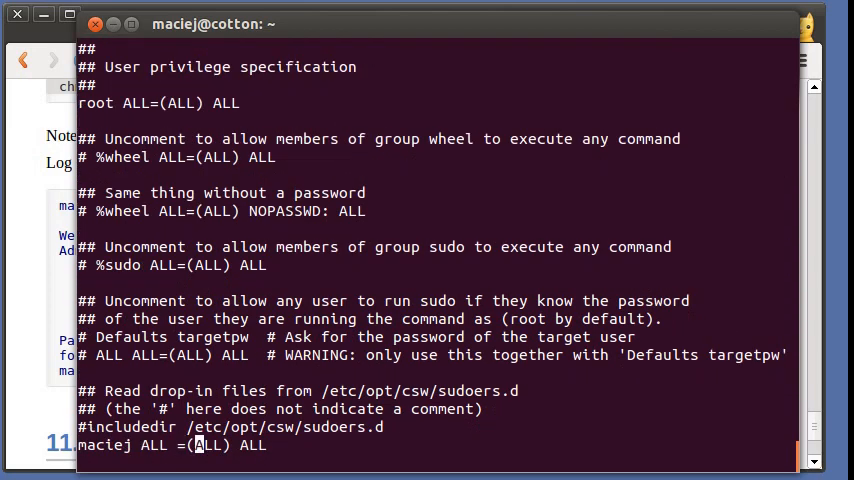
{"action": "type", "text": "NOPASSW"}
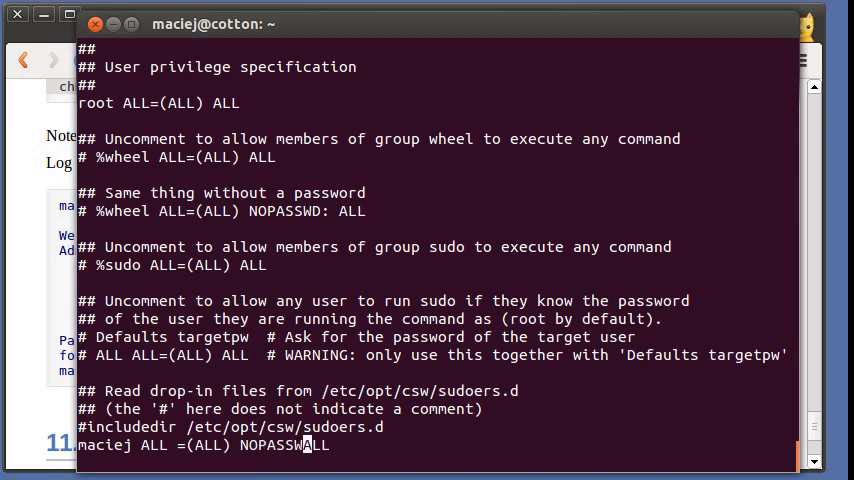
{"action": "type", "text": "wqa"}
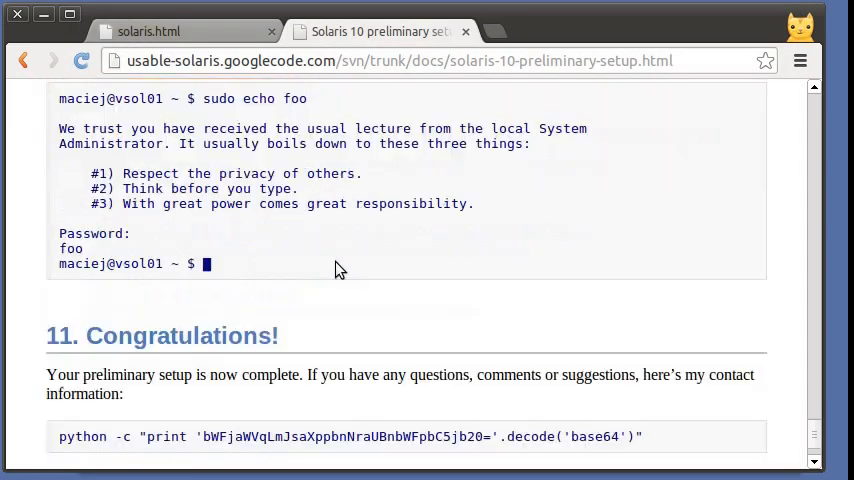
- Scroll the setup guide down to section 11, Congratulations
{"action": "scroll", "scroll_direction": "down", "scroll_amount": 3}
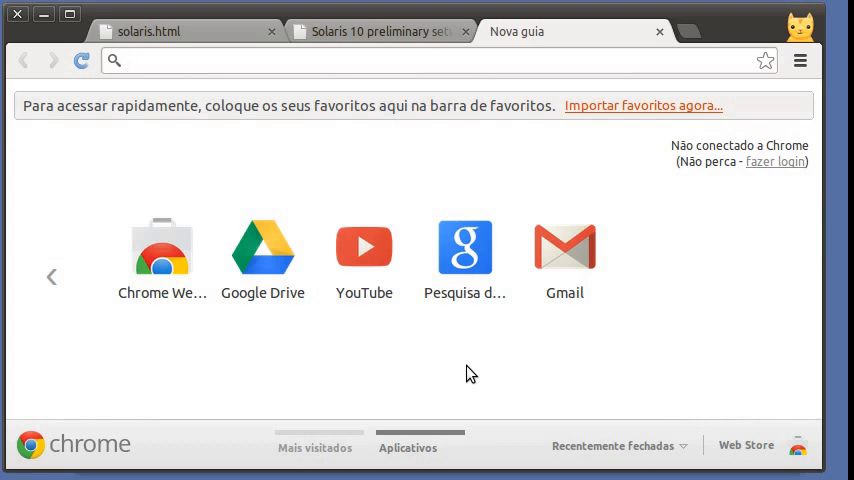
- Go to the GAR wiki and follow the GAR Setup link under Learning the basics
{"action": "type", "text": "gar.ope"}
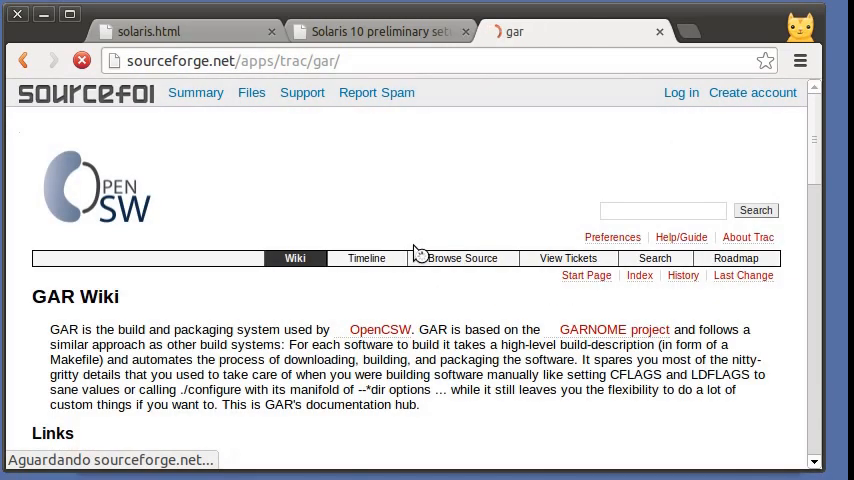
{"action": "scroll", "scroll_direction": "down", "scroll_amount": 3}
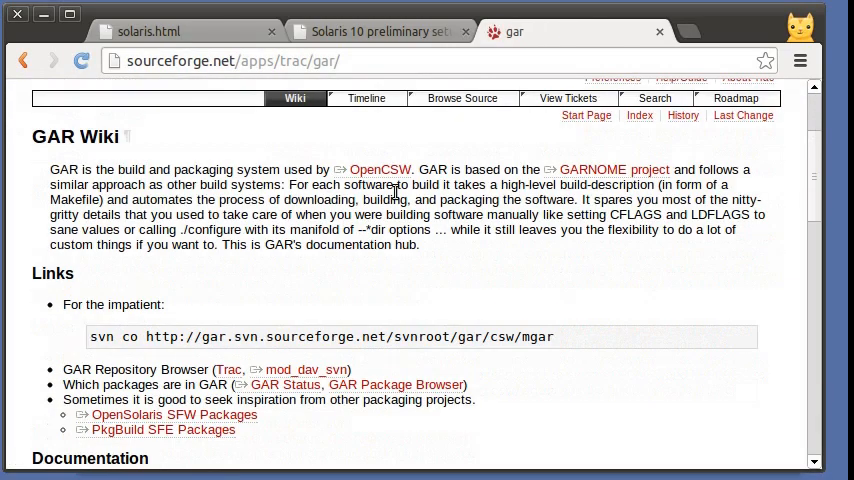
{"action": "scroll", "scroll_direction": "down", "scroll_amount": 3}
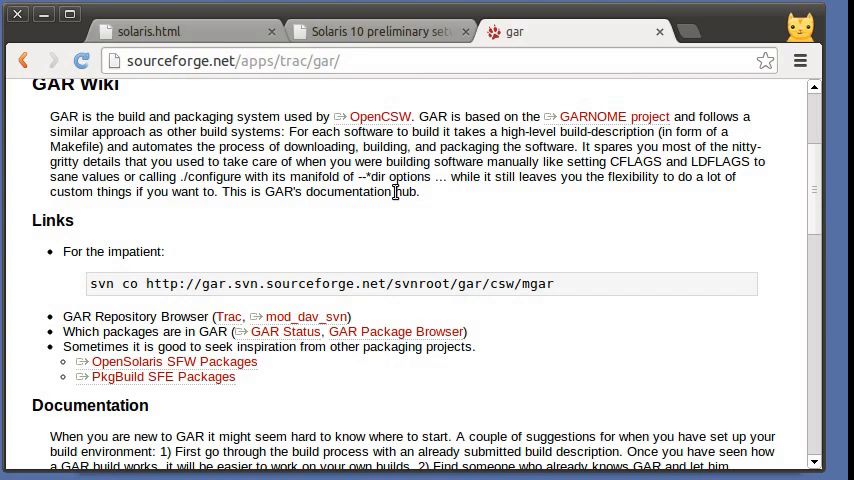
{"action": "scroll", "scroll_direction": "down", "scroll_amount": 3}
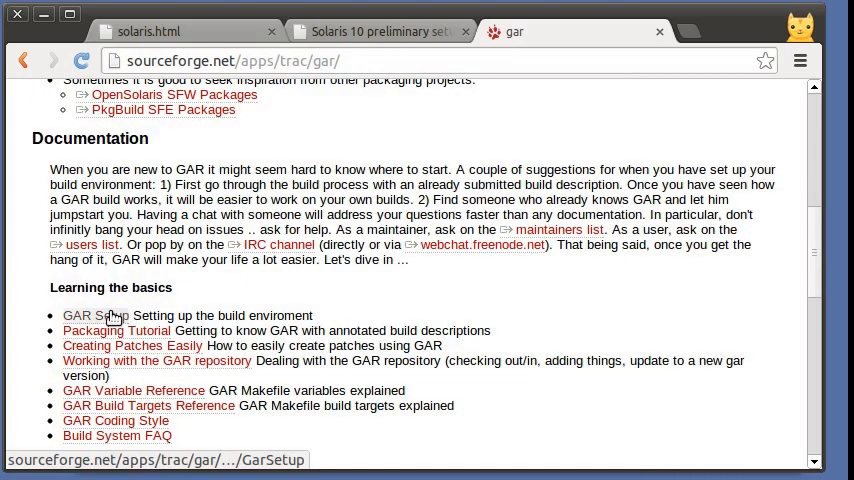
{"action": "left_click", "coordinate": [87, 315]}
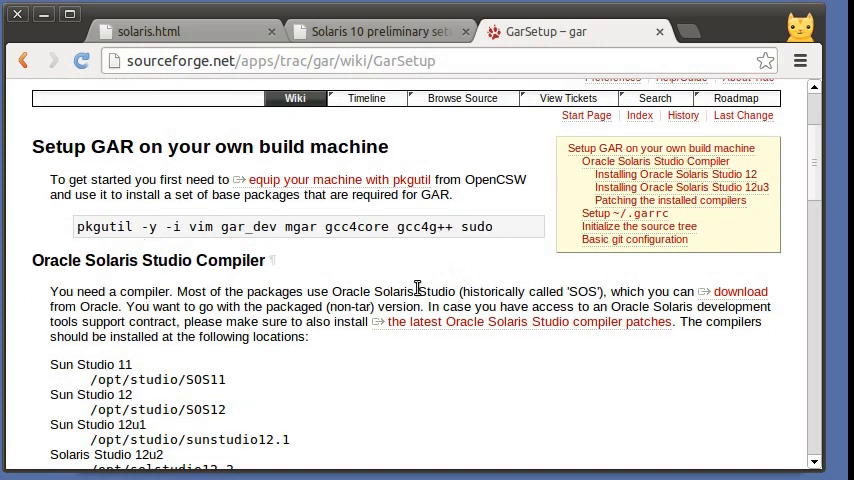
- Read the GarSetup base-package command and scroll to the Solaris Studio compiler locations
{"action": "scroll", "scroll_direction": "down", "scroll_amount": 3}
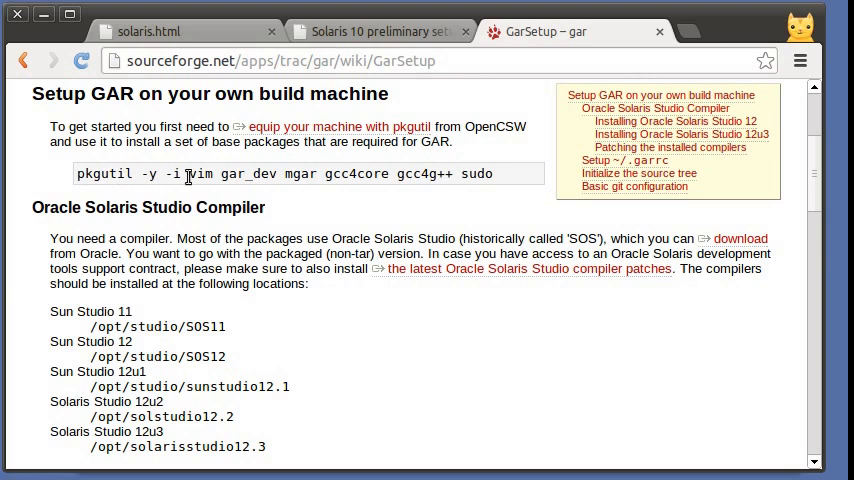
{"action": "double_click", "coordinate": [248, 173]}
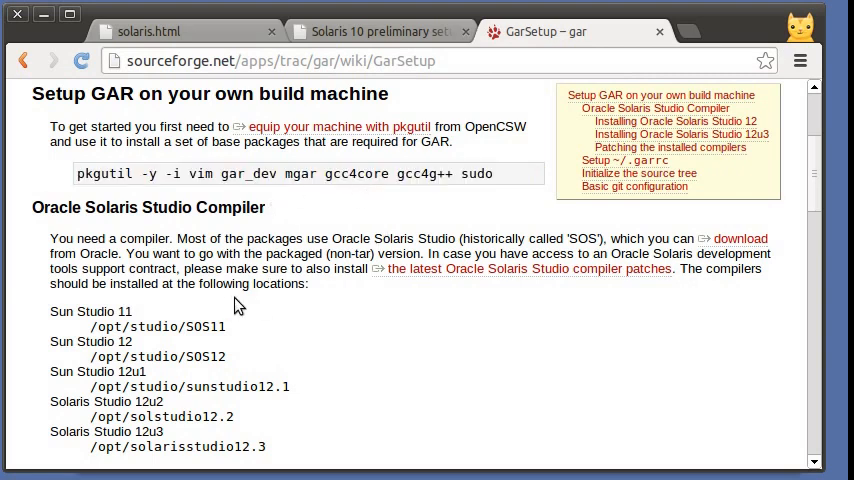
{"action": "mouse_move", "coordinate": [62, 208]}
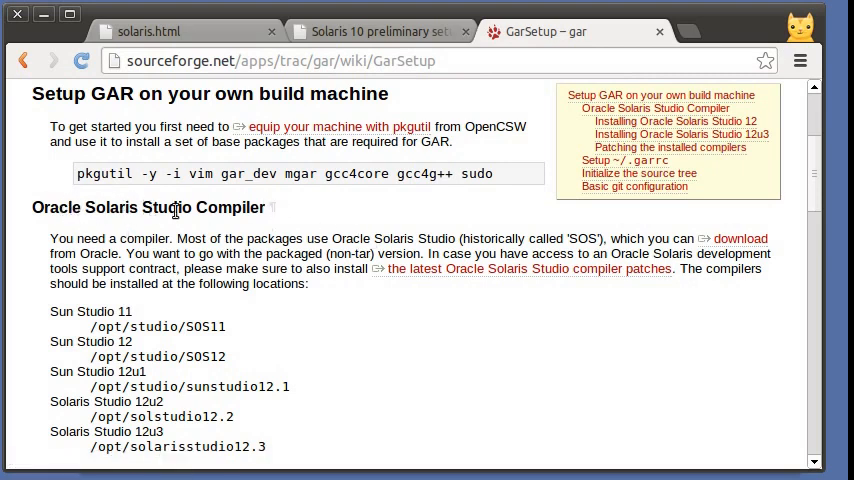
{"action": "mouse_move", "coordinate": [247, 213]}
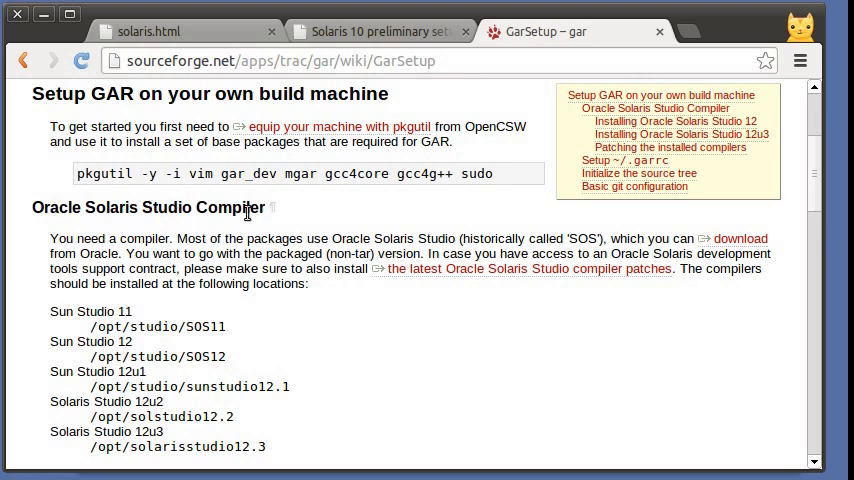
{"action": "mouse_move", "coordinate": [375, 337]}
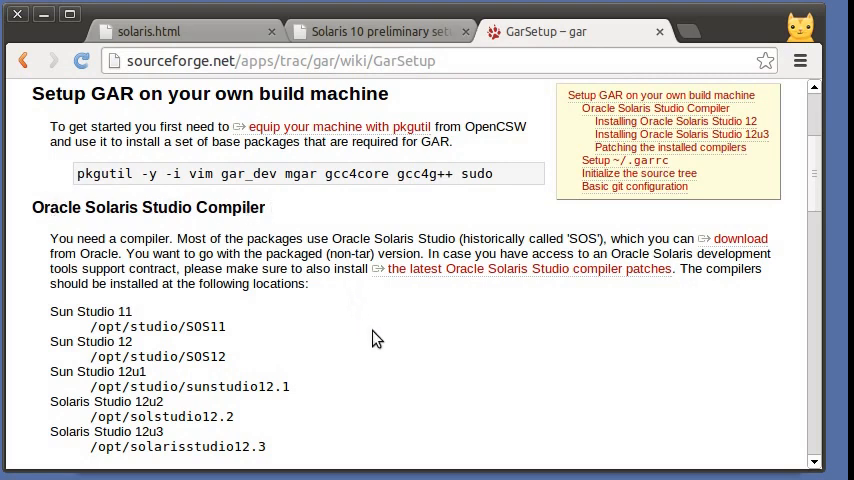
{"action": "scroll", "scroll_direction": "down", "scroll_amount": 3}
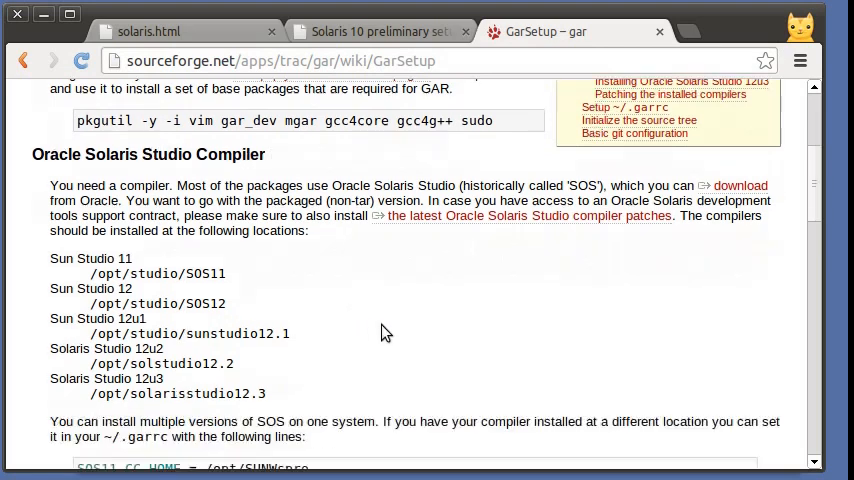
{"action": "scroll", "scroll_direction": "down", "scroll_amount": 3}
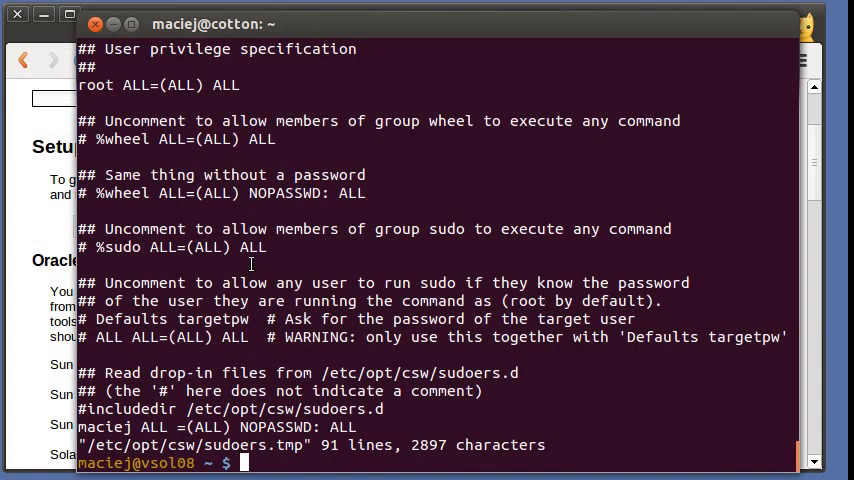
- Type the base-package command pkgutil -y -i vim gar_dev mgar gcc4core gcc4g++ sudo
{"action": "type", "text": "pkgutil -y -i vim gar_dev mgar gcc4core gcc4g++ sudo"}
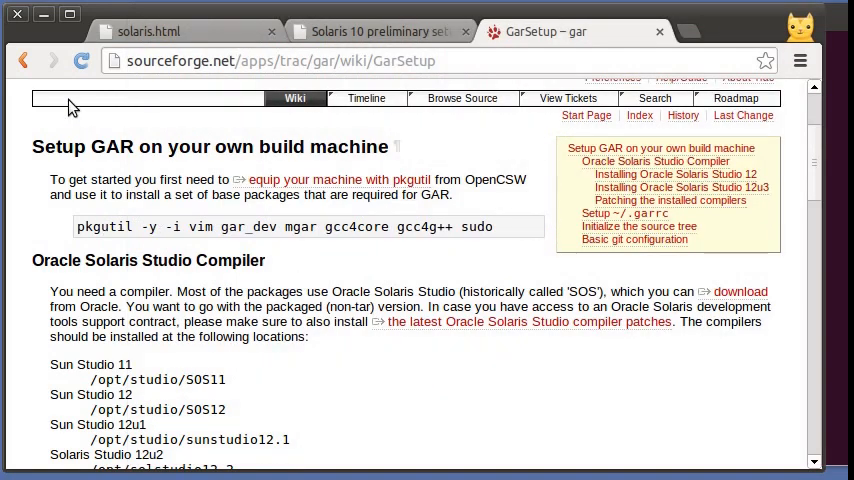
- Scroll the GarSetup wiki past the compiler install steps to the ~/.garrc example configuration
{"action": "scroll", "scroll_direction": "down", "scroll_amount": 3}
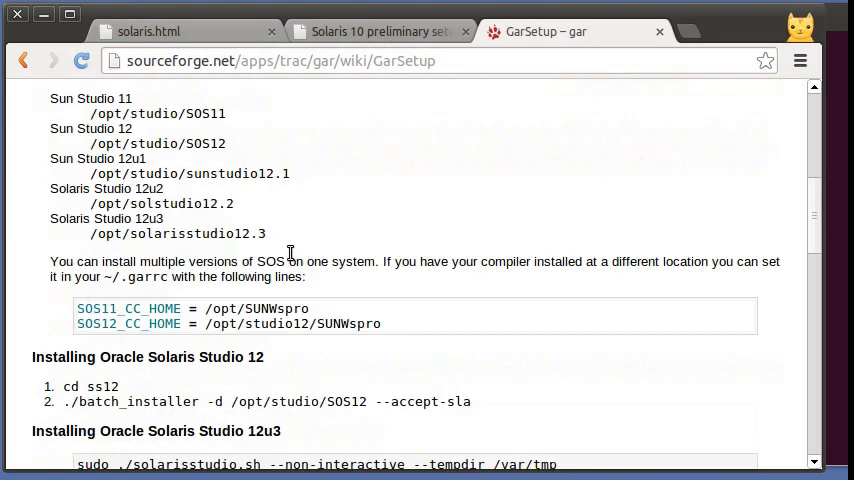
{"action": "scroll", "scroll_direction": "down", "scroll_amount": 3}
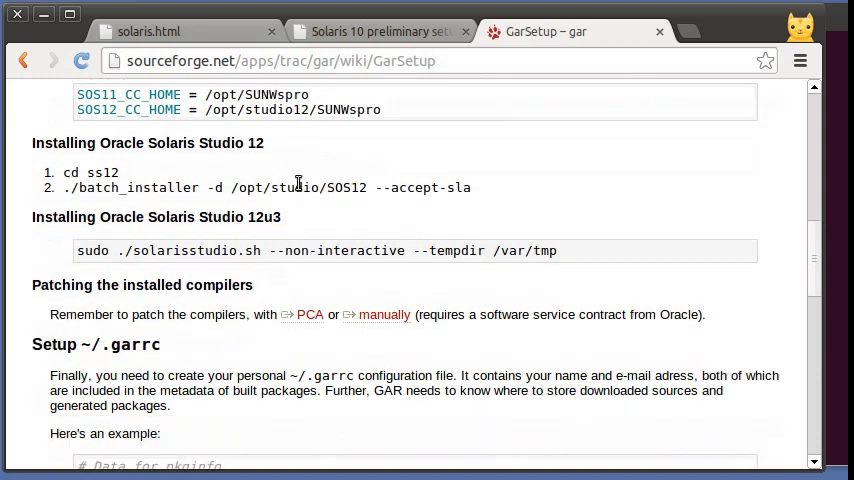
{"action": "scroll", "scroll_direction": "down", "scroll_amount": 3}
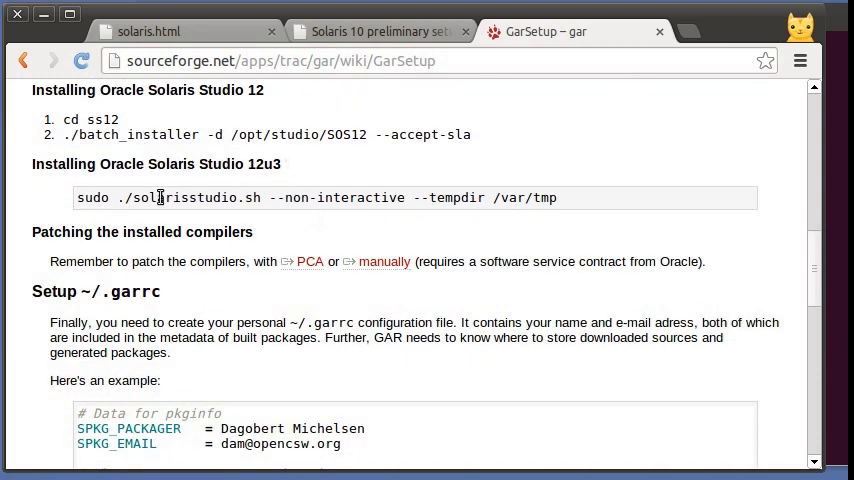
{"action": "scroll", "scroll_direction": "down", "scroll_amount": 3}
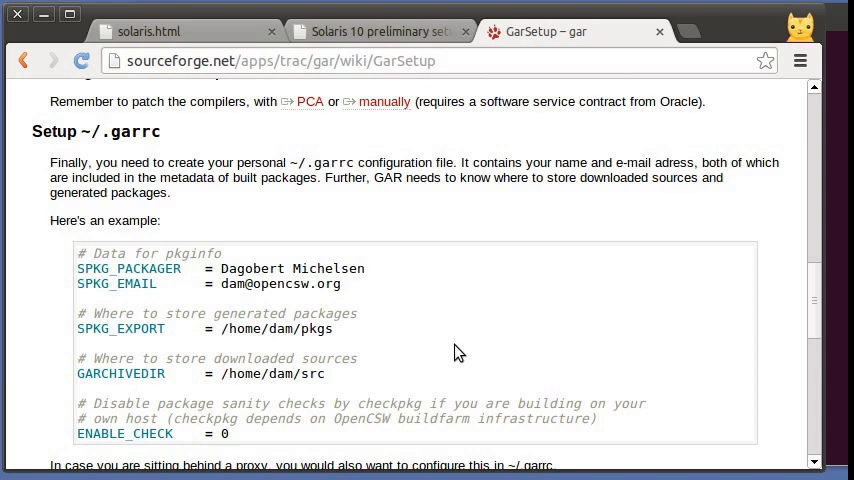
{"action": "mouse_move", "coordinate": [256, 291]}
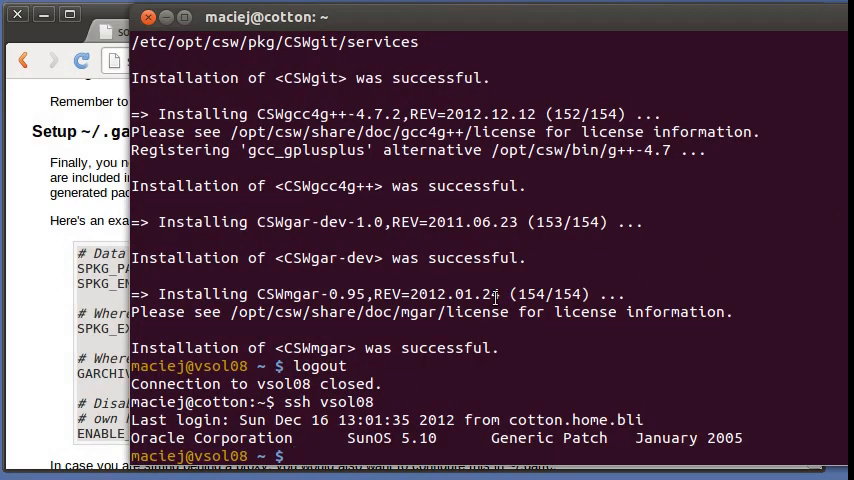
- Create ~/.garrc from the wiki example and set name 'Maciej Blizi…', e-mail and paths in vim
{"action": "type", "text": "cat <"}
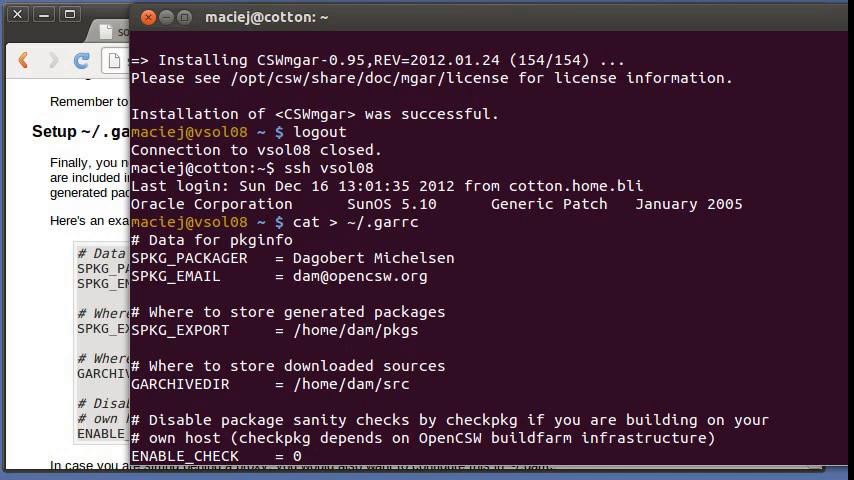
{"action": "type", "text": "vim ~/."}
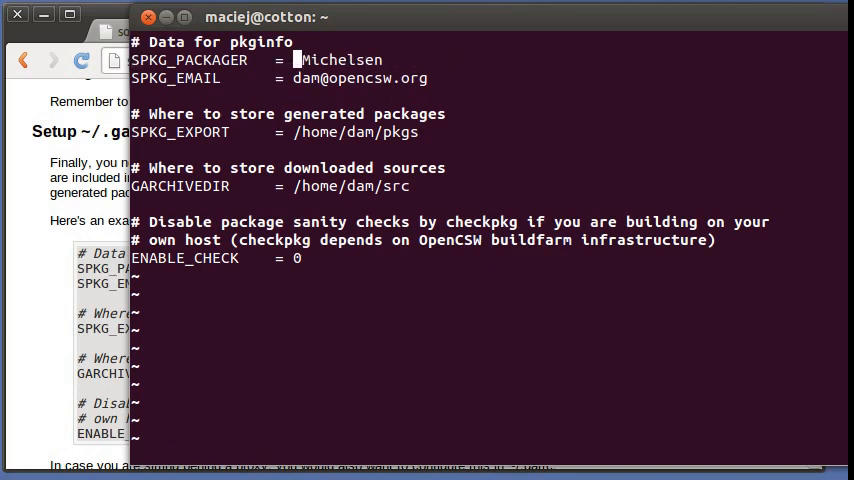
{"action": "type", "text": "Maciej Bliziński"}
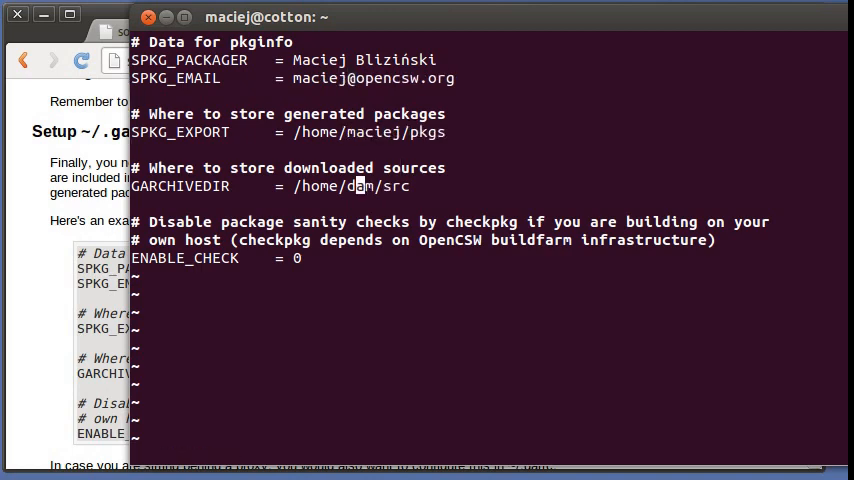
{"action": "type", "text": ":w"}
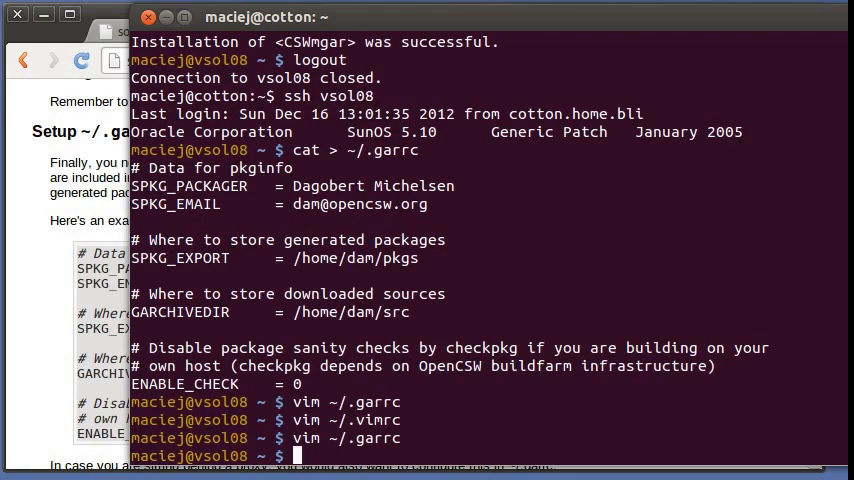
{"action": "mouse_move", "coordinate": [80, 316]}
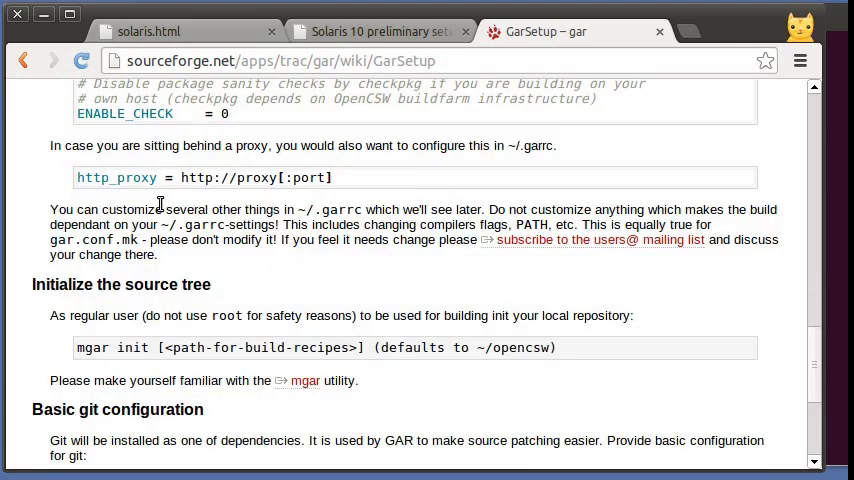
- Scroll the wiki to the 'Initialize the source tree' and basic git configuration sections
{"action": "scroll", "scroll_direction": "down", "scroll_amount": 3}
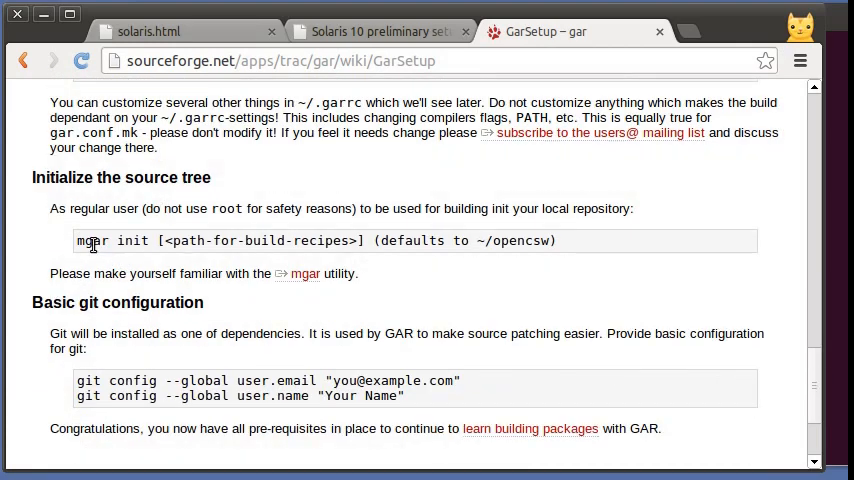
{"action": "mouse_move", "coordinate": [290, 263]}
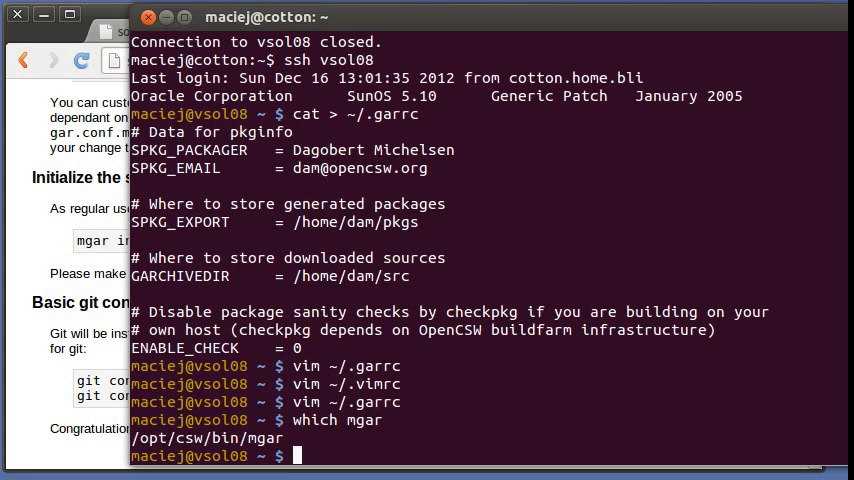
- Export TERM=xterm-color, add syntax on and bg=dark to ~/.vimrc, and reopen mgar highlighted
{"action": "type", "text": "vim"}
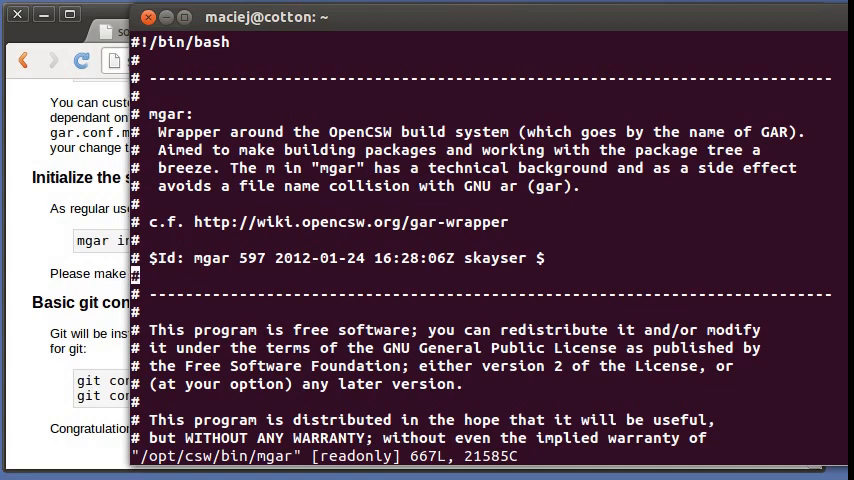
{"action": "scroll", "scroll_direction": "down", "scroll_amount": 3}
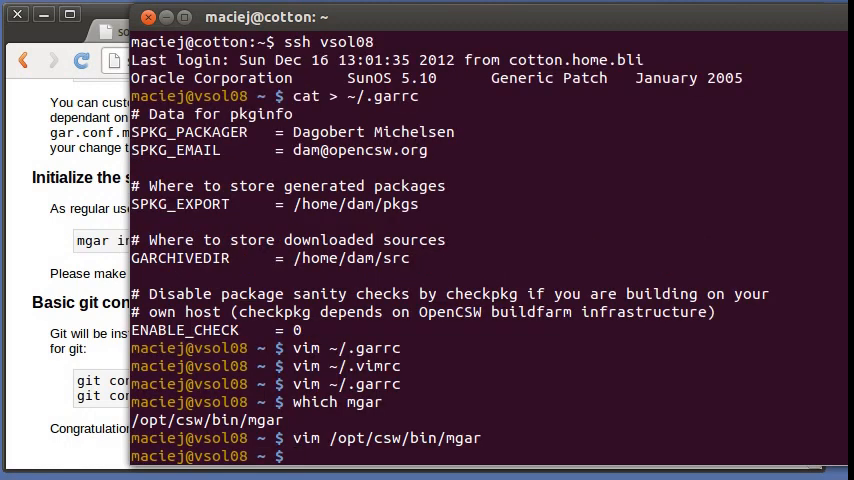
{"action": "type", "text": "export T"}
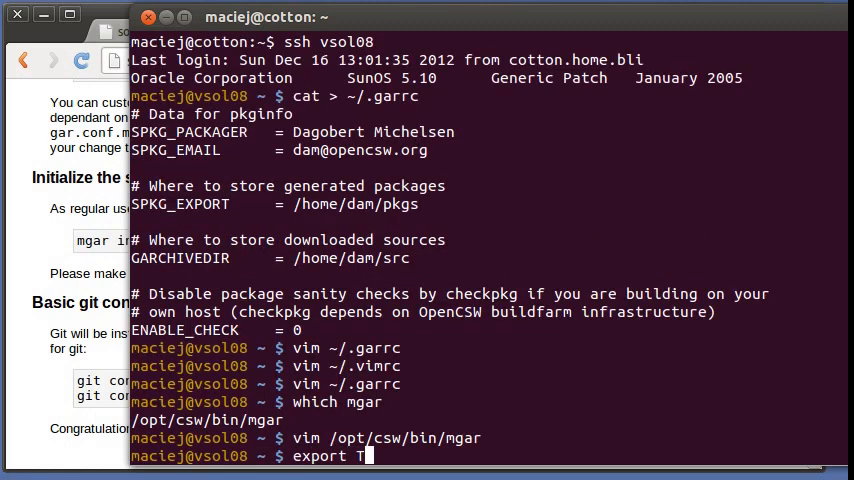
{"action": "type", "text": "ERM=xterm-co"}
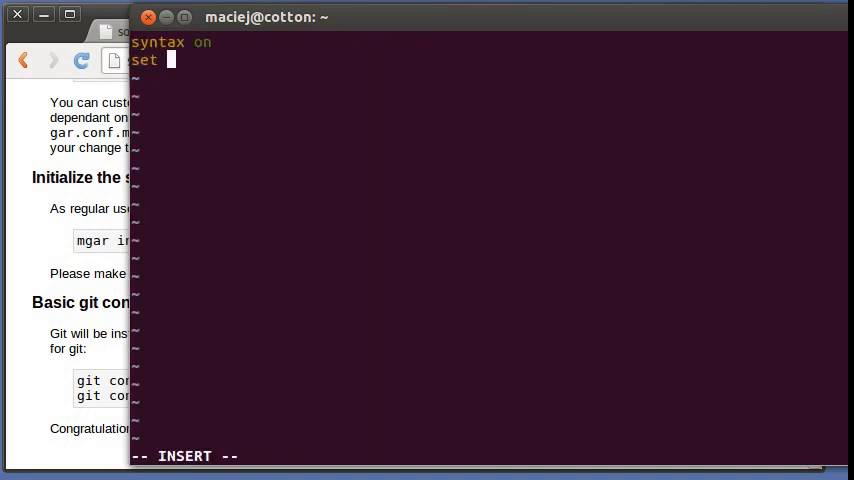
{"action": "type", "text": "bg=dark"}
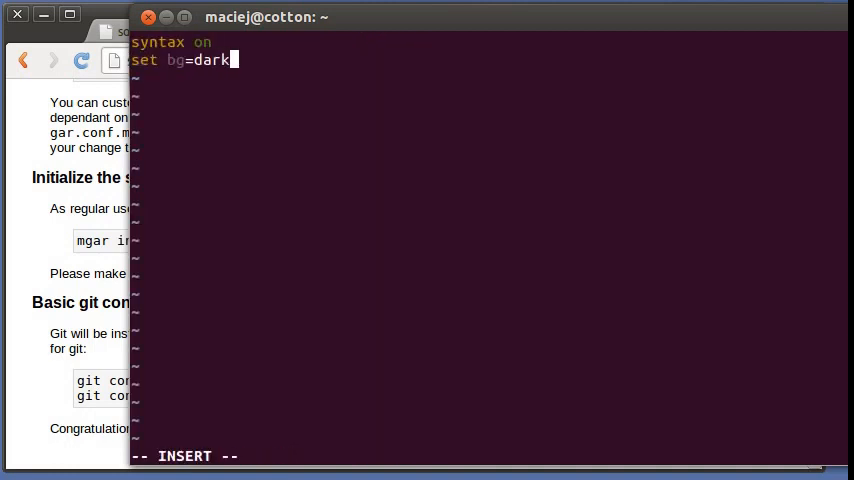
{"action": "type", "text": "set si ci"}
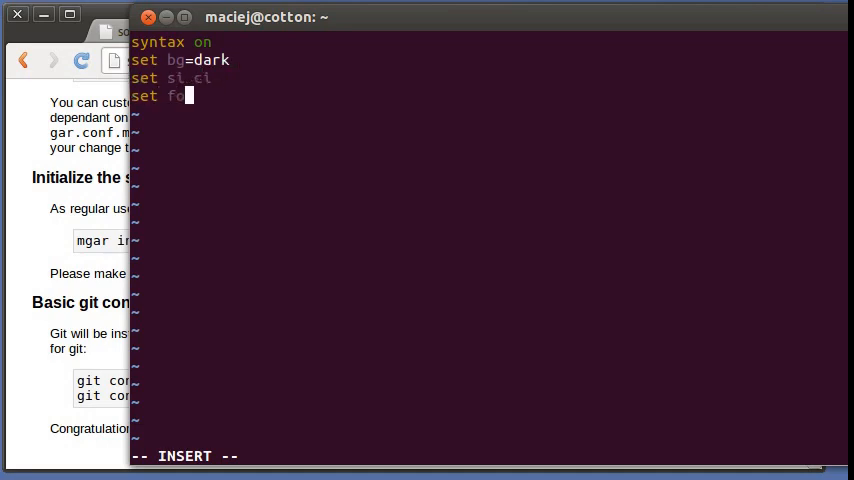
{"action": "type", "text": "=croq"}
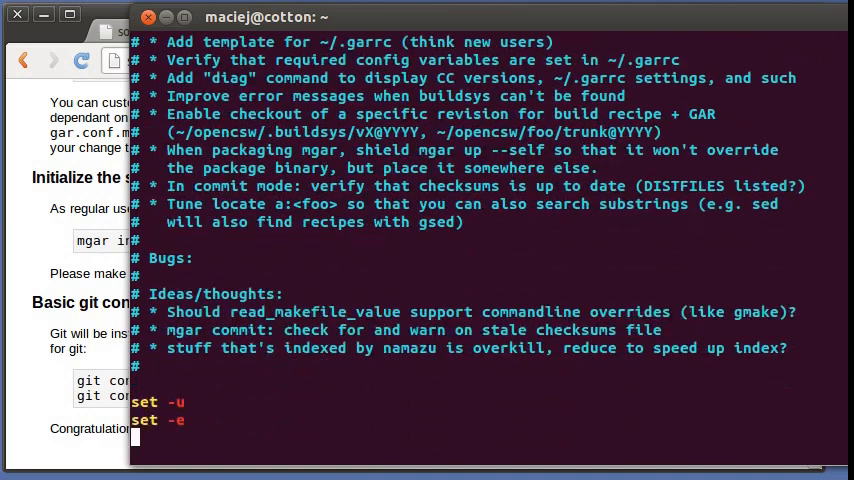
- Read through the mgar script in vim and search it for 'find-file'
{"action": "scroll", "scroll_direction": "down", "scroll_amount": 3}
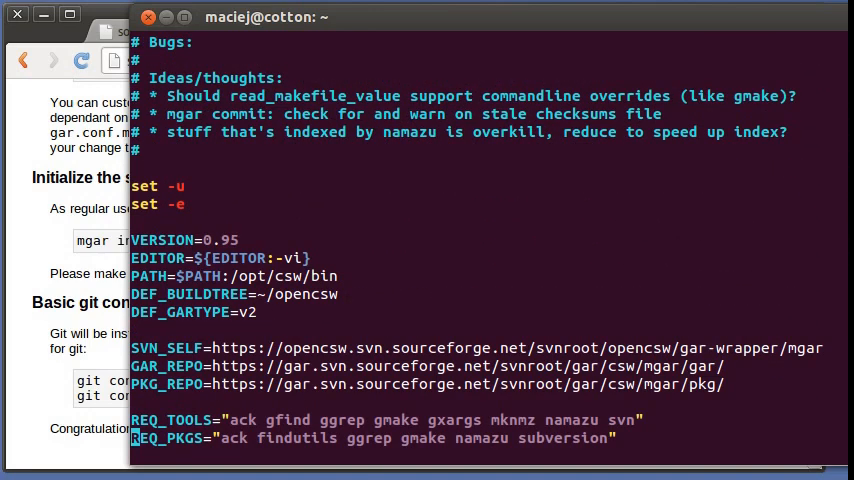
{"action": "scroll", "scroll_direction": "down", "scroll_amount": 3}
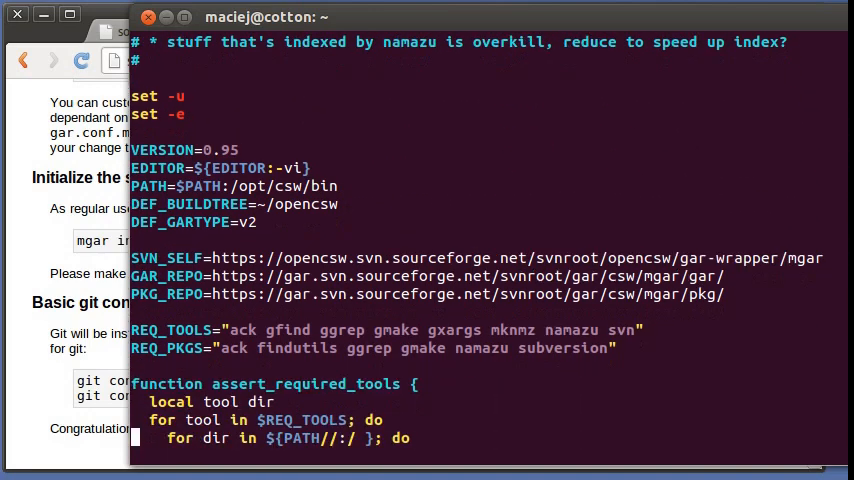
{"action": "scroll", "scroll_direction": "down", "scroll_amount": 3}
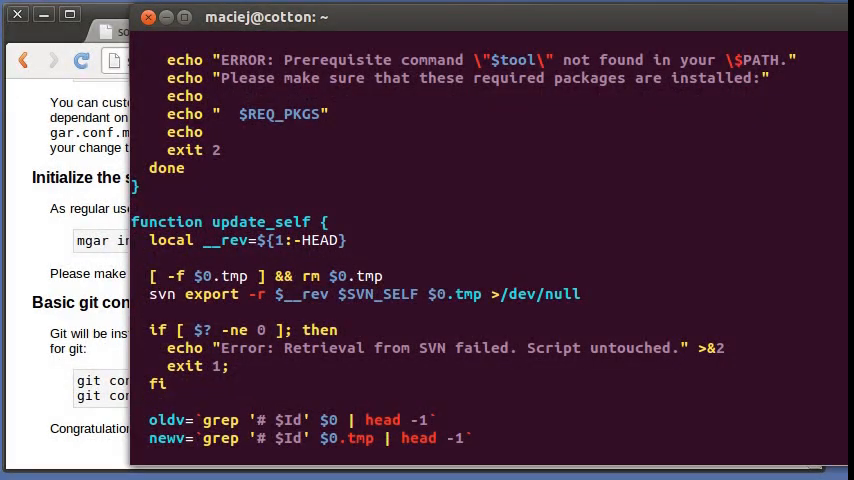
{"action": "scroll", "scroll_direction": "down", "scroll_amount": 3}
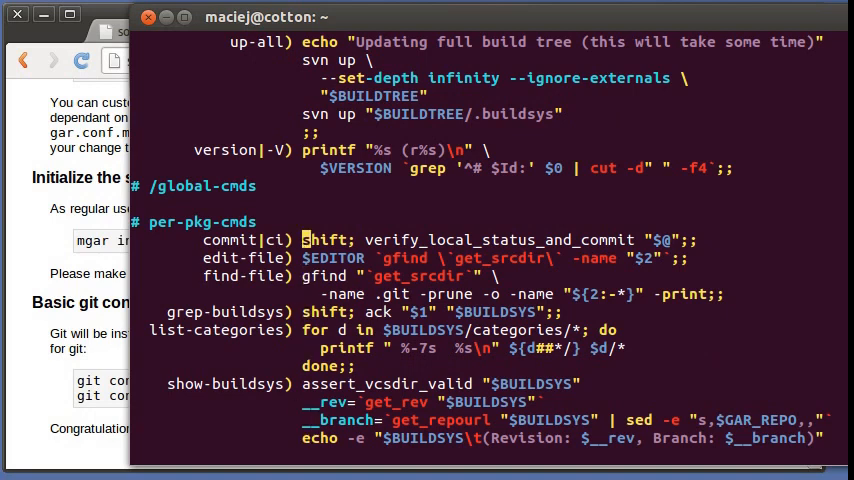
{"action": "scroll", "scroll_direction": "down", "scroll_amount": 3}
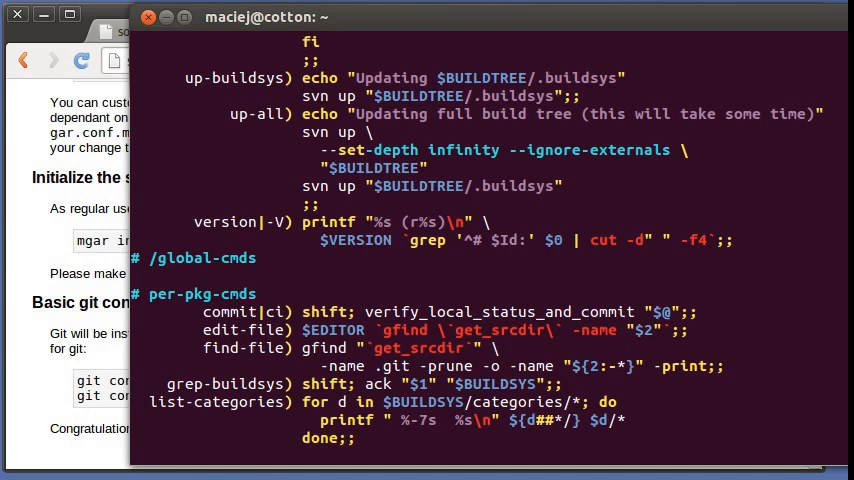
{"action": "type", "text": "/find"}
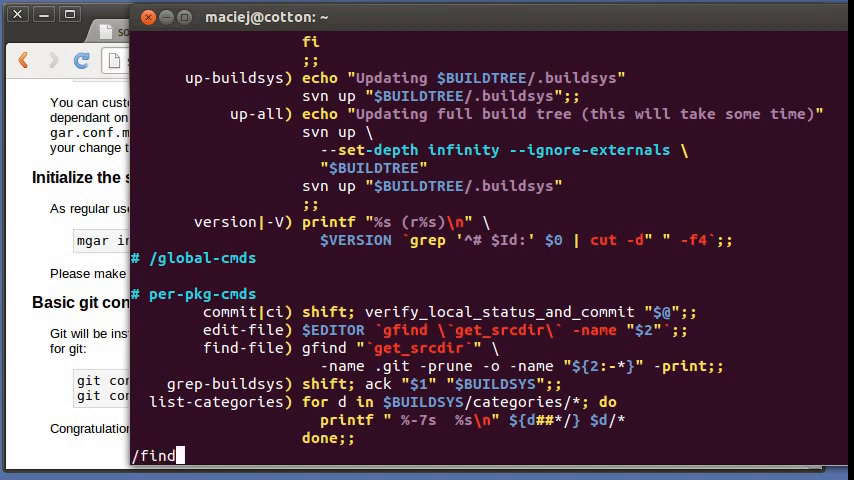
{"action": "type", "text": "-file"}
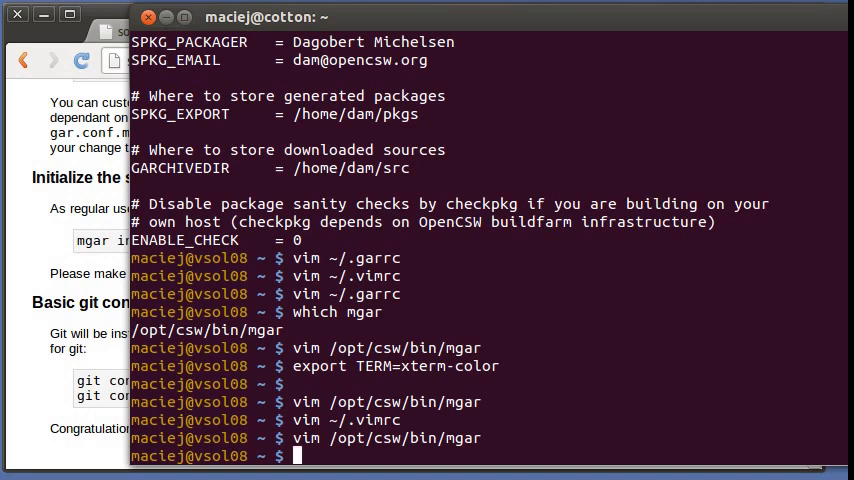
- Run mgar init and follow the .buildsys checkout output until it finishes at revision 19894
{"action": "type", "text": "mgar init"}
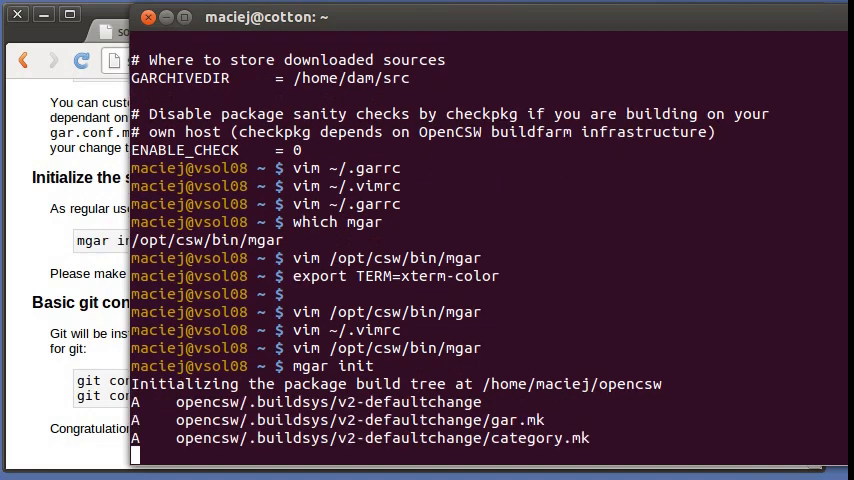
{"action": "scroll", "scroll_direction": "down", "scroll_amount": 3}
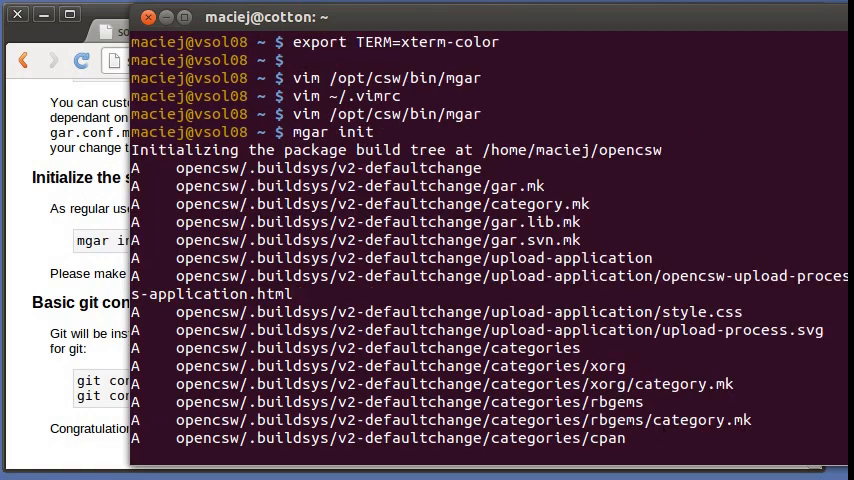
{"action": "scroll", "scroll_direction": "down", "scroll_amount": 3}
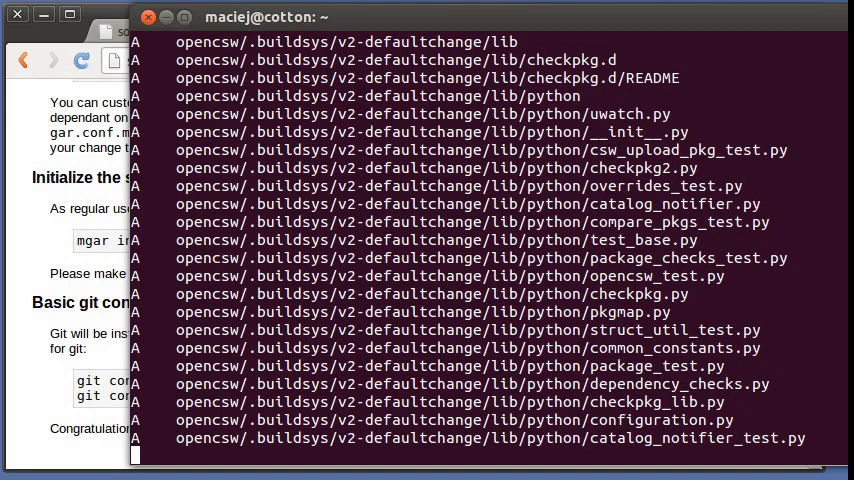
{"action": "scroll", "scroll_direction": "down", "scroll_amount": 3}
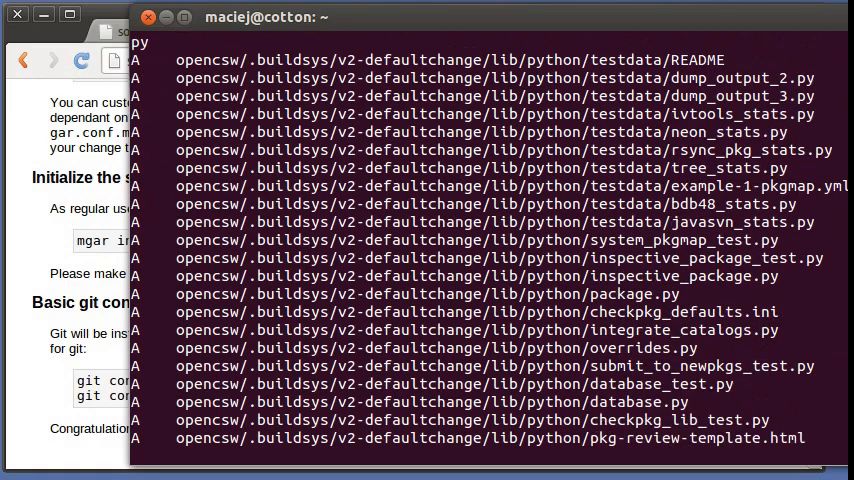
{"action": "scroll", "scroll_direction": "down", "scroll_amount": 3}
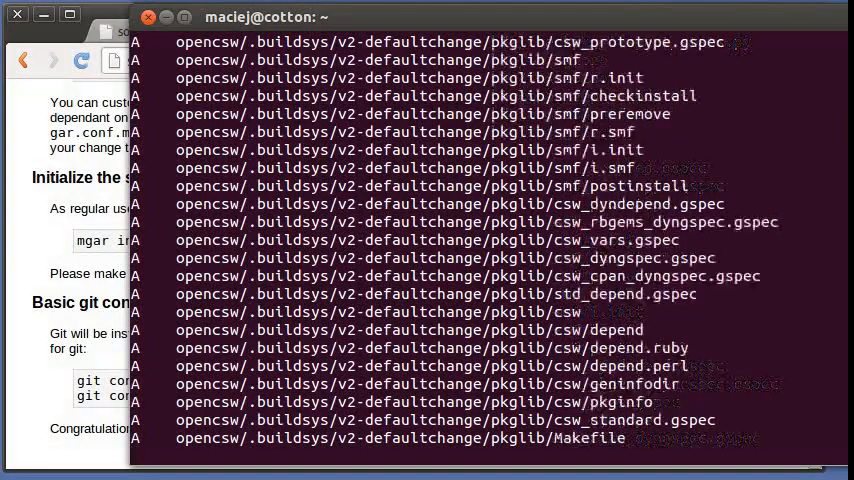
{"action": "scroll", "scroll_direction": "down", "scroll_amount": 3}
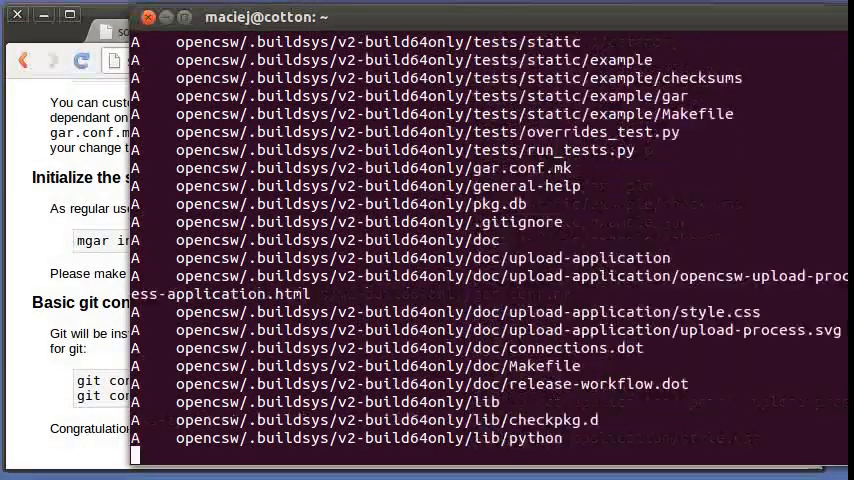
{"action": "scroll", "scroll_direction": "down", "scroll_amount": 3}
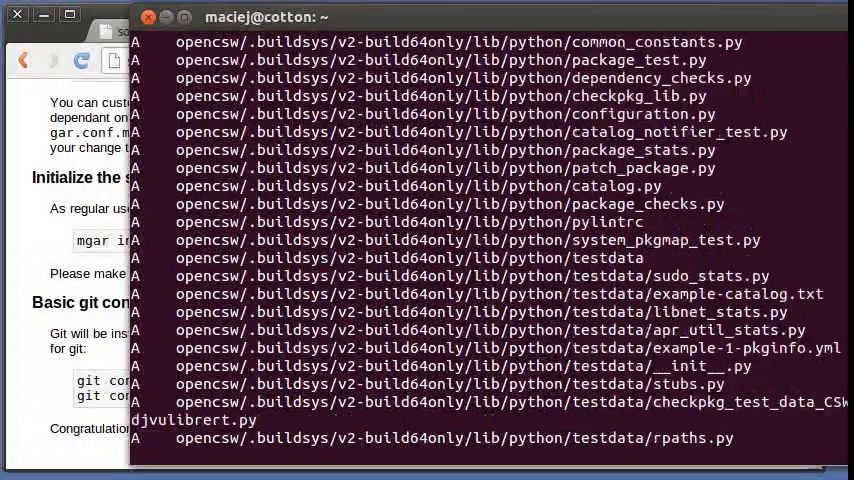
{"action": "scroll", "scroll_direction": "down", "scroll_amount": 3}
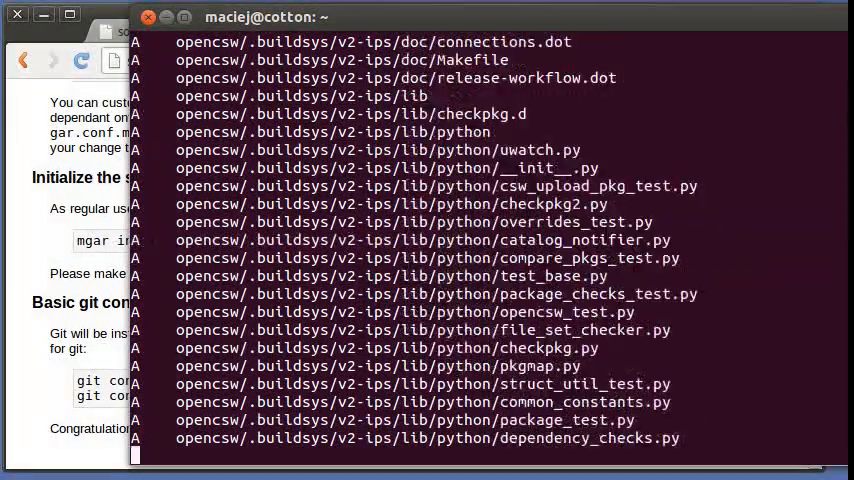
{"action": "scroll", "scroll_direction": "down", "scroll_amount": 3}
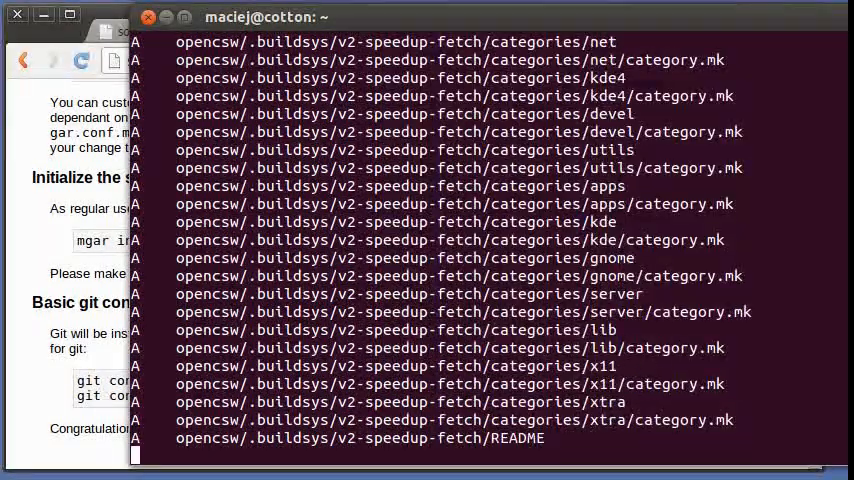
{"action": "scroll", "scroll_direction": "down", "scroll_amount": 3}
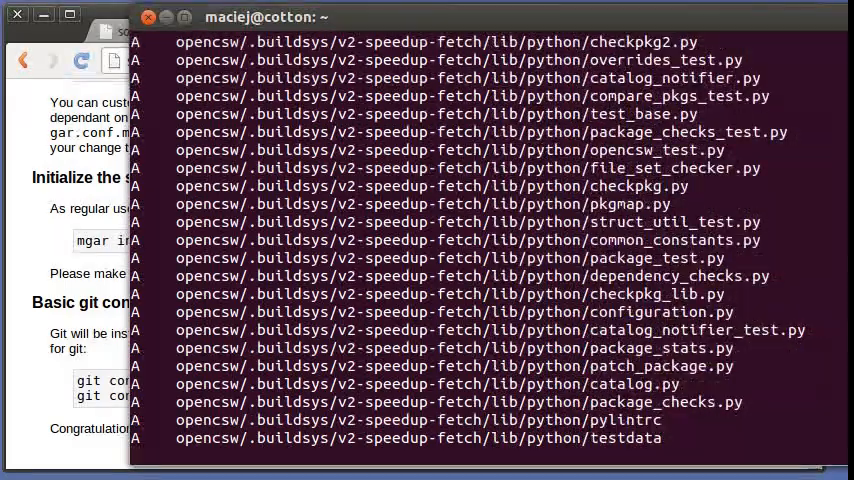
{"action": "scroll", "scroll_direction": "down", "scroll_amount": 3}
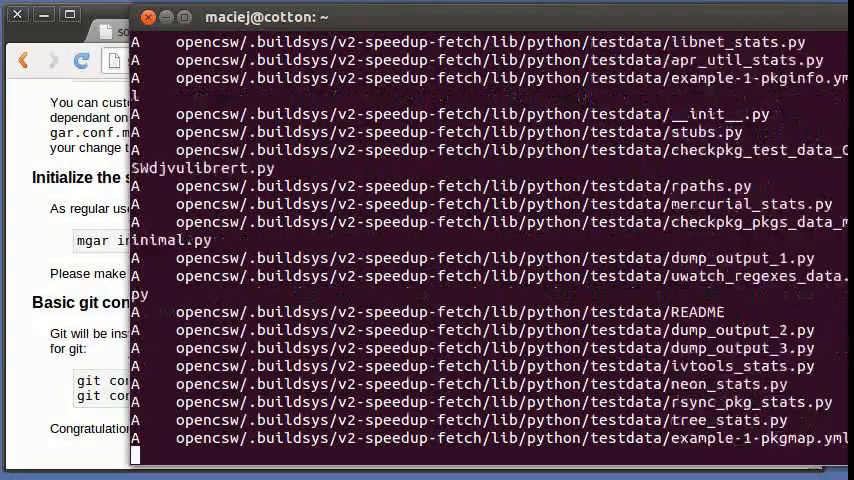
{"action": "scroll", "scroll_direction": "down", "scroll_amount": 3}
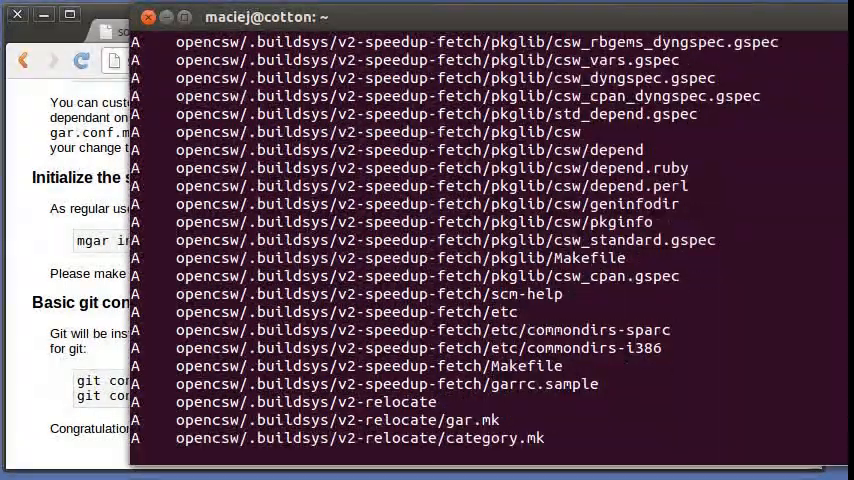
{"action": "scroll", "scroll_direction": "down", "scroll_amount": 3}
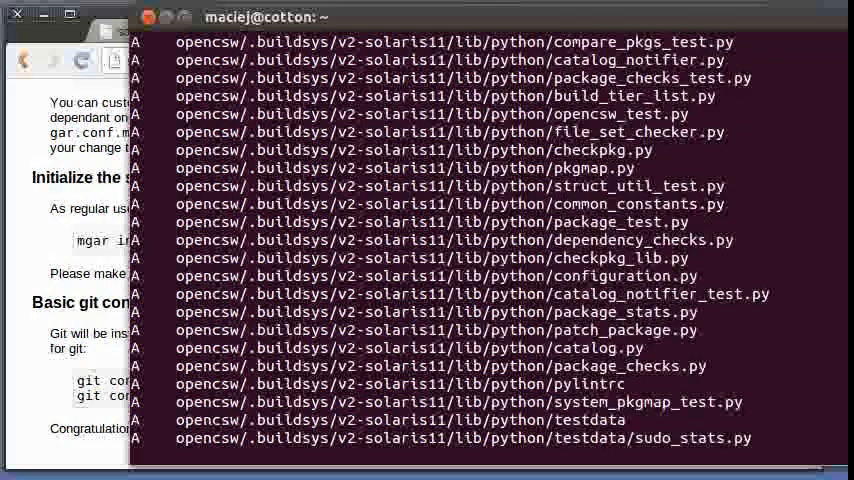
{"action": "scroll", "scroll_direction": "down", "scroll_amount": 3}
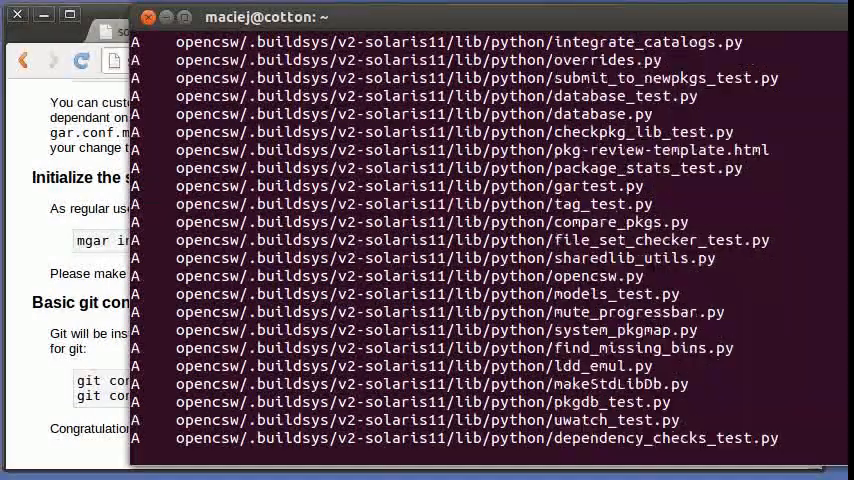
{"action": "scroll", "scroll_direction": "down", "scroll_amount": 3}
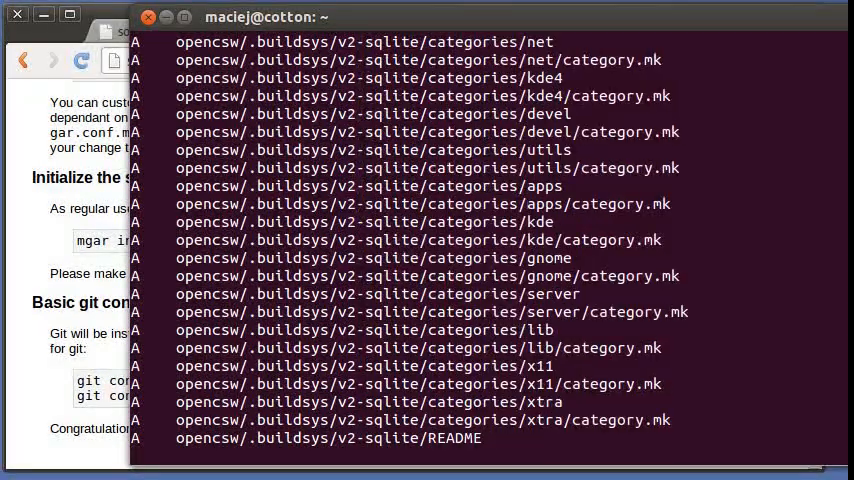
{"action": "scroll", "scroll_direction": "down", "scroll_amount": 3}
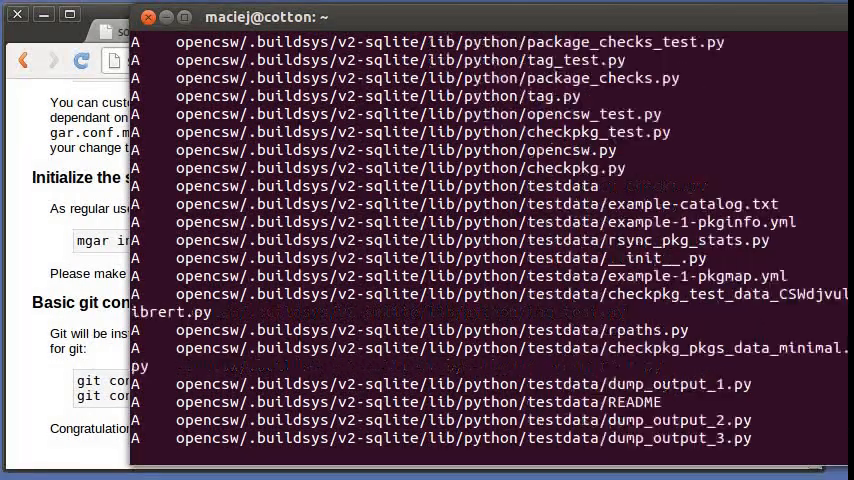
{"action": "scroll", "scroll_direction": "down", "scroll_amount": 3}
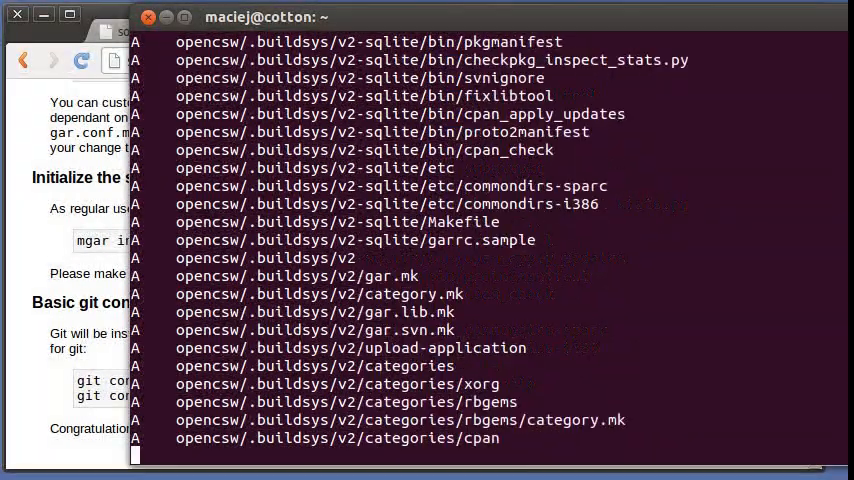
{"action": "scroll", "scroll_direction": "down", "scroll_amount": 3}
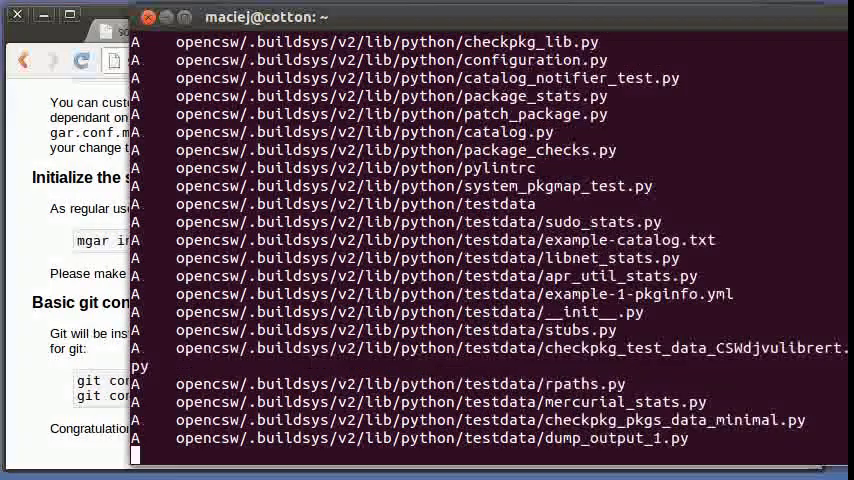
{"action": "scroll", "scroll_direction": "down", "scroll_amount": 3}
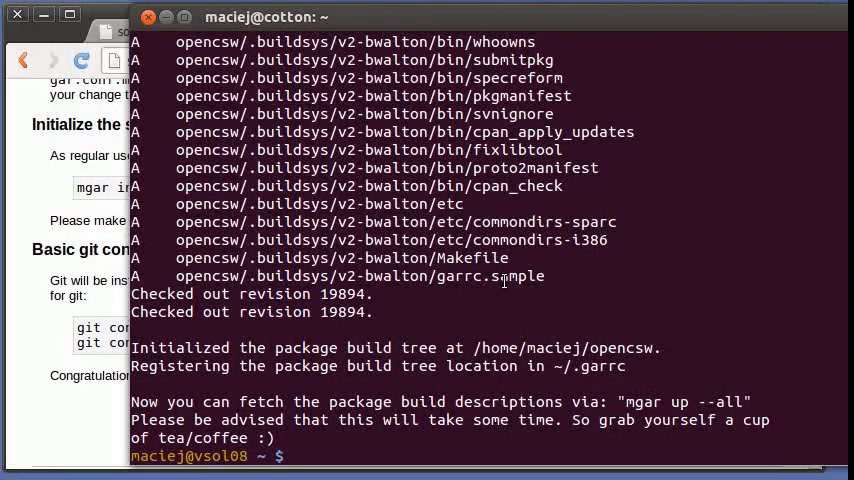
{"action": "mouse_move", "coordinate": [607, 345]}
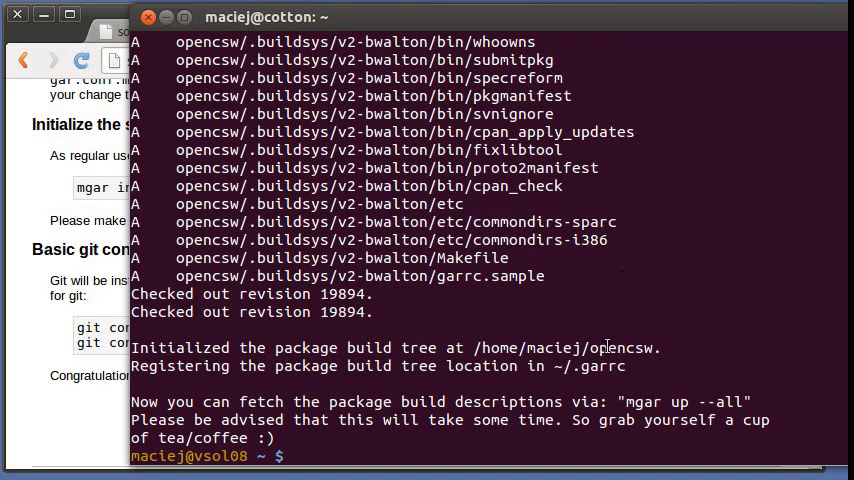
- Pick out the suggested 'mgar up --all' from the init output and run it
{"action": "double_click", "coordinate": [686, 401]}
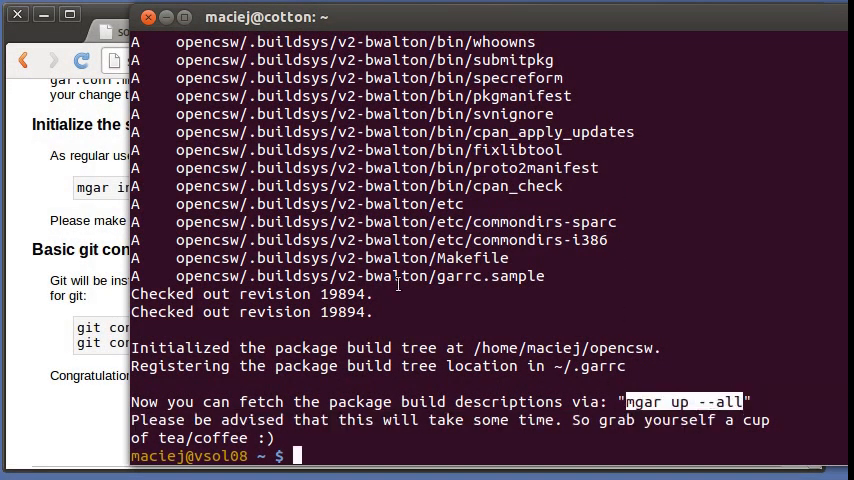
{"action": "type", "text": "mgar up --all"}
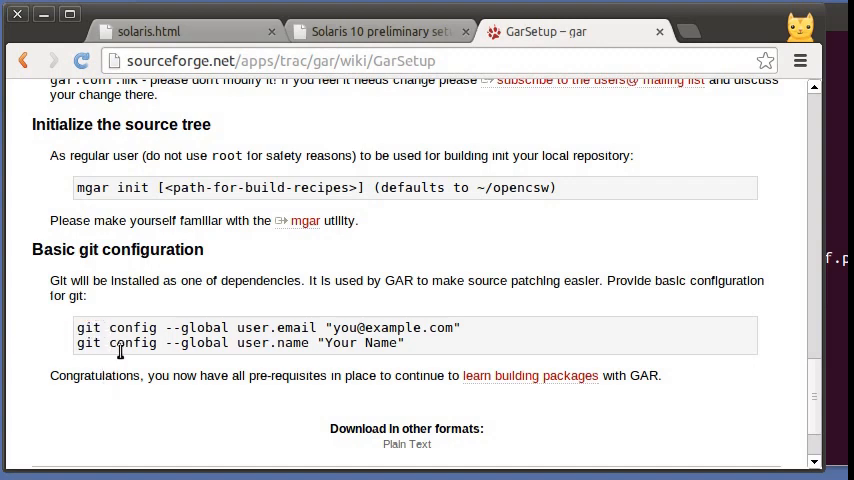
{"action": "mouse_move", "coordinate": [292, 431]}
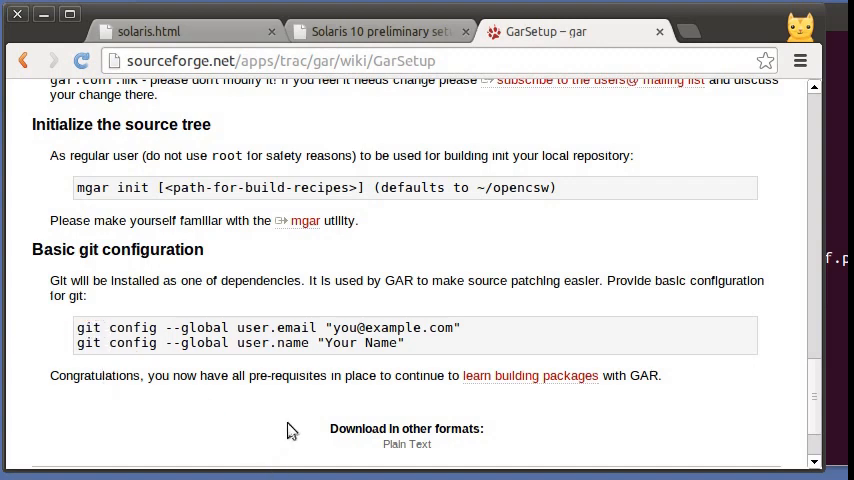
{"action": "mouse_move", "coordinate": [93, 327]}
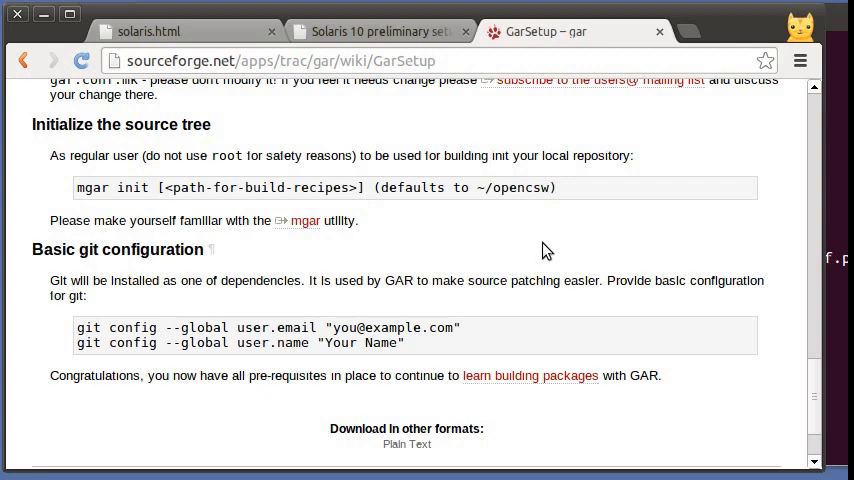
{"action": "mouse_move", "coordinate": [547, 249]}
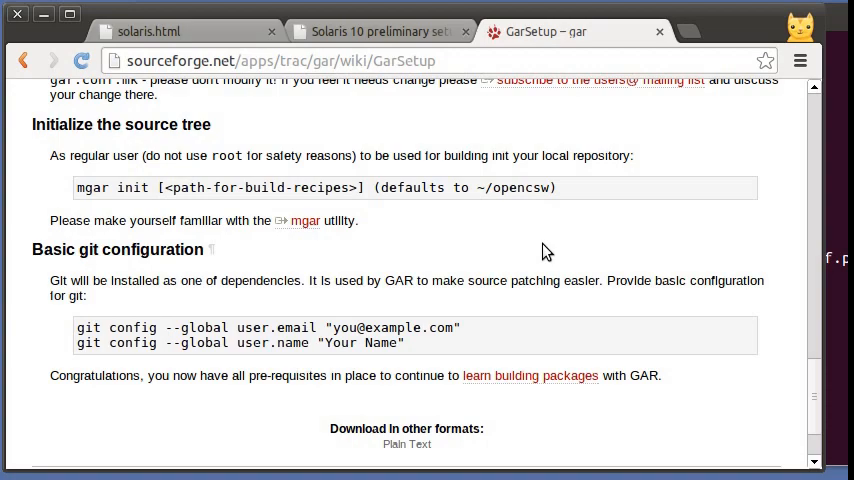
- Select text in the GarSetup page's Basic git configuration section
{"action": "double_click", "coordinate": [88, 327]}
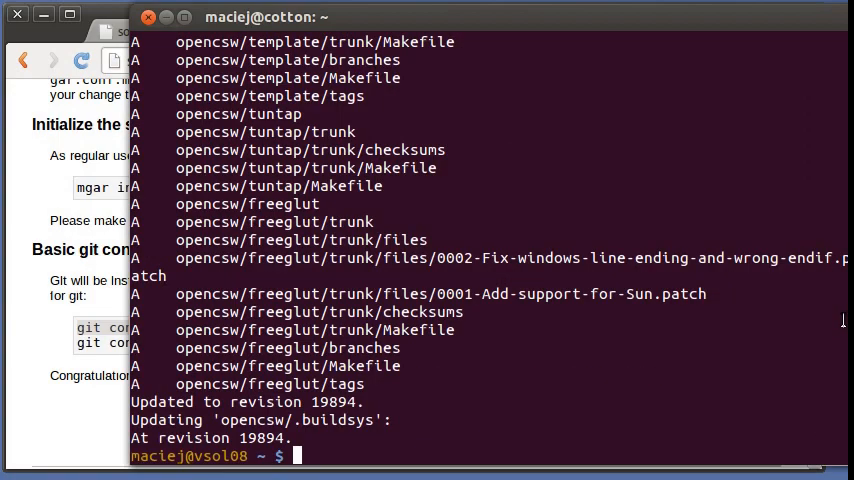
- Enter git config --global user.email with the address starting 'maciej@'
{"action": "type", "text": "git config --global user.email"}
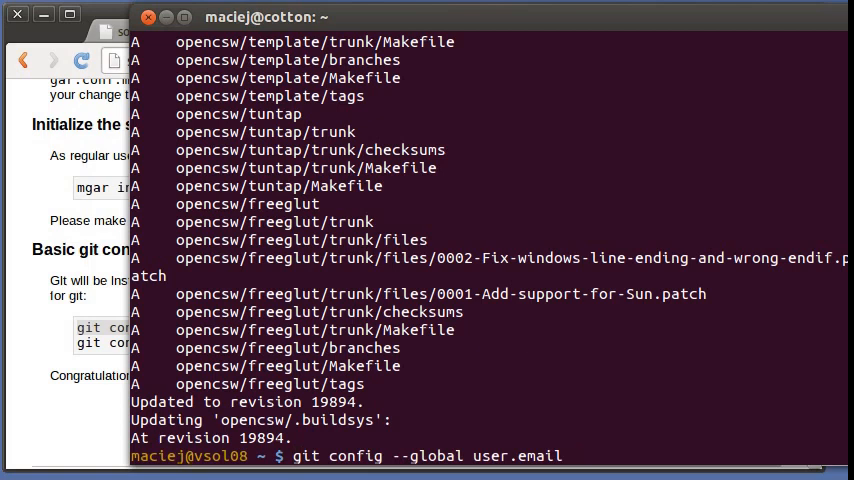
{"action": "type", "text": "maciej@"}
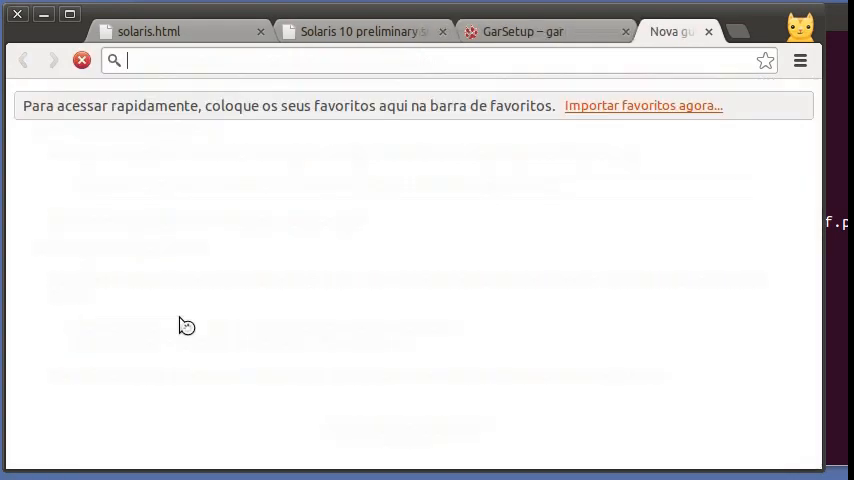
- Search 'dash' and follow Wikipedia and the Dash homepage to its release tarball files listing
{"action": "type", "text": "dash shell"}
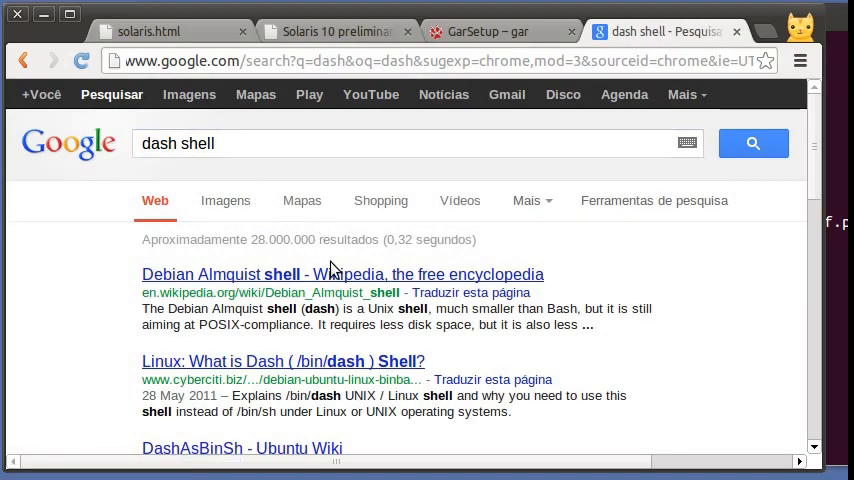
{"action": "left_click", "coordinate": [287, 274]}
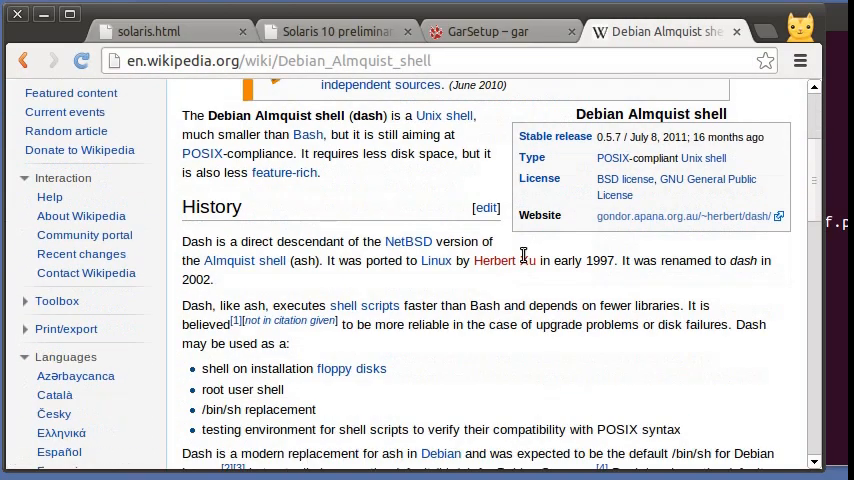
{"action": "scroll", "scroll_direction": "down", "scroll_amount": 3}
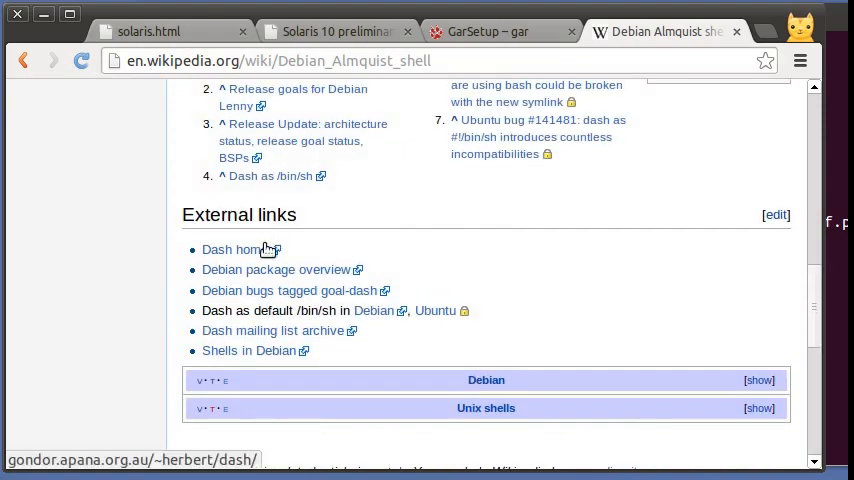
{"action": "left_click", "coordinate": [229, 249]}
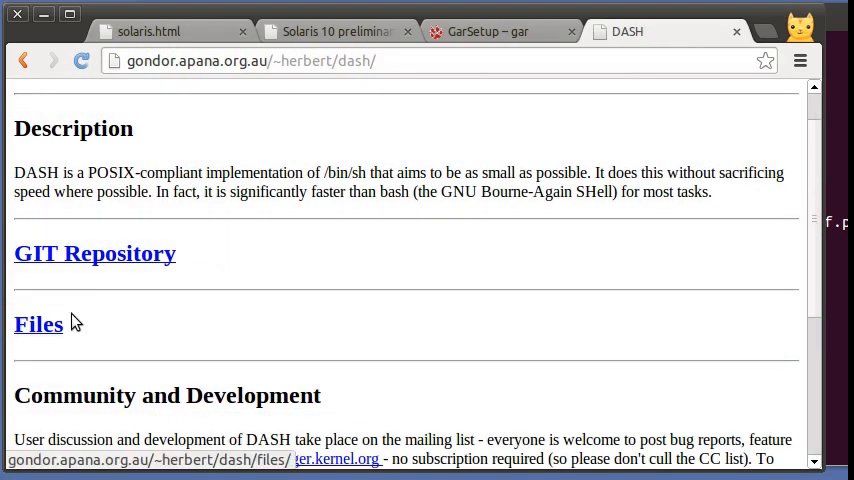
{"action": "left_click", "coordinate": [38, 324]}
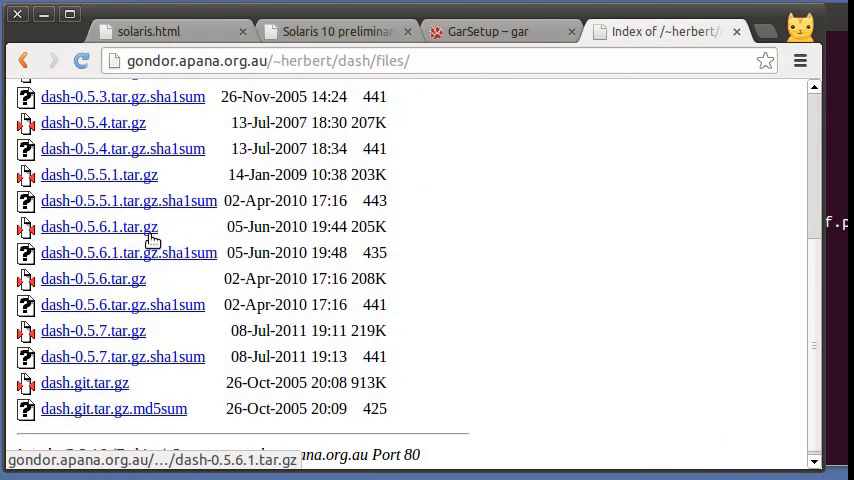
{"action": "right_click", "coordinate": [92, 331]}
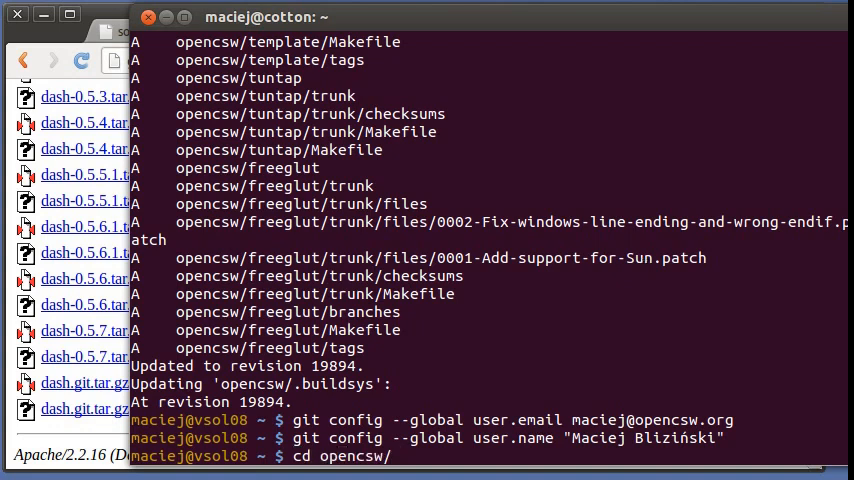
- Run 'mgar newpkg dash_demo' to create the package skeleton, then start changing into it
{"action": "key", "text": "Return"}
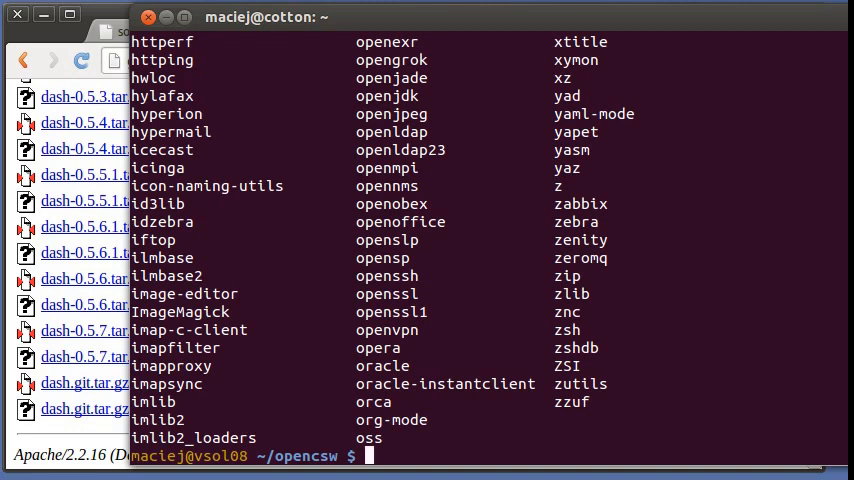
{"action": "type", "text": "mgar newpkg"}
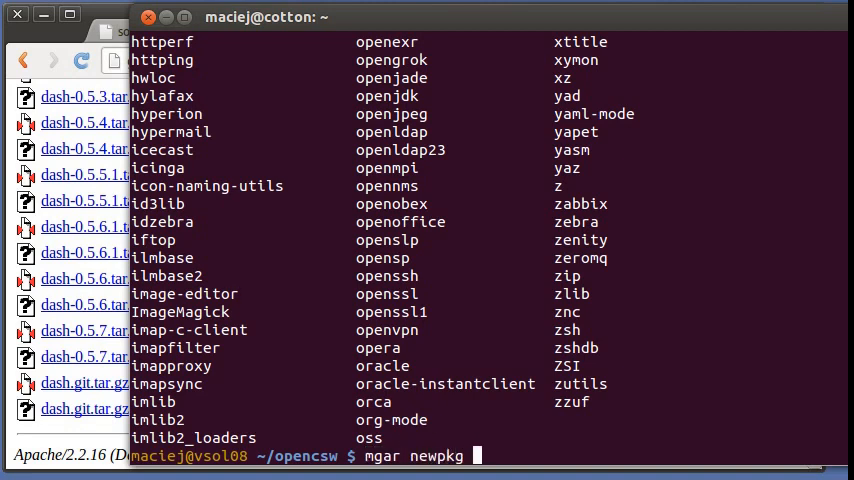
{"action": "type", "text": "d"}
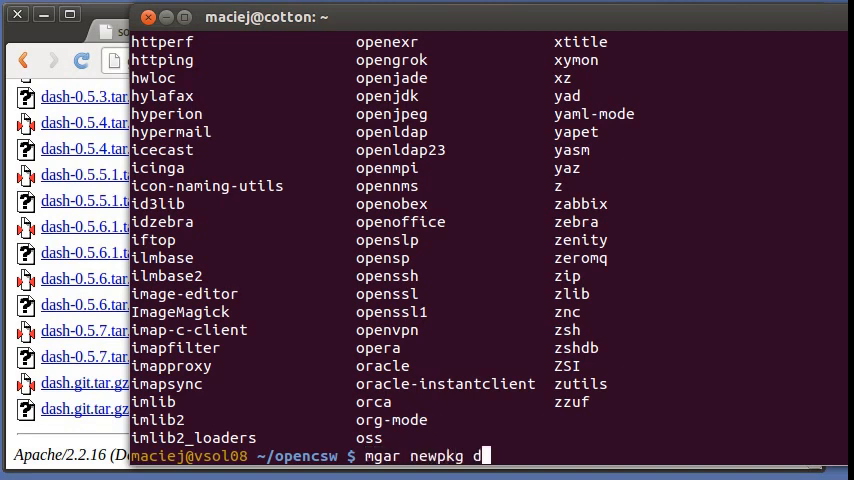
{"action": "type", "text": "ash_demo"}
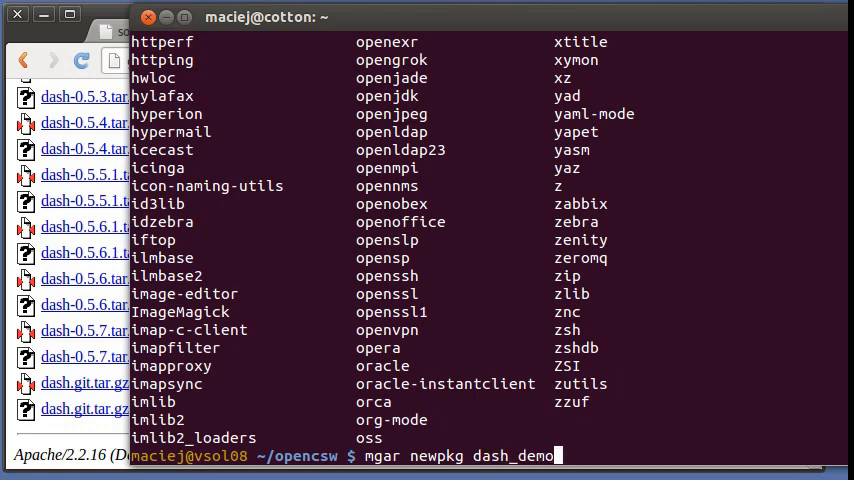
{"action": "key", "text": "Return"}
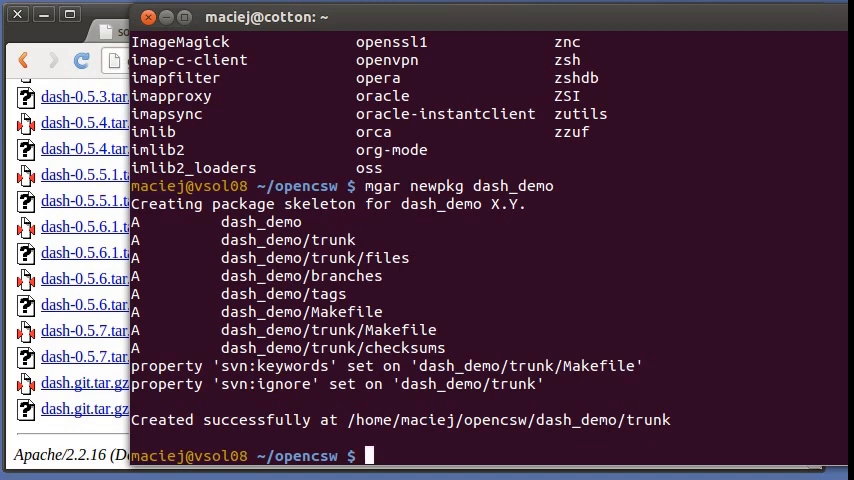
{"action": "type", "text": "cd"}
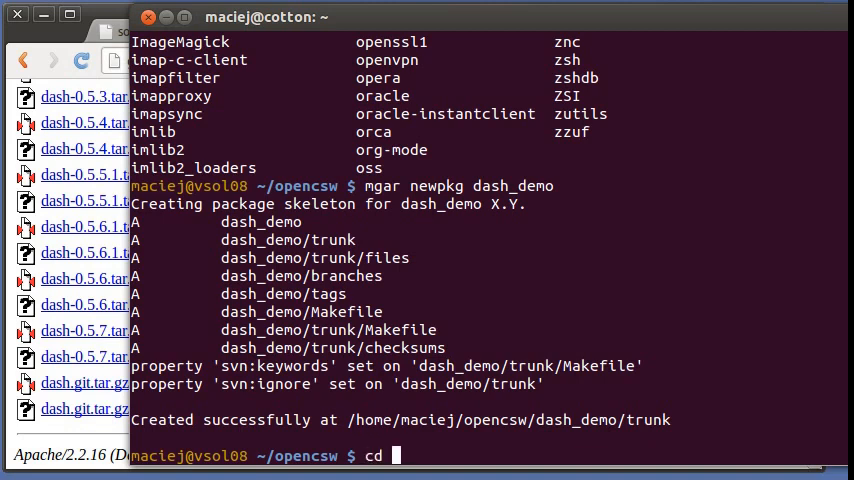
{"action": "type", "text": "dash_dem"}
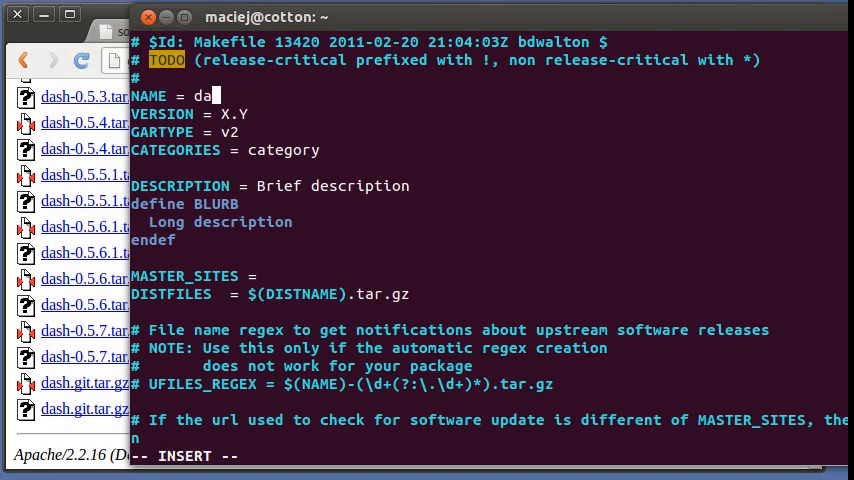
- Set the Makefile to name dash, version 0.5.7, with the gondor.apana.org.au download URL
{"action": "type", "text": "sh"}
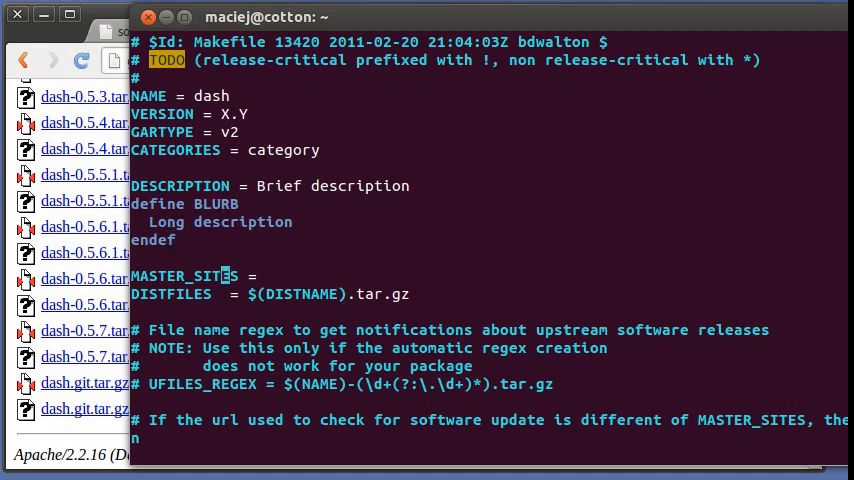
{"action": "key", "text": "i"}
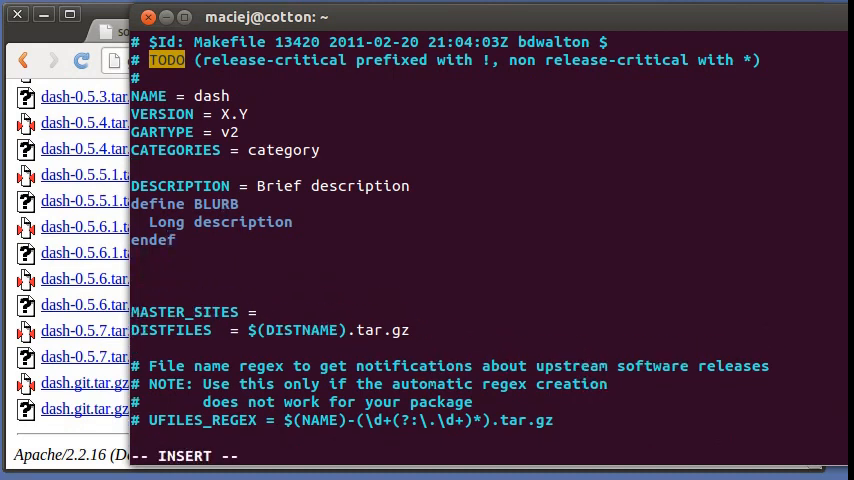
{"action": "type", "text": "# http://gondor.apana.org.au/~herbert/dash/files/dash-0.5.7.tar.gz"}
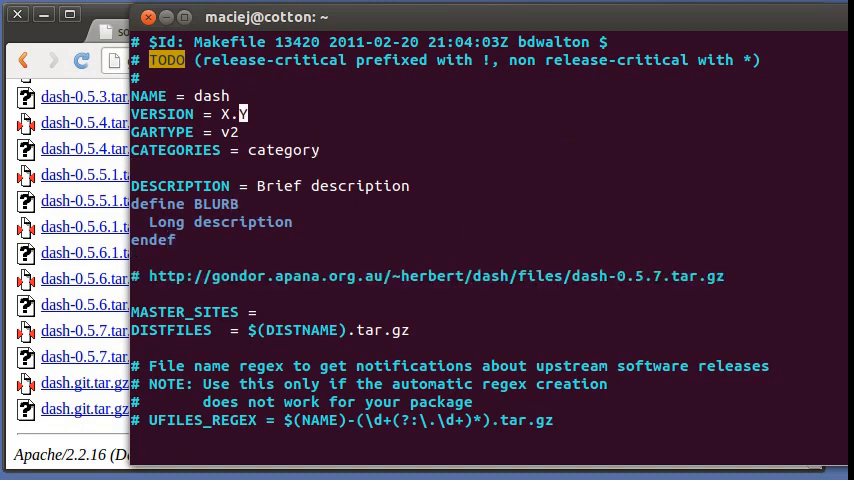
{"action": "type", "text": "0.5.7"}
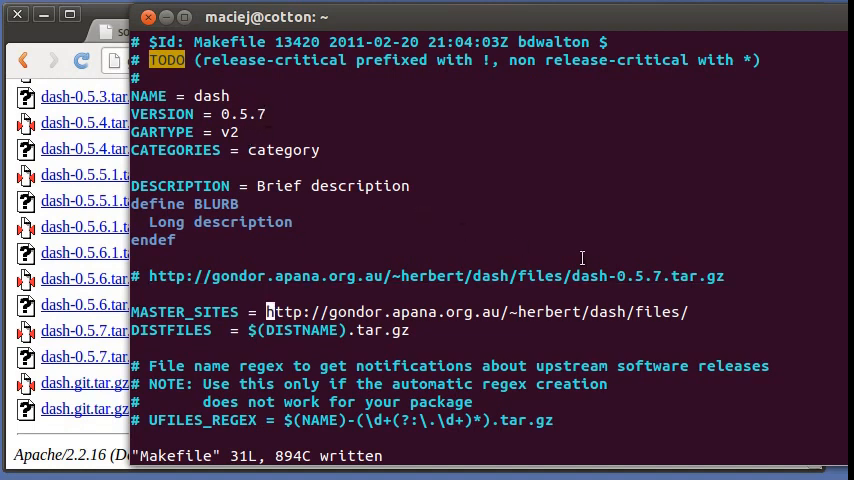
- Add a GARCOMPILER setting below the distfiles line at the end of the Makefile
{"action": "key", "text": "v"}
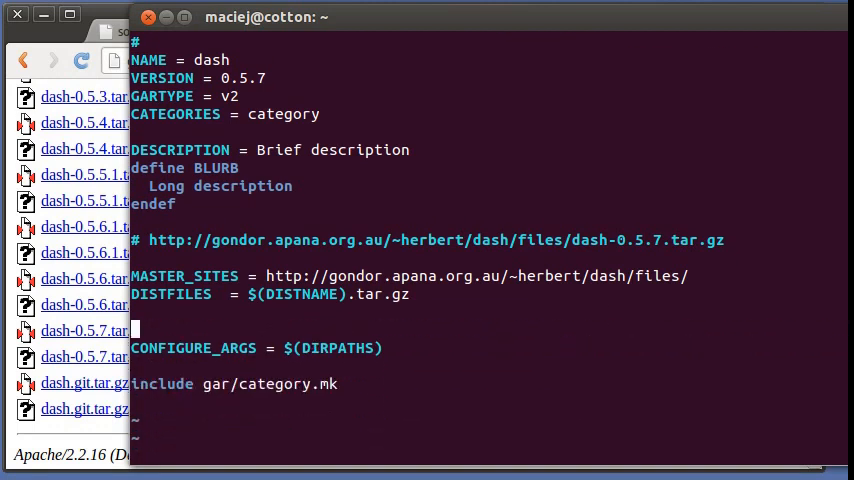
{"action": "key", "text": "i"}
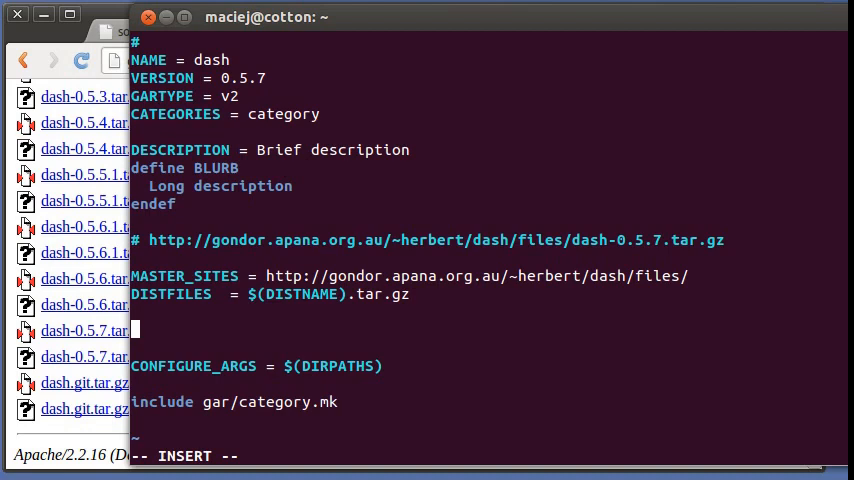
{"action": "type", "text": "GAR"}
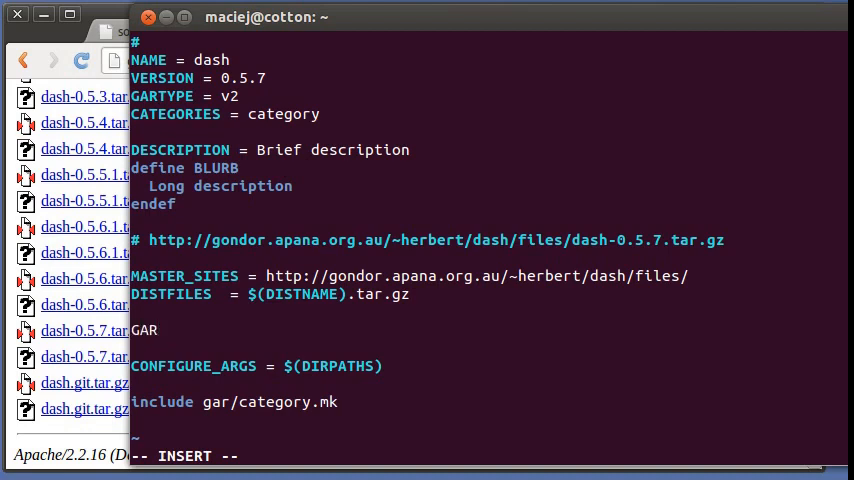
{"action": "type", "text": "COMPILER ="}
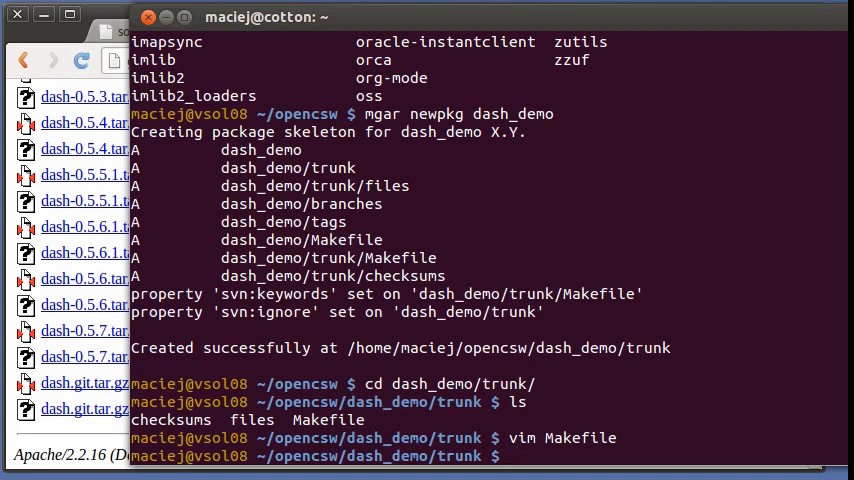
- Run mgar build, fix the invalid category in the Makefile, and rebuild to the checksum error
{"action": "type", "text": "mgar build"}
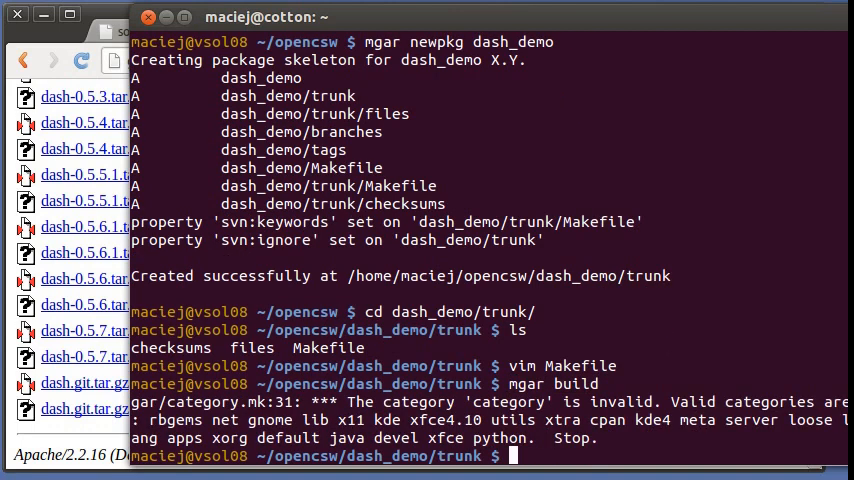
{"action": "type", "text": "vim Makefile"}
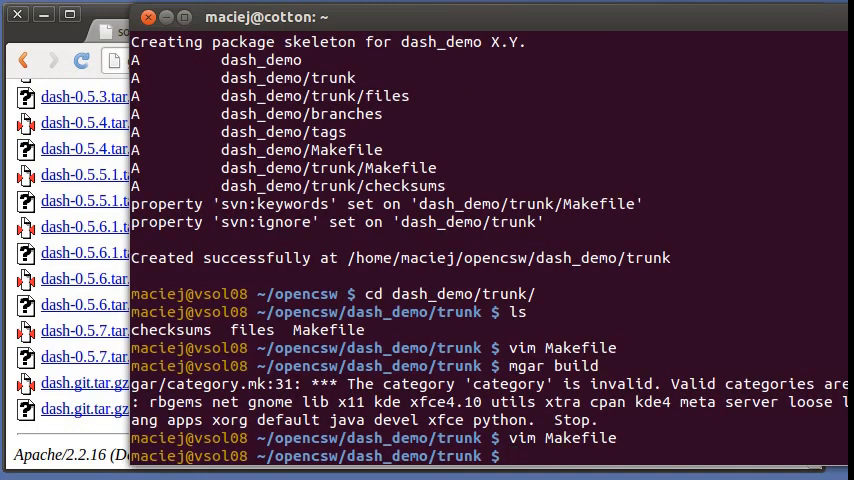
{"action": "type", "text": "mgar build"}
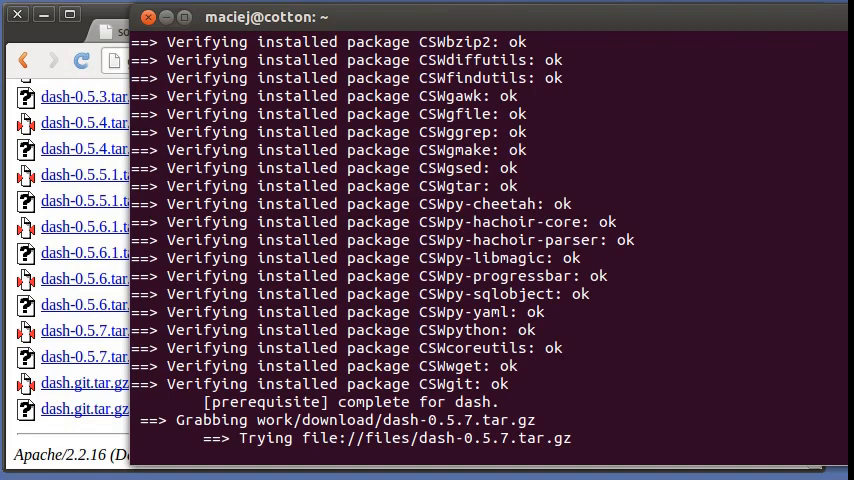
{"action": "scroll", "scroll_direction": "down", "scroll_amount": 3}
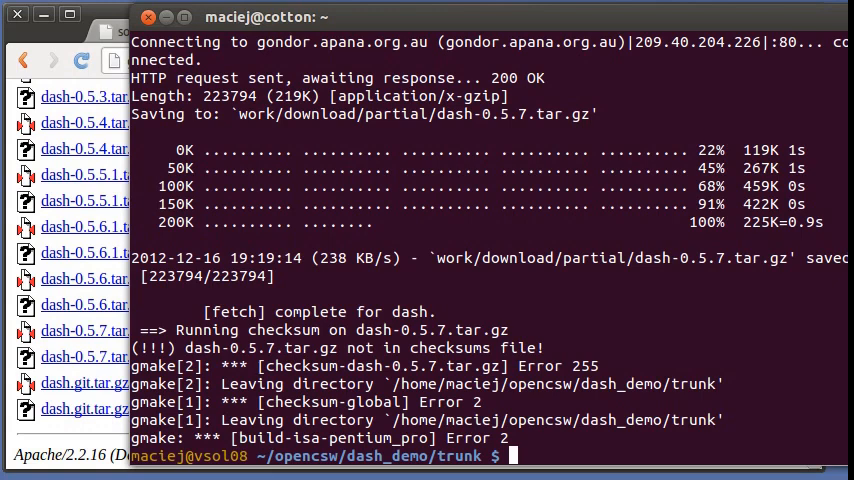
- Record the dash-0.5.7.tar.gz checksum with mgar makesum, check svn, view checksums, and rebuild
{"action": "type", "text": "mgar makesum"}
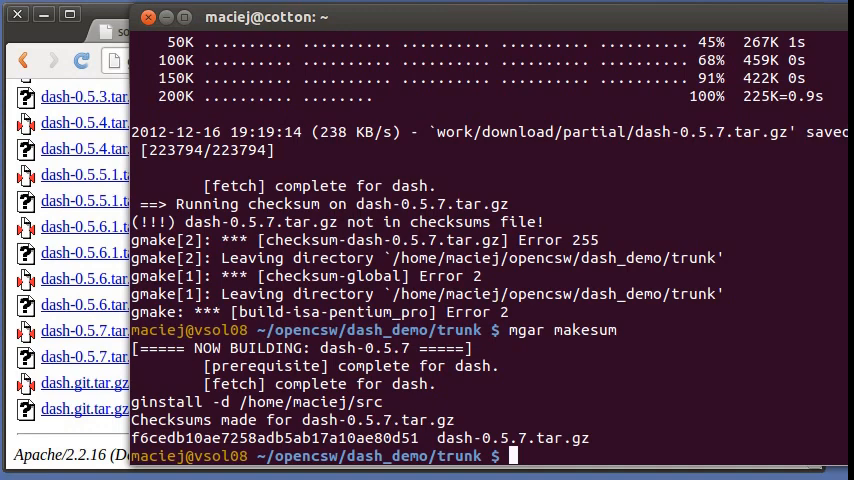
{"action": "type", "text": "svn d"}
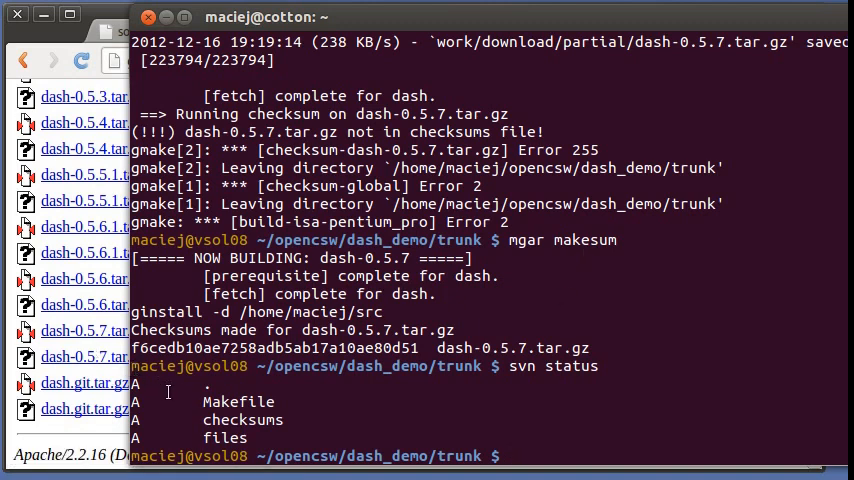
{"action": "double_click", "coordinate": [242, 419]}
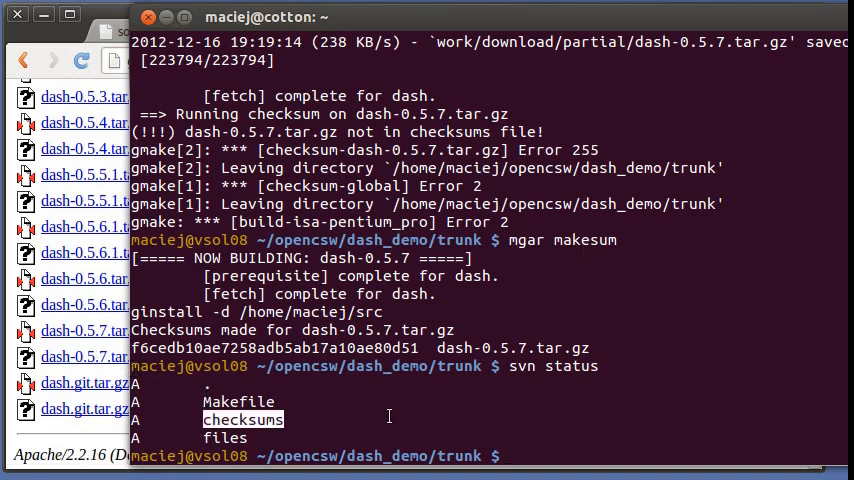
{"action": "type", "text": "cat checksums"}
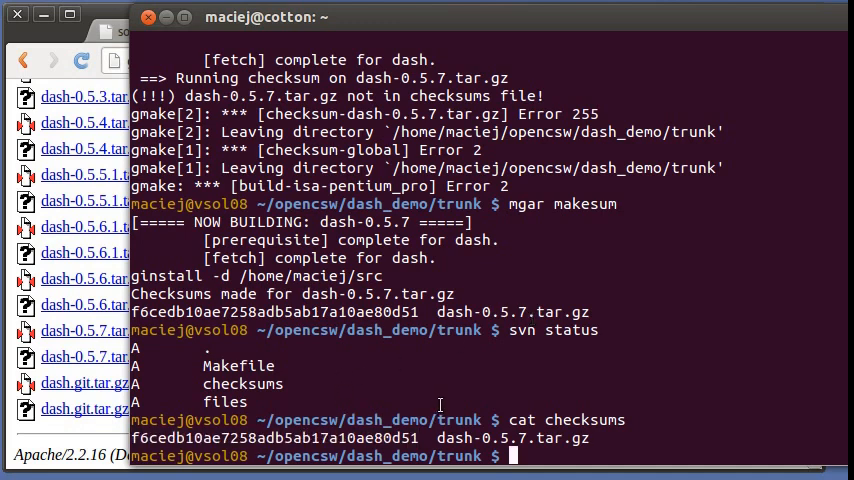
{"action": "type", "text": "mgar build"}
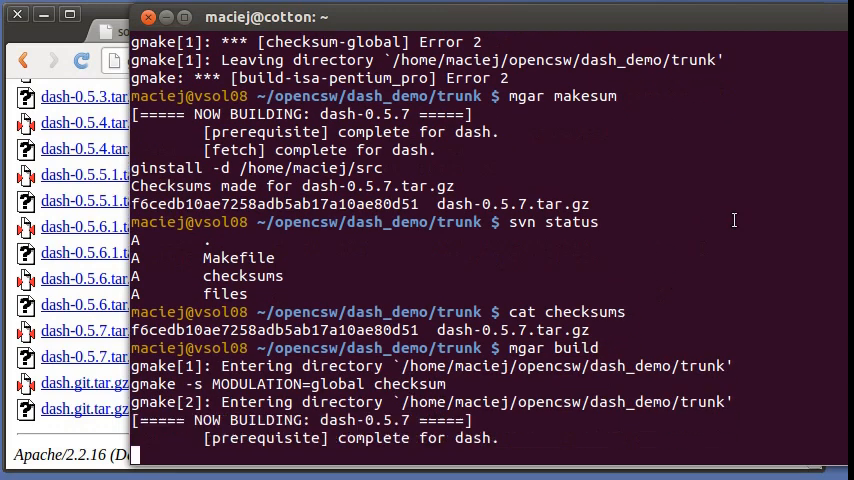
- Scroll through the configure and compile output to the mkbuiltins syntax error at line 57
{"action": "scroll", "scroll_direction": "down", "scroll_amount": 3}
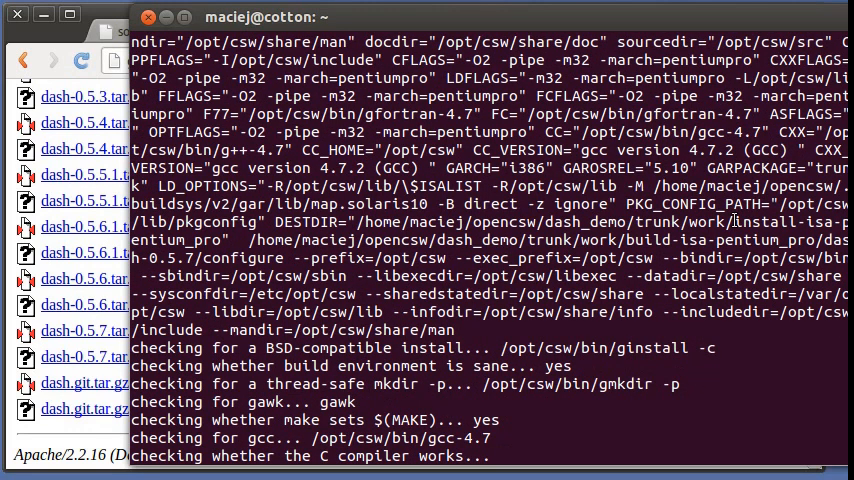
{"action": "scroll", "scroll_direction": "down", "scroll_amount": 3}
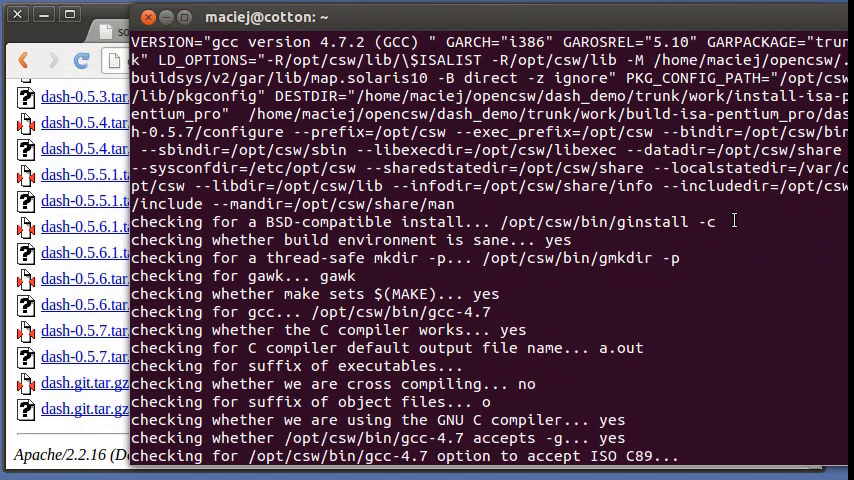
{"action": "scroll", "scroll_direction": "down", "scroll_amount": 3}
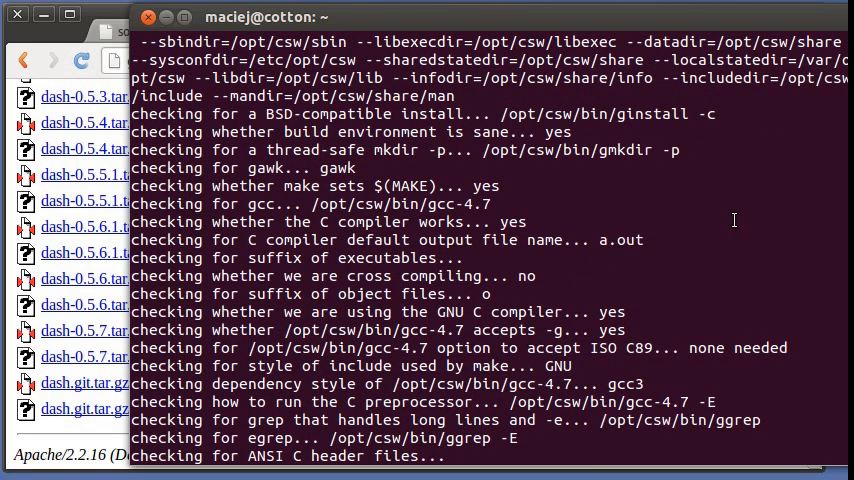
{"action": "scroll", "scroll_direction": "down", "scroll_amount": 3}
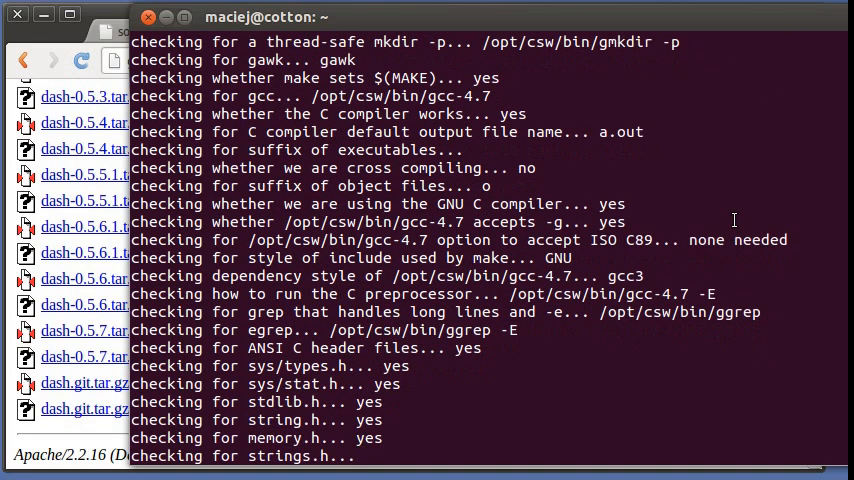
{"action": "scroll", "scroll_direction": "down", "scroll_amount": 3}
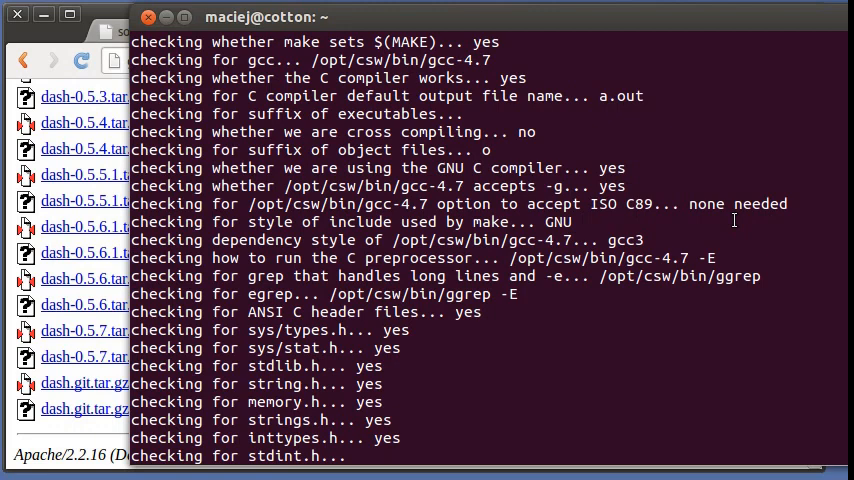
{"action": "scroll", "scroll_direction": "down", "scroll_amount": 3}
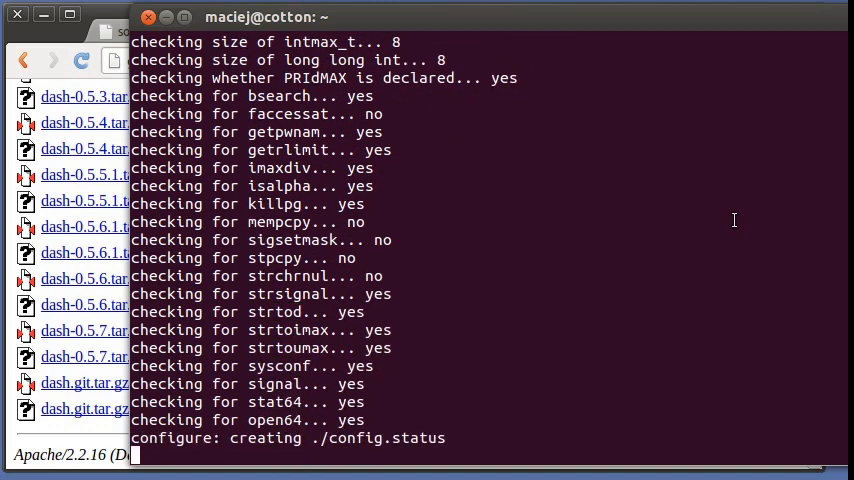
{"action": "scroll", "scroll_direction": "down", "scroll_amount": 3}
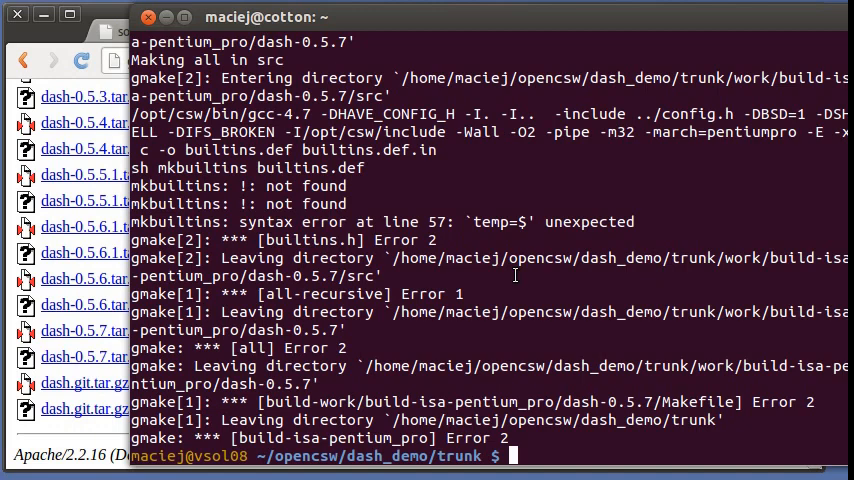
- Write a test.sh script in vim with an 'if true' echo yes check under /bin/sh
{"action": "type", "text": "pushd !"}
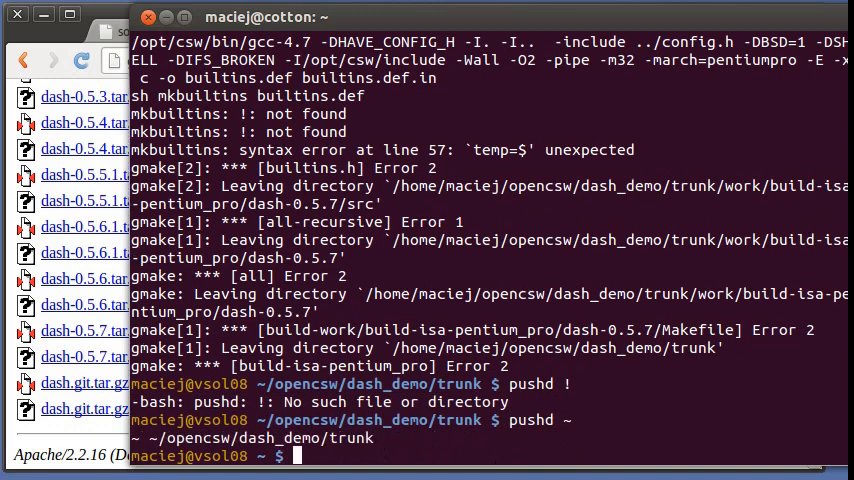
{"action": "type", "text": "vim te"}
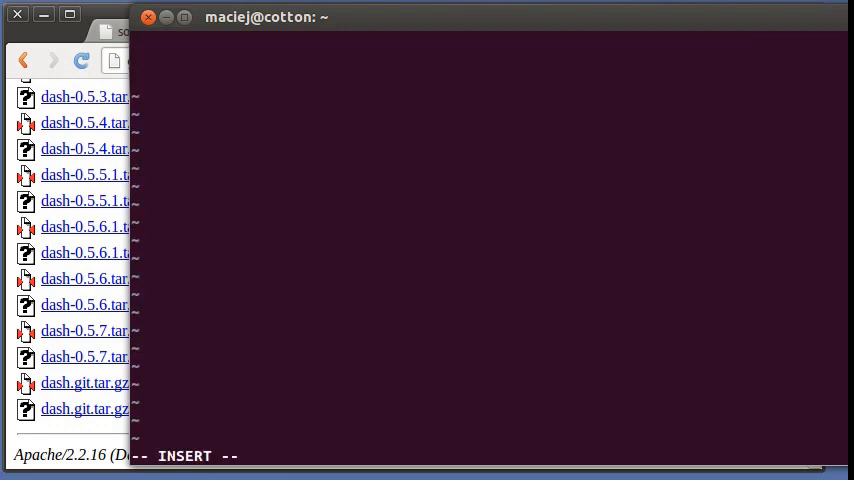
{"action": "type", "text": "if true; then"}
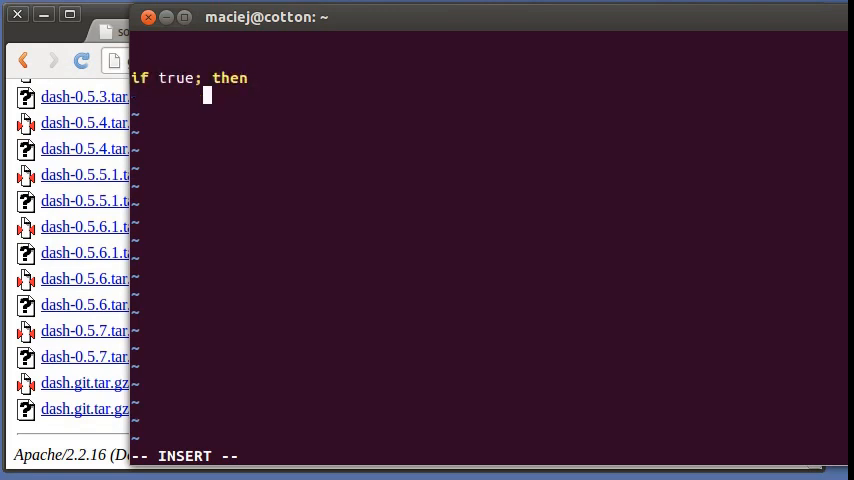
{"action": "type", "text": "echo yes"}
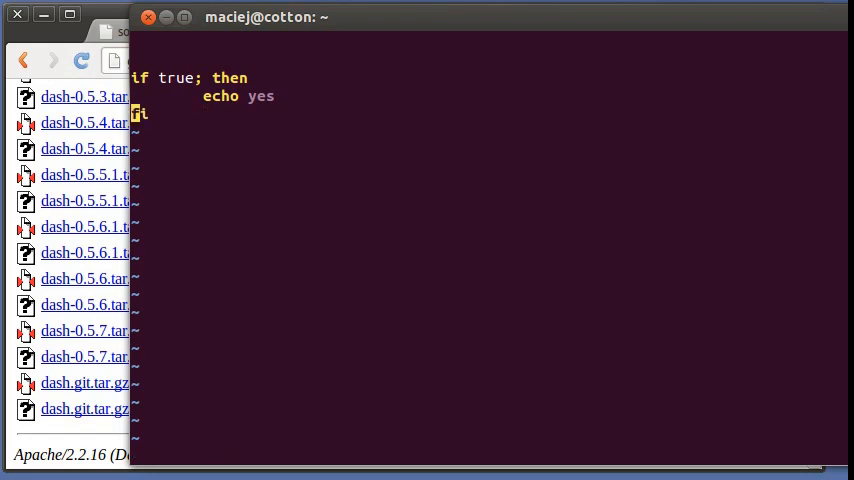
{"action": "type", "text": "#!/bin"}
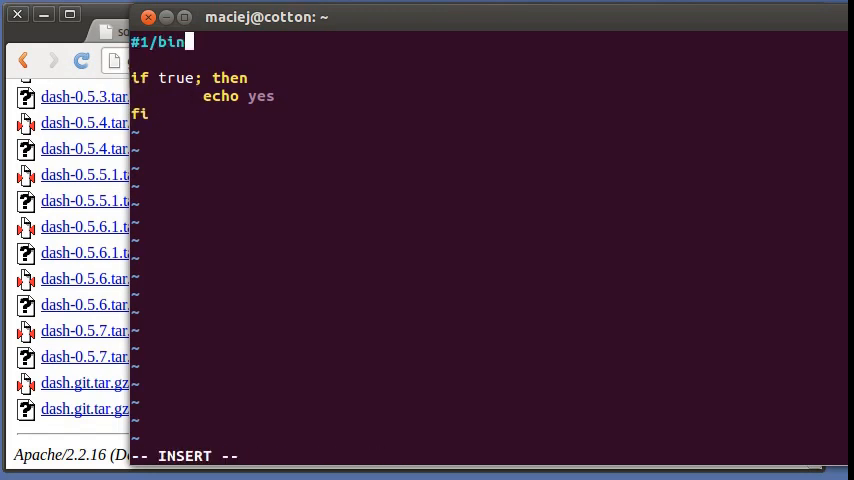
{"action": "type", "text": "b"}
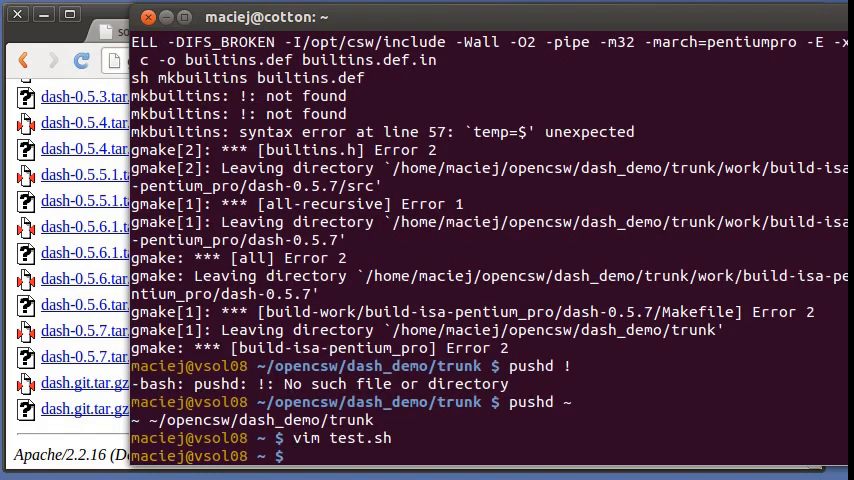
- Make test.sh executable, run it, switch to 'if ! false', and reproduce '!: not found'
{"action": "type", "text": "chmod 64"}
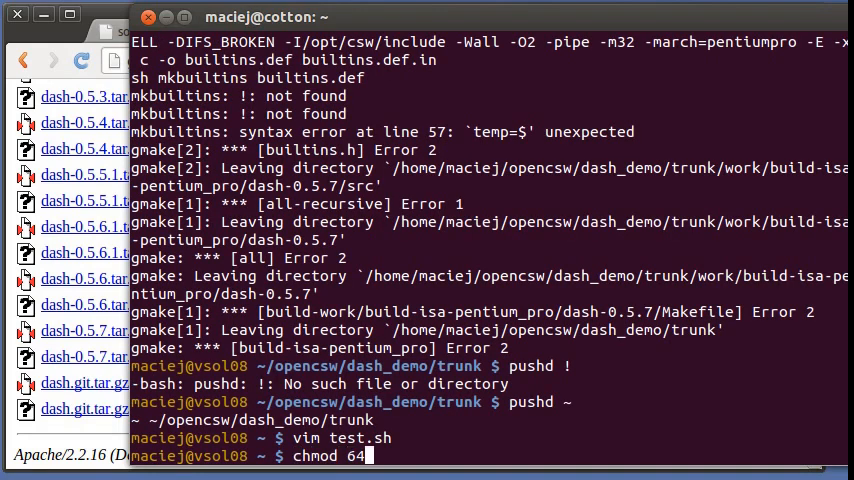
{"action": "type", "text": "5 test.sh"}
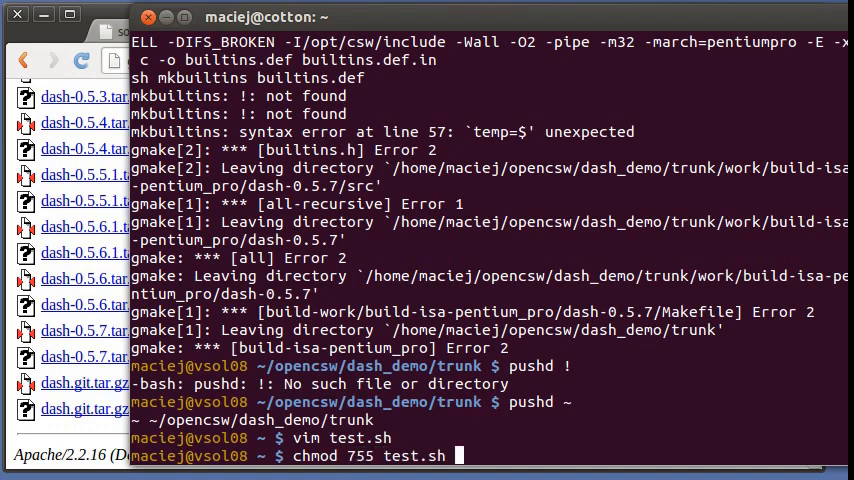
{"action": "key", "text": "Return"}
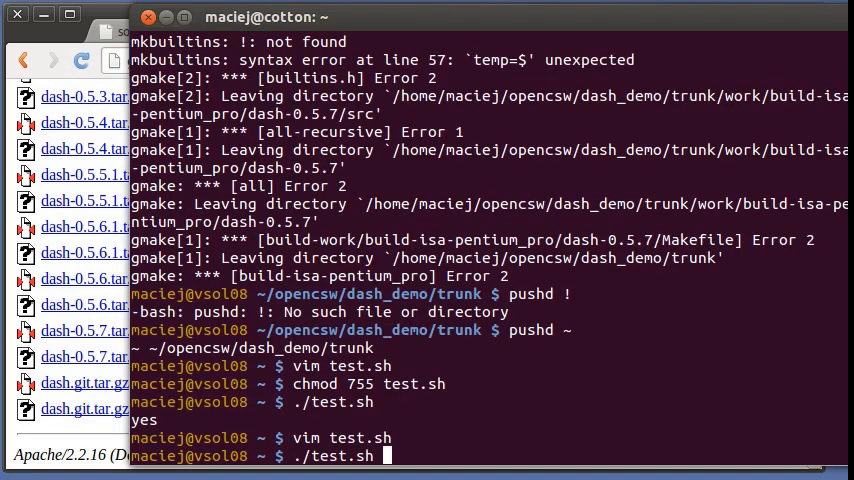
{"action": "key", "text": "Return"}
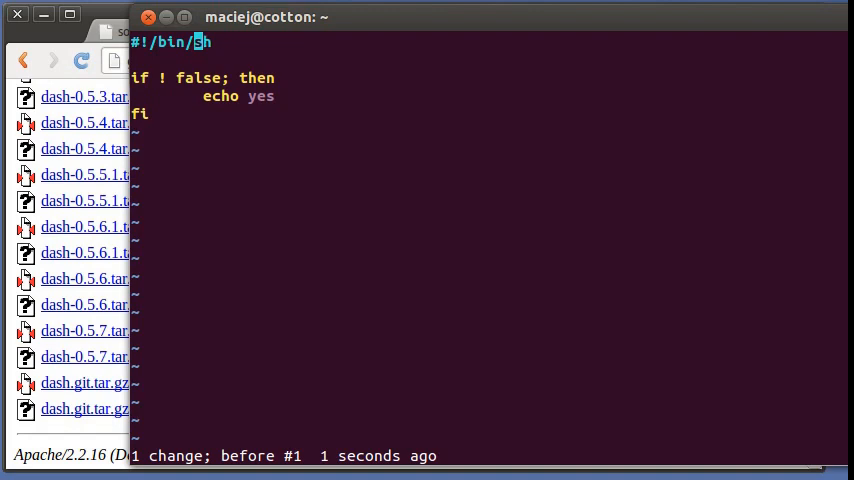
{"action": "type", "text": ":w"}
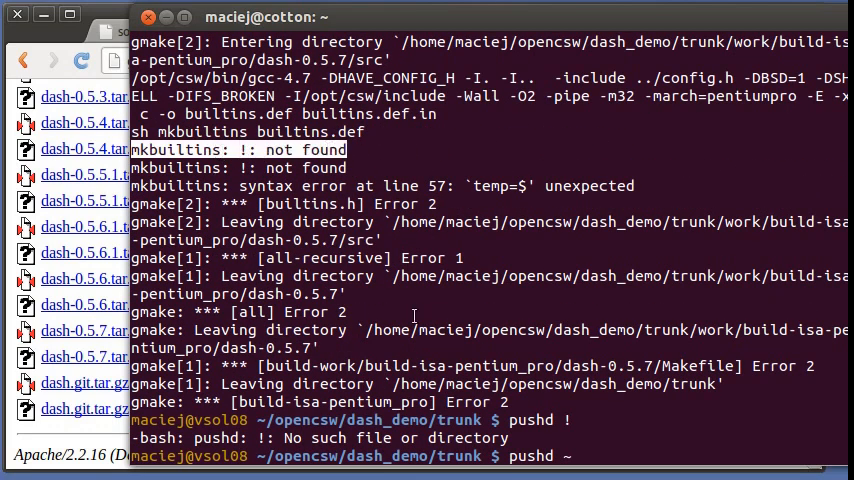
{"action": "scroll", "scroll_direction": "down", "scroll_amount": 3}
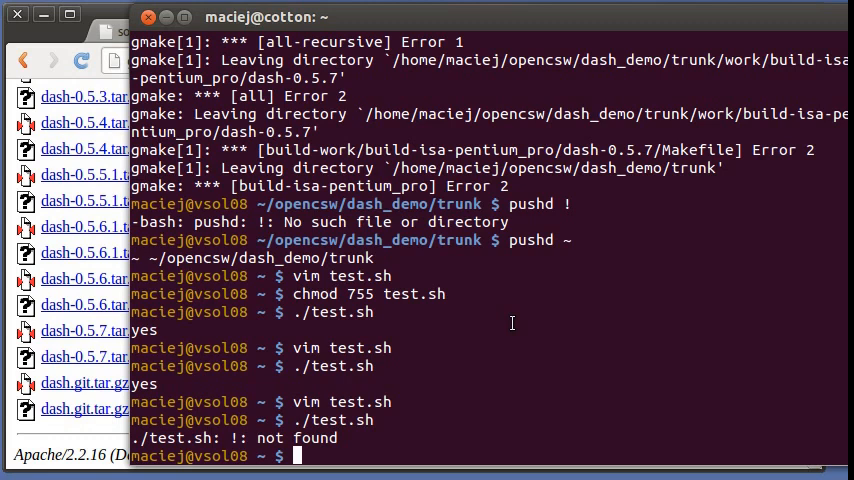
- Run test.sh with /usr/xpg4/bin/sh, which prints yes, and copy that shell path
{"action": "type", "text": "/usr/"}
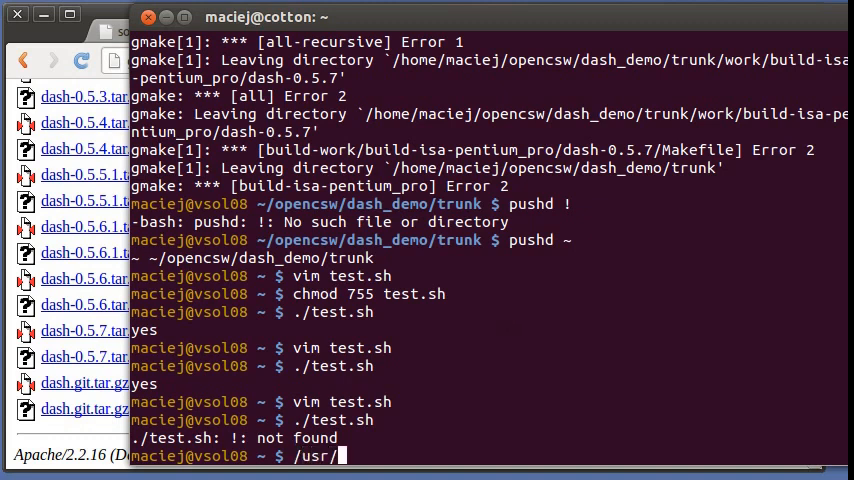
{"action": "type", "text": "xpg4"}
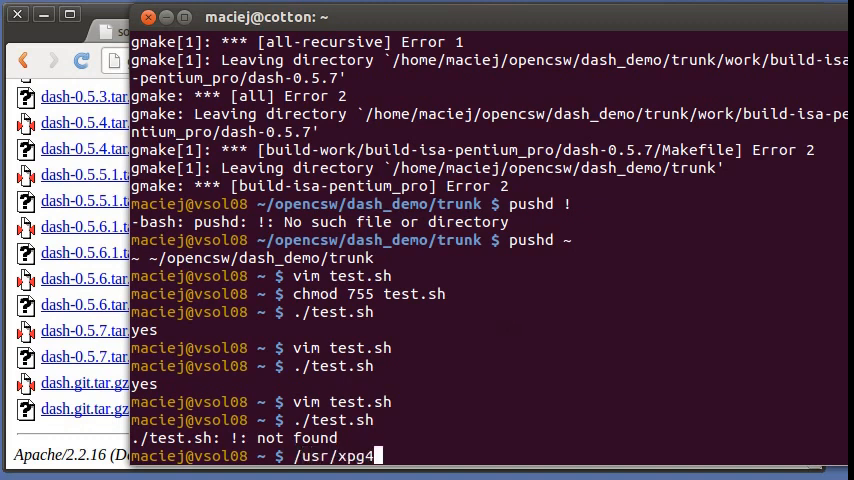
{"action": "type", "text": "/bin/sh"}
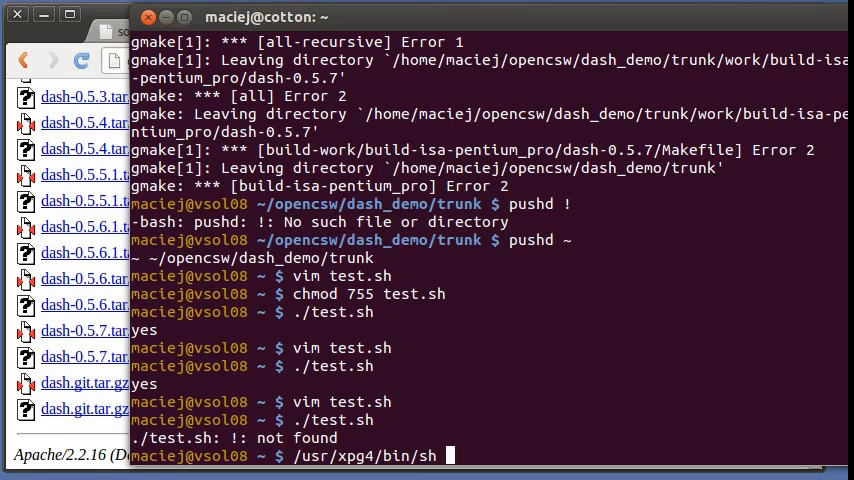
{"action": "key", "text": "Return"}
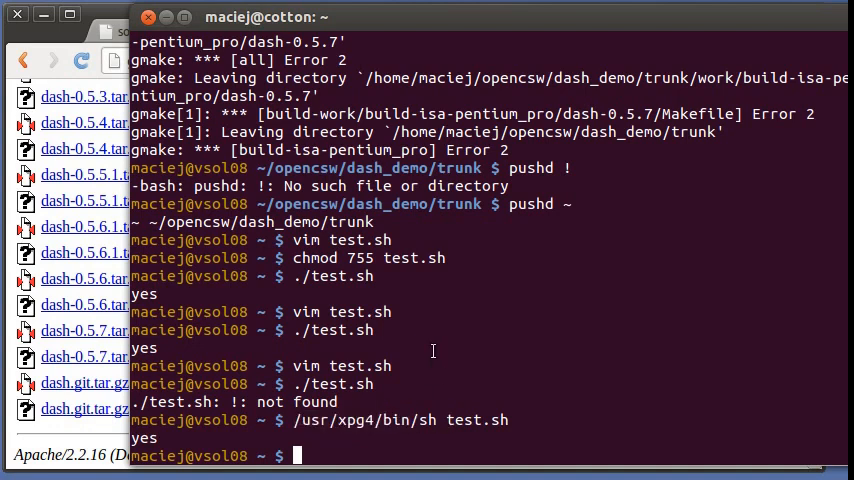
{"action": "type", "text": "vim Mak"}
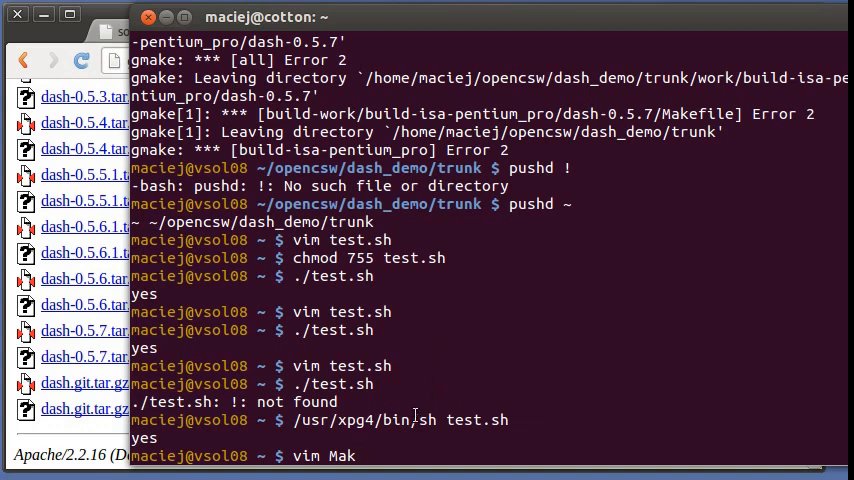
{"action": "double_click", "coordinate": [363, 419]}
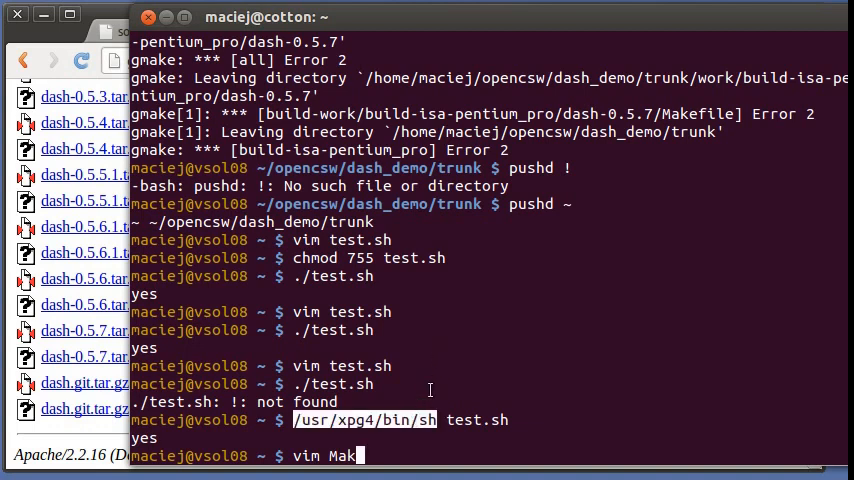
{"action": "mouse_move", "coordinate": [478, 331]}
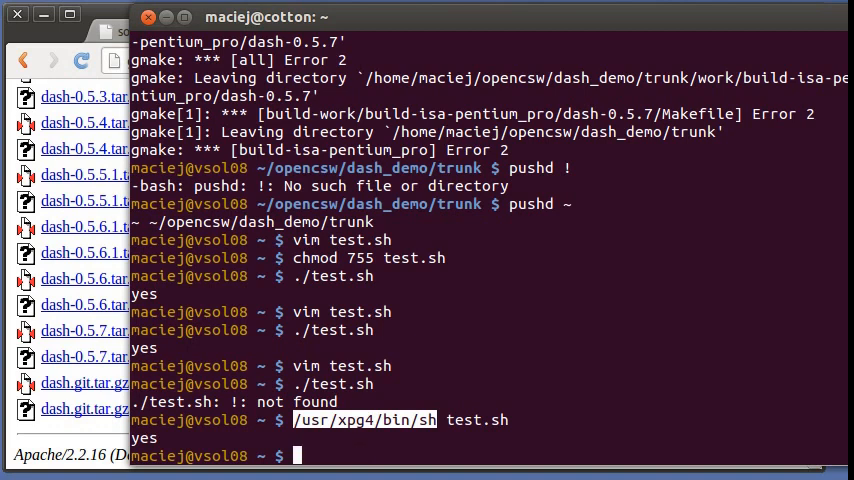
- Return to the package directory and add 'PATH := /usr/xpg4/bin:$(PATH)' to the Makefile
{"action": "type", "text": "popd"}
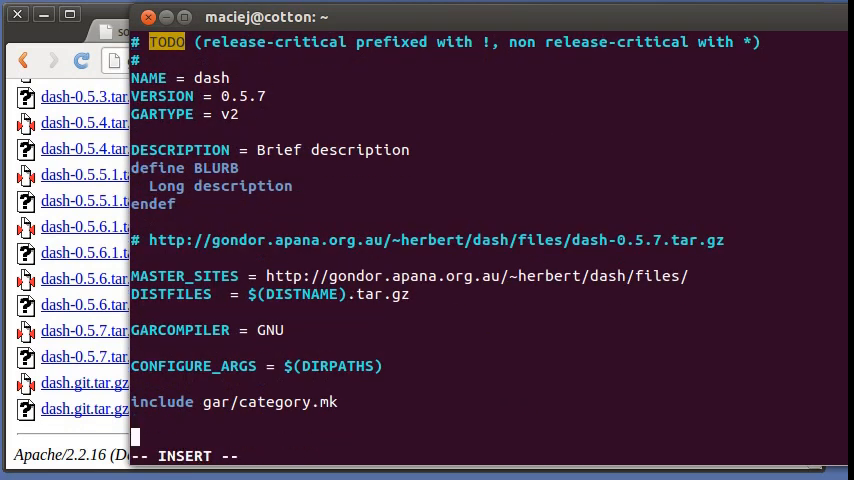
{"action": "type", "text": "PATH :="}
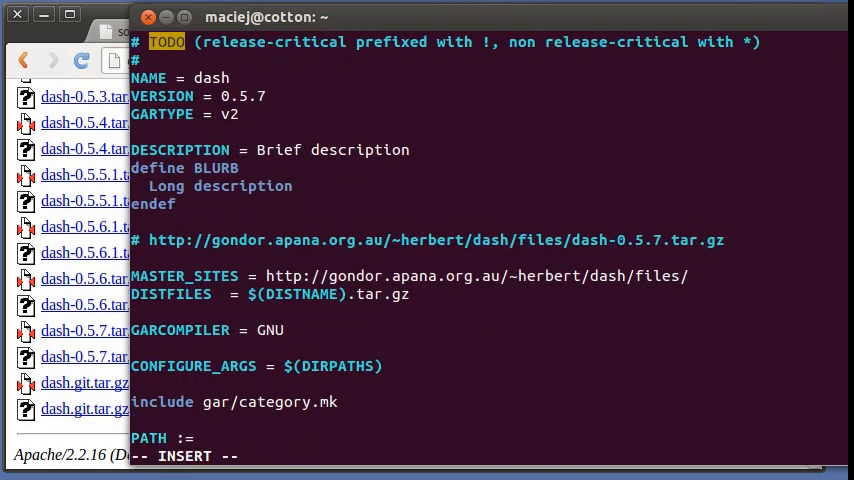
{"action": "type", "text": "/usr/"}
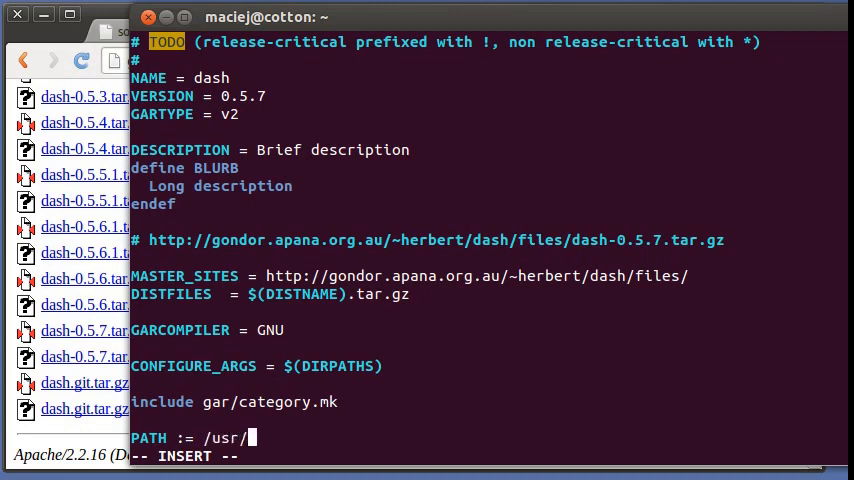
{"action": "type", "text": "xpg4/"}
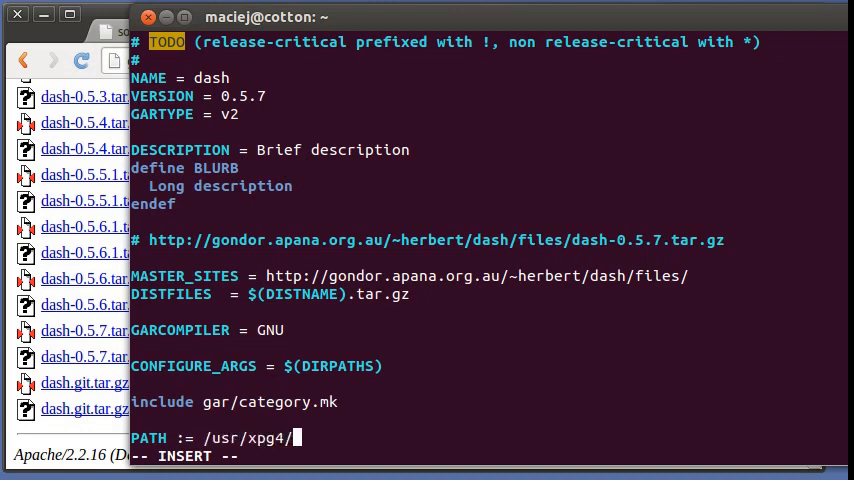
{"action": "type", "text": "bin:$(PATH)"}
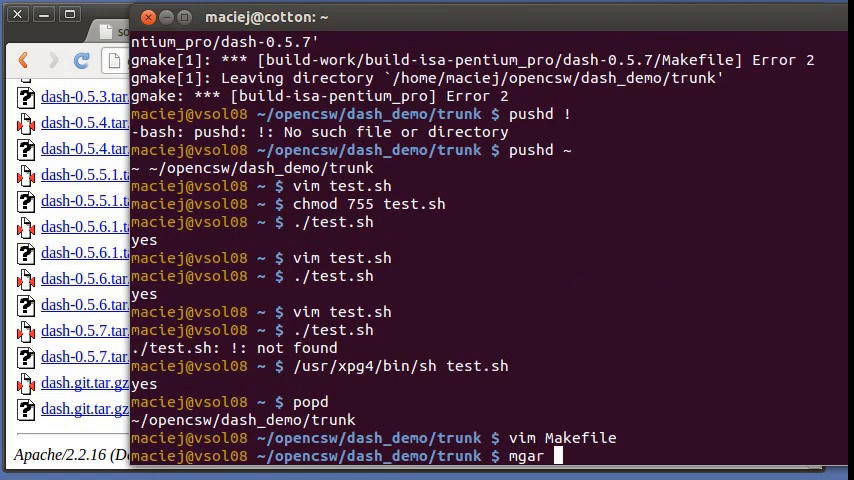
- Rerun mgar build and follow the output until the dash build completes
{"action": "type", "text": "build"}
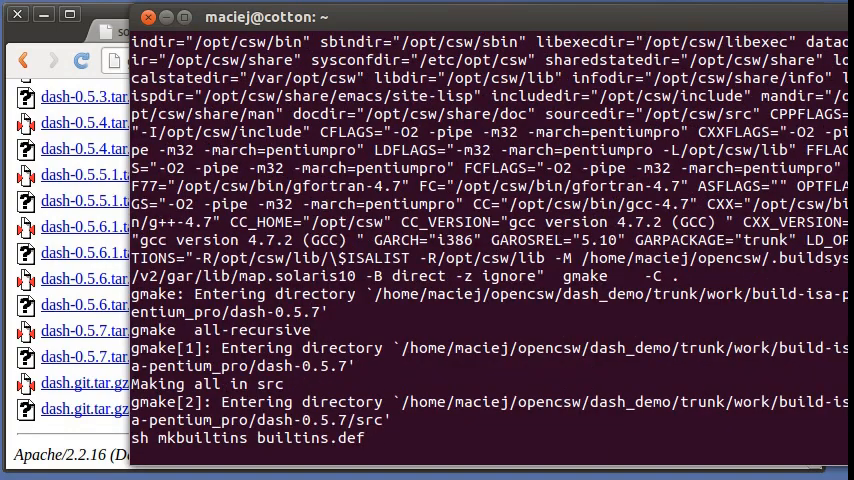
{"action": "scroll", "scroll_direction": "down", "scroll_amount": 3}
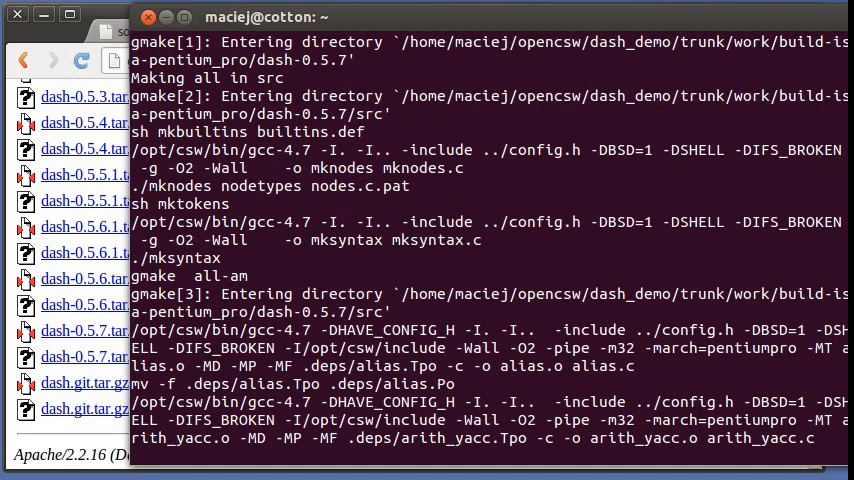
{"action": "scroll", "scroll_direction": "down", "scroll_amount": 3}
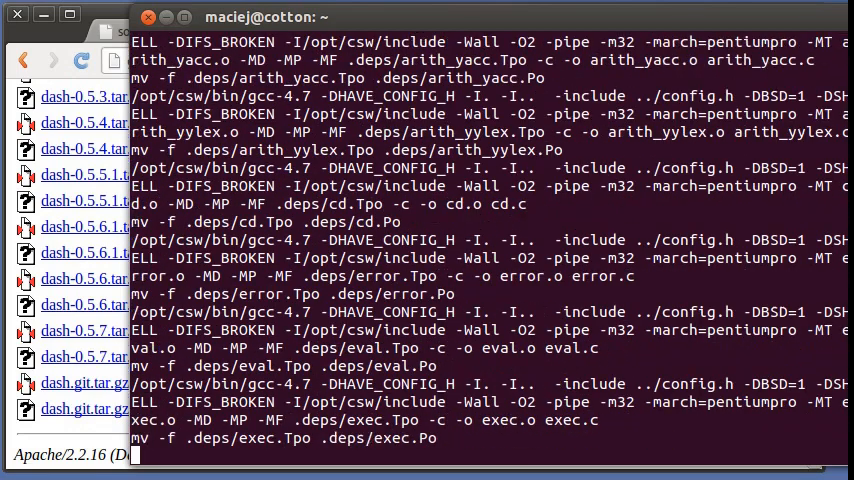
{"action": "scroll", "scroll_direction": "down", "scroll_amount": 3}
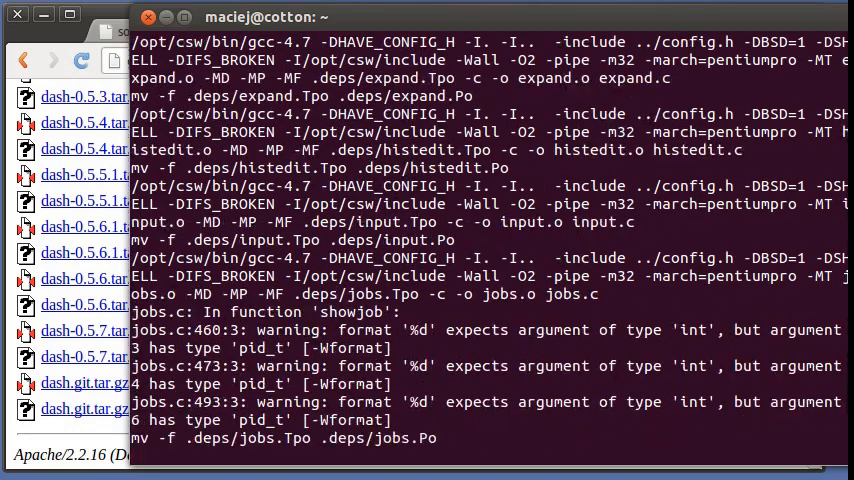
{"action": "scroll", "scroll_direction": "down", "scroll_amount": 3}
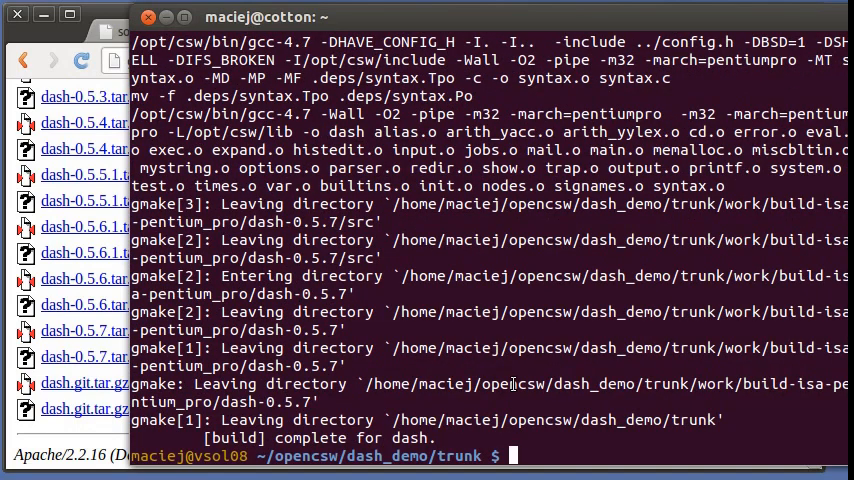
- Run mgar package and follow the output until the CSWdash .pkg.gz lands in ~/pkgs
{"action": "type", "text": "mgr"}
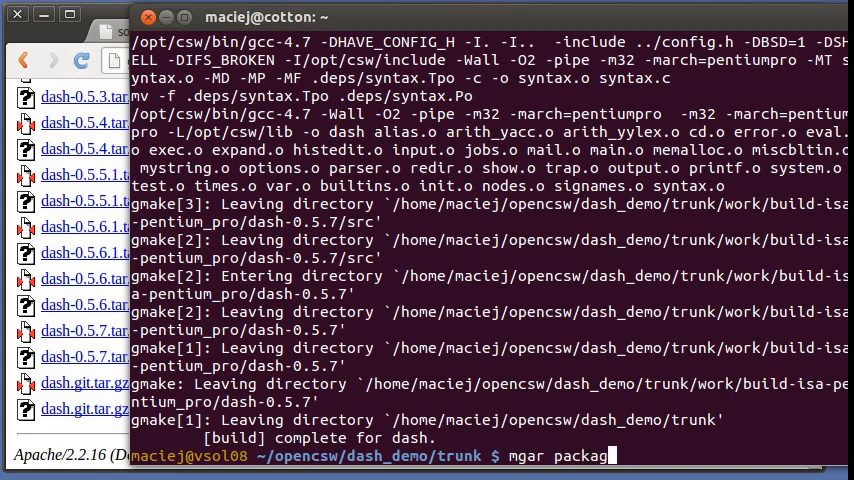
{"action": "key", "text": "Return"}
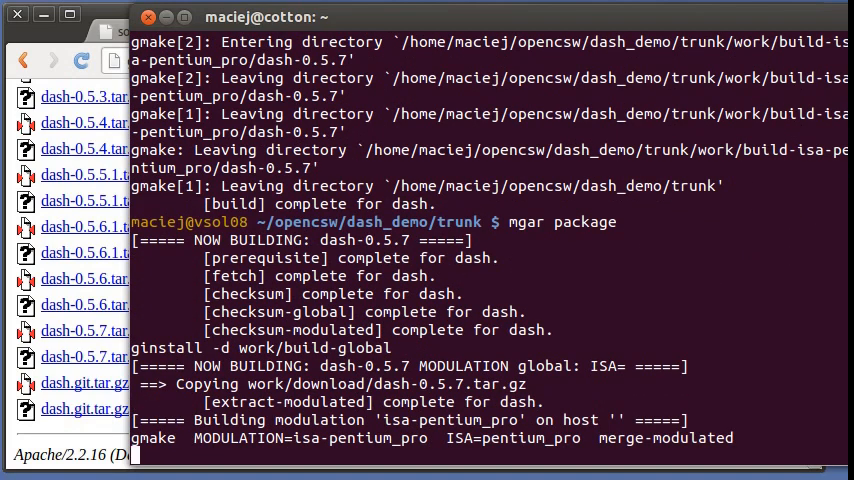
{"action": "scroll", "scroll_direction": "down", "scroll_amount": 3}
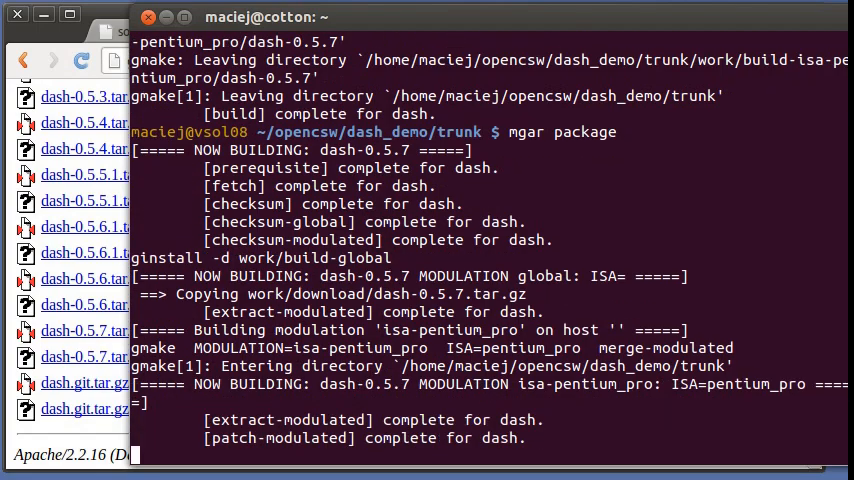
{"action": "scroll", "scroll_direction": "down", "scroll_amount": 3}
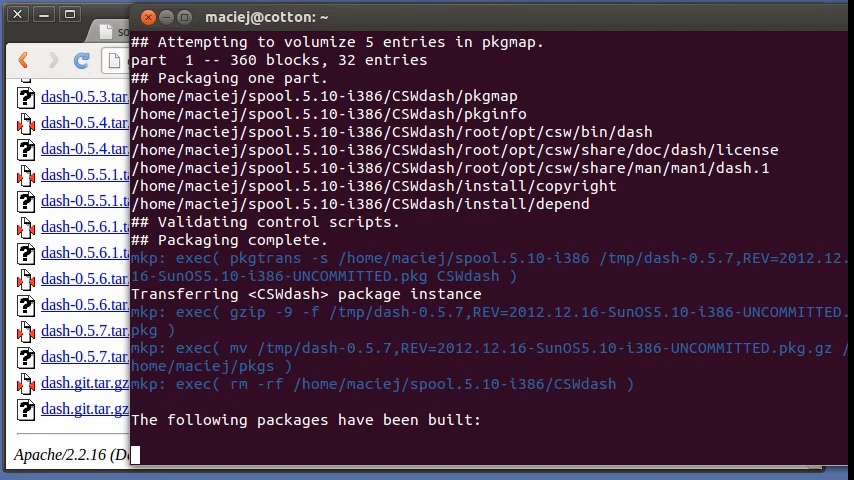
{"action": "scroll", "scroll_direction": "down", "scroll_amount": 3}
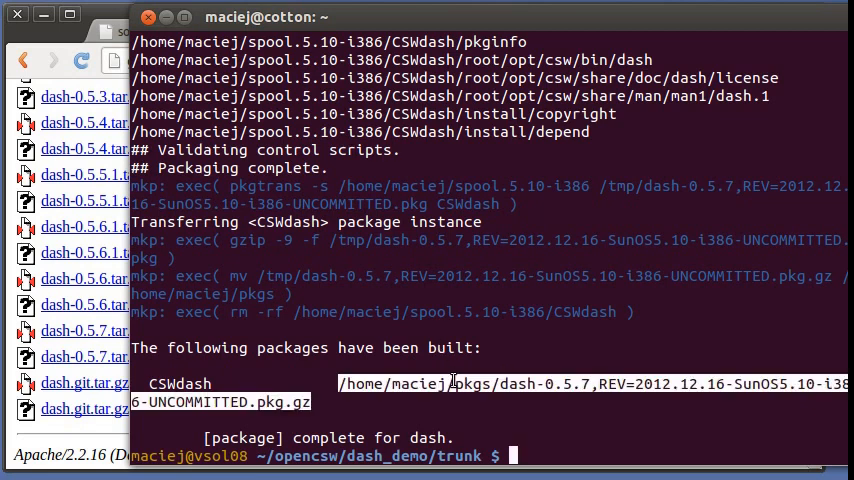
- Create ~/tmp, move into it, and gunzip the built dash package file
{"action": "type", "text": "mkd ~"}
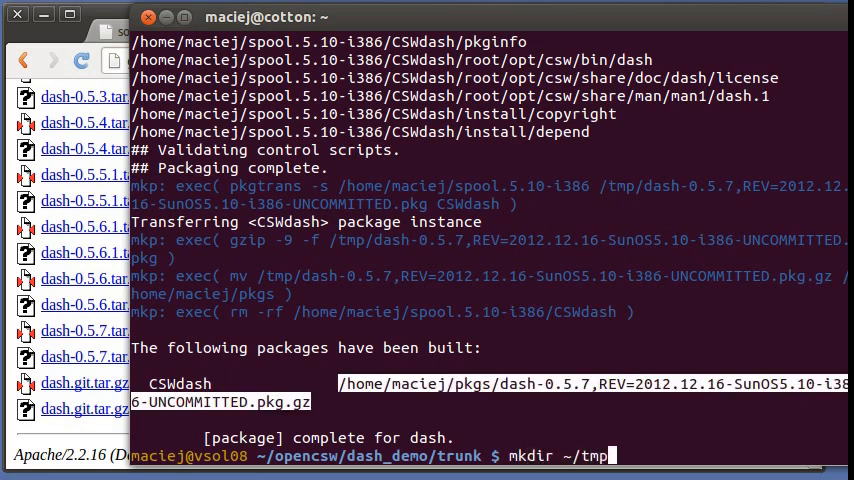
{"action": "key", "text": "Return"}
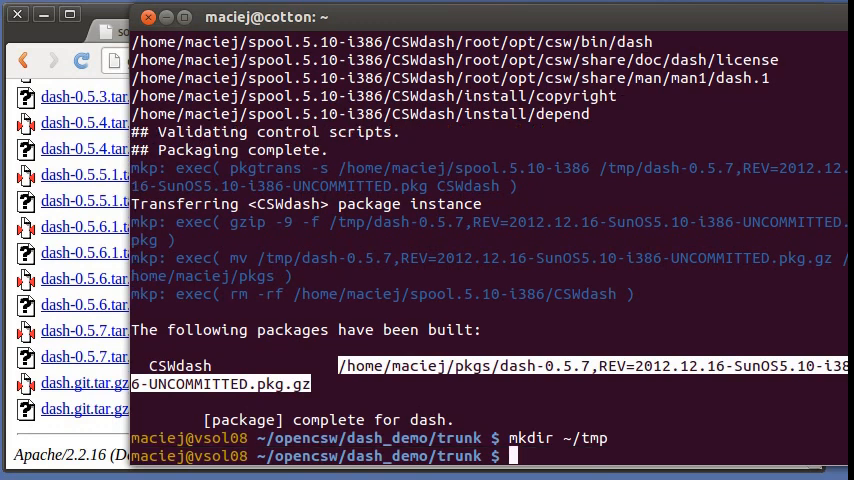
{"action": "type", "text": "pushd !$"}
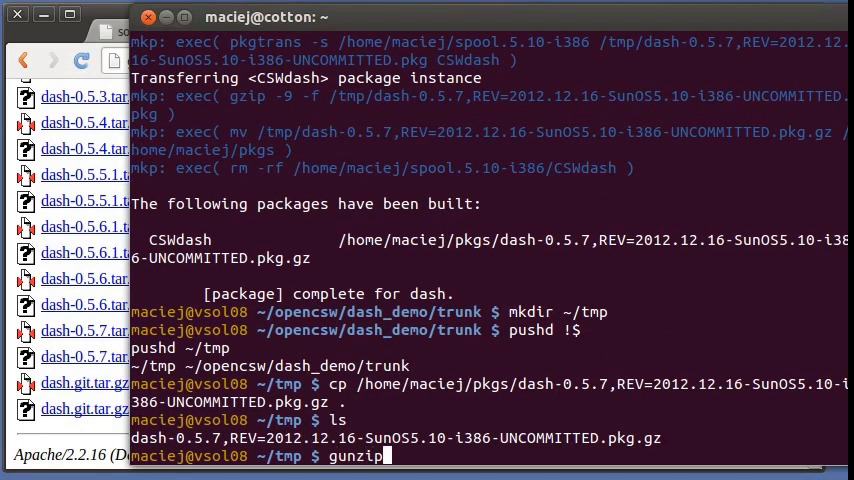
{"action": "key", "text": "Return"}
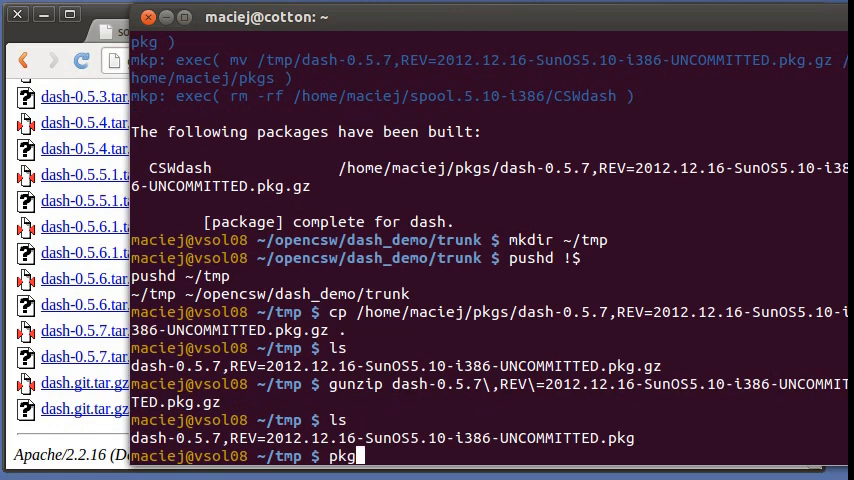
- Unpack the package with pkgtrans into ./ and enter the CSWdash directory
{"action": "type", "text": "trans"}
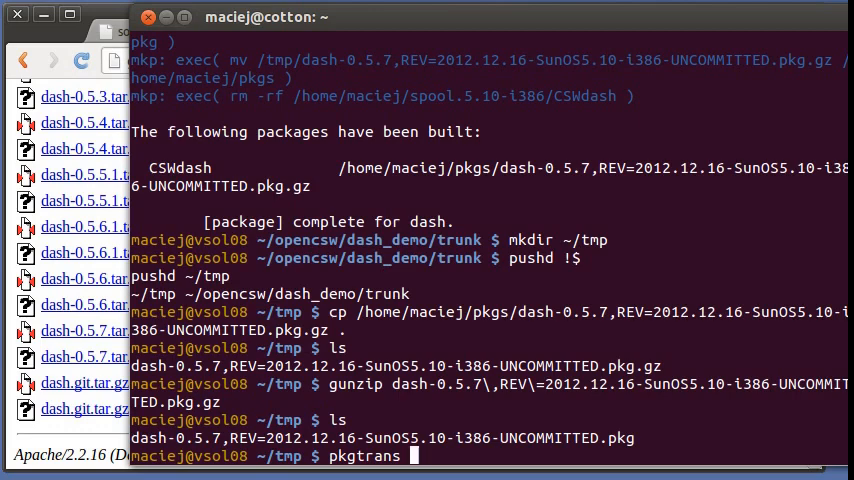
{"action": "key", "text": "Return"}
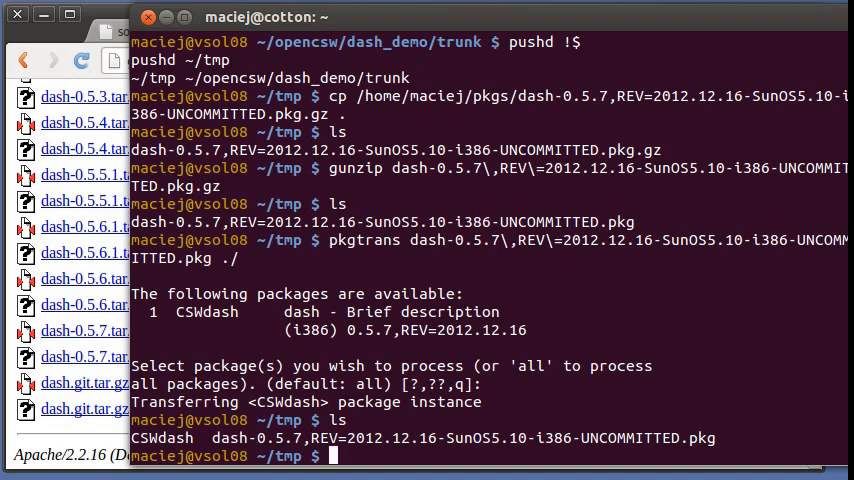
{"action": "type", "text": "cd C"}
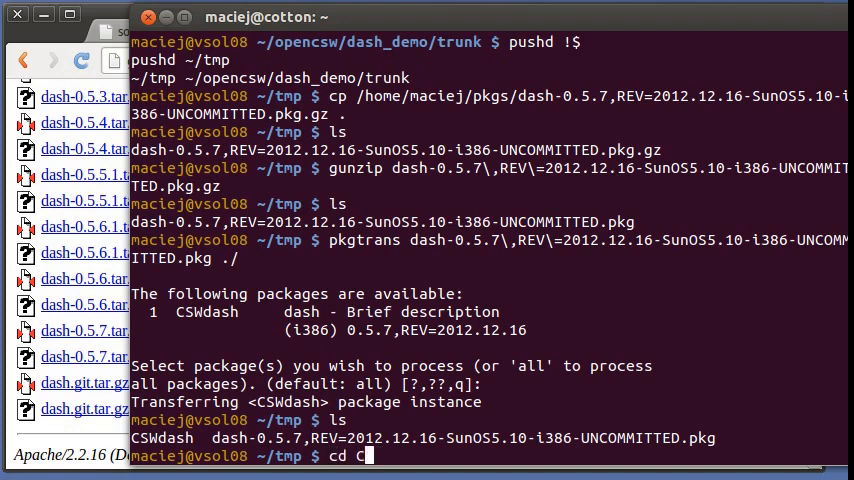
{"action": "type", "text": "SWdash/"}
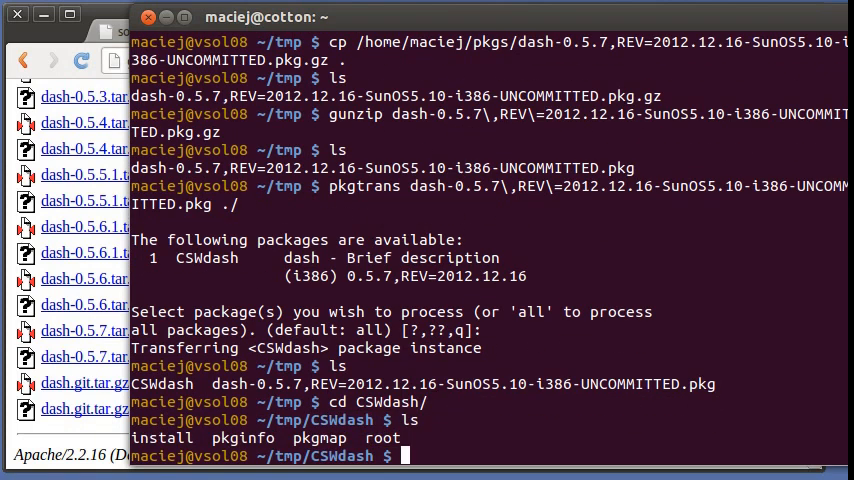
- Install tree with pkgutil and list the CSWdash layout (10 directories, 7 files), marking the depend file
{"action": "type", "text": "tree"}
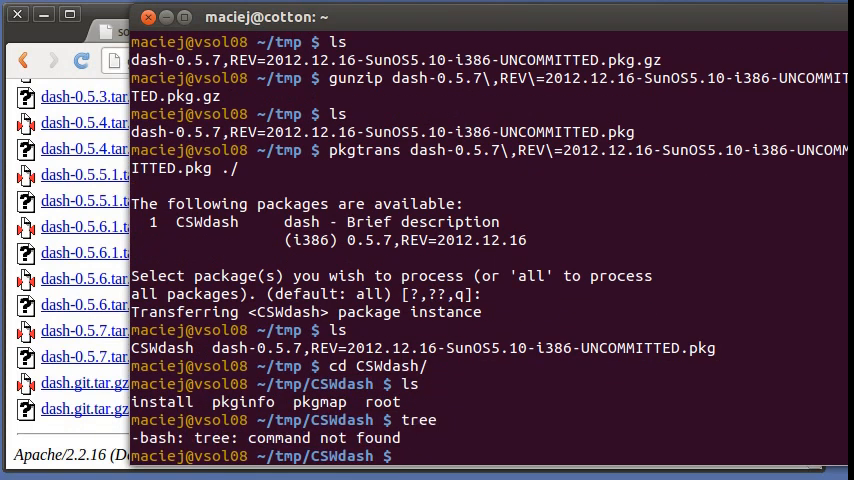
{"action": "type", "text": "sudo pkgutil -y -i"}
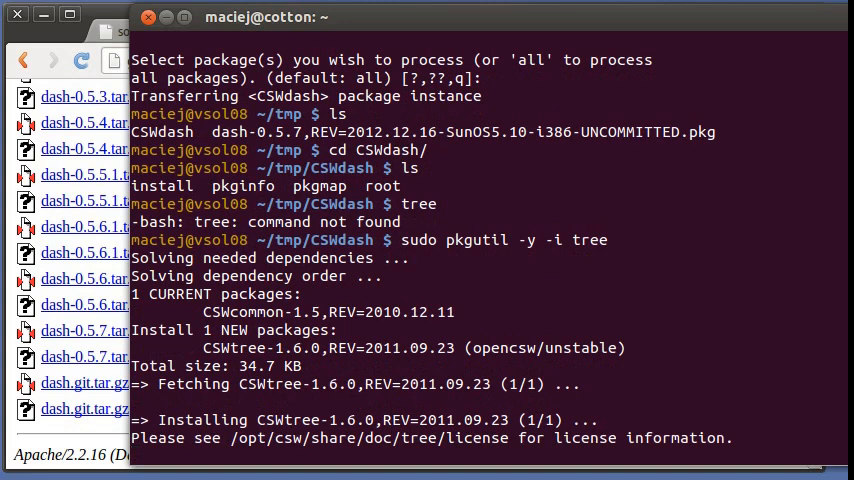
{"action": "type", "text": "tre"}
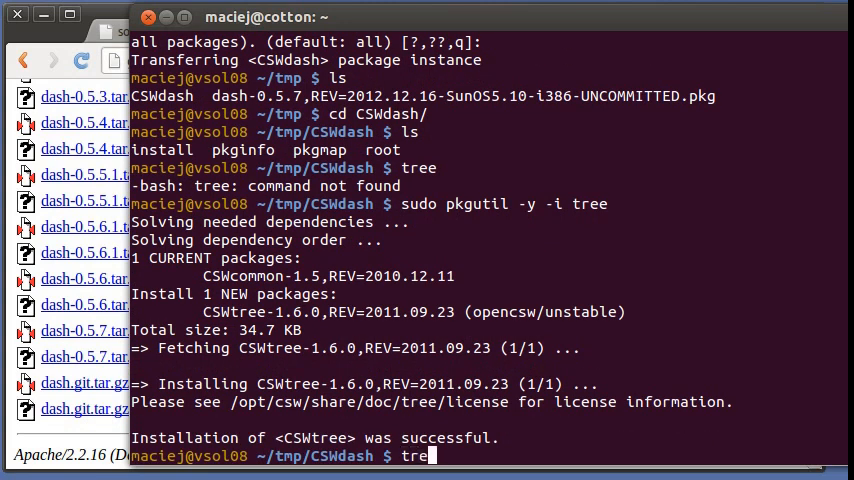
{"action": "key", "text": "Return"}
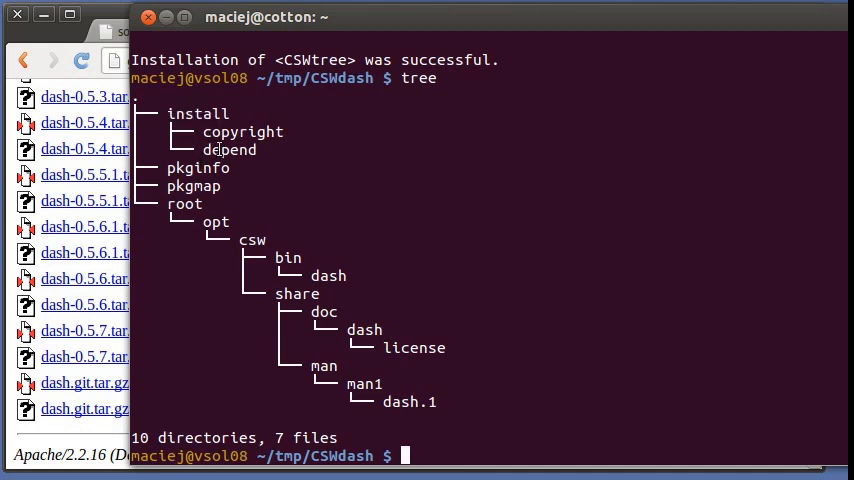
{"action": "double_click", "coordinate": [228, 149]}
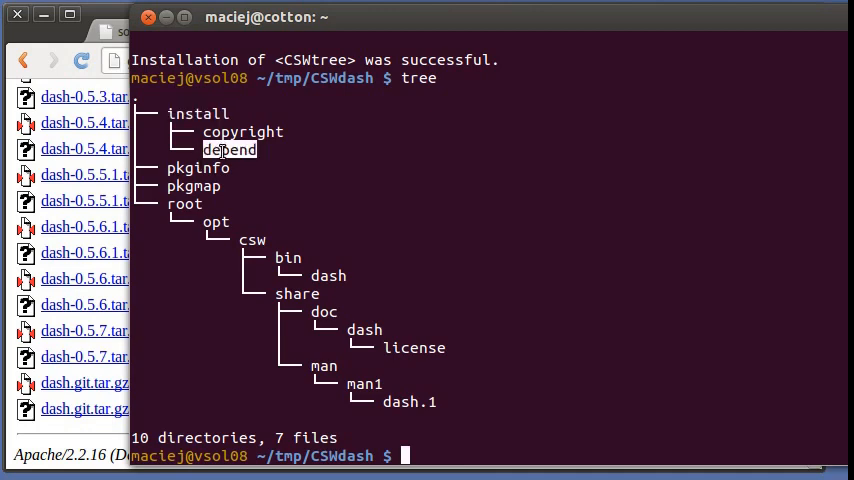
{"action": "left_click", "coordinate": [196, 167]}
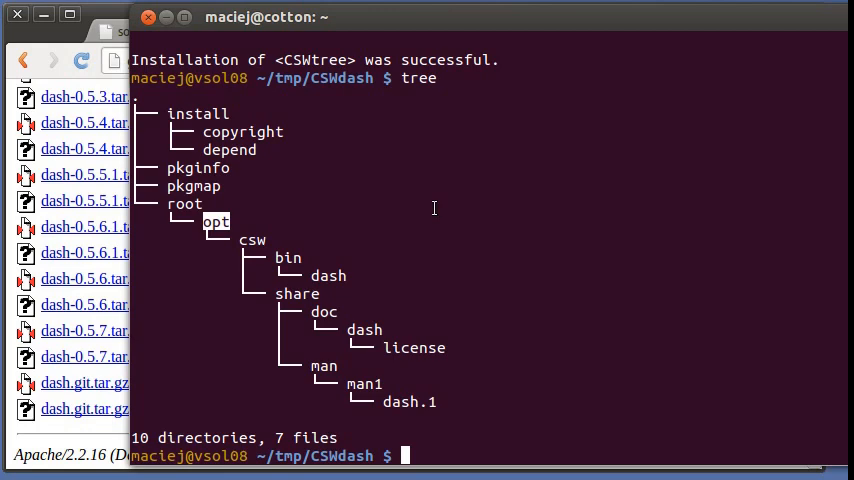
{"action": "mouse_move", "coordinate": [256, 242]}
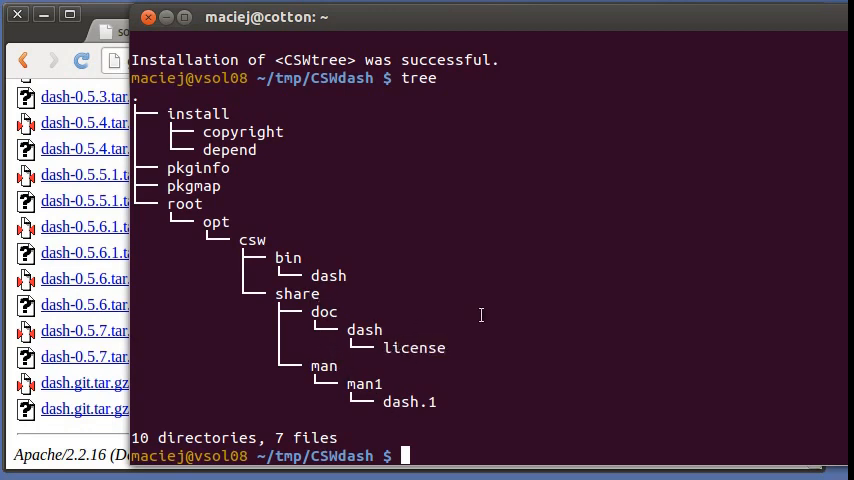
{"action": "type", "text": "less pk"}
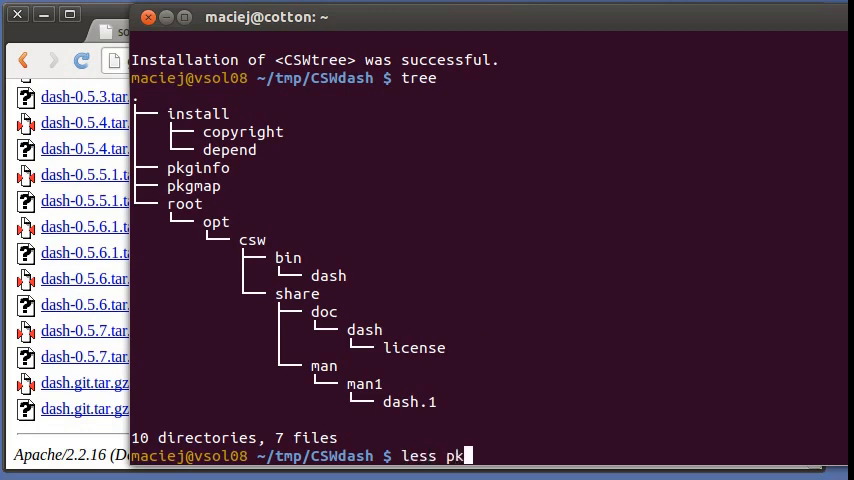
{"action": "key", "text": "Return"}
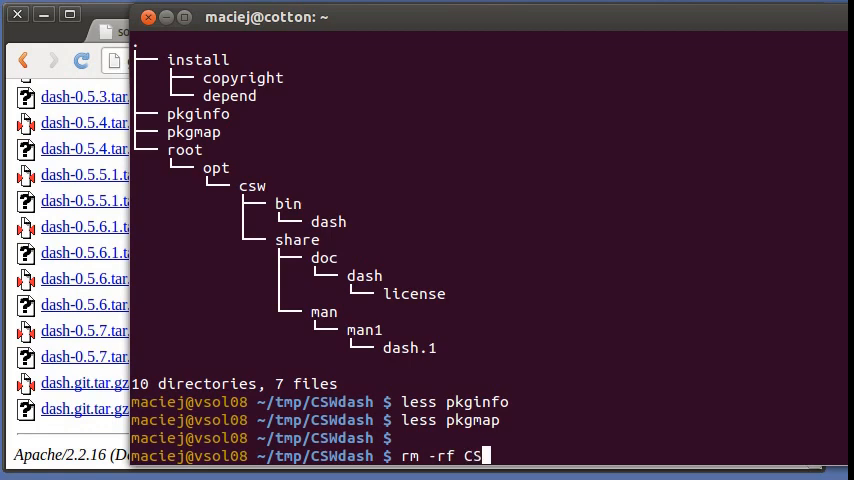
- Delete CSWdash/, install the package with sudo pkgadd answering 'all', and confirm dash at /opt/csw/bin/dash
{"action": "type", "text": "W"}
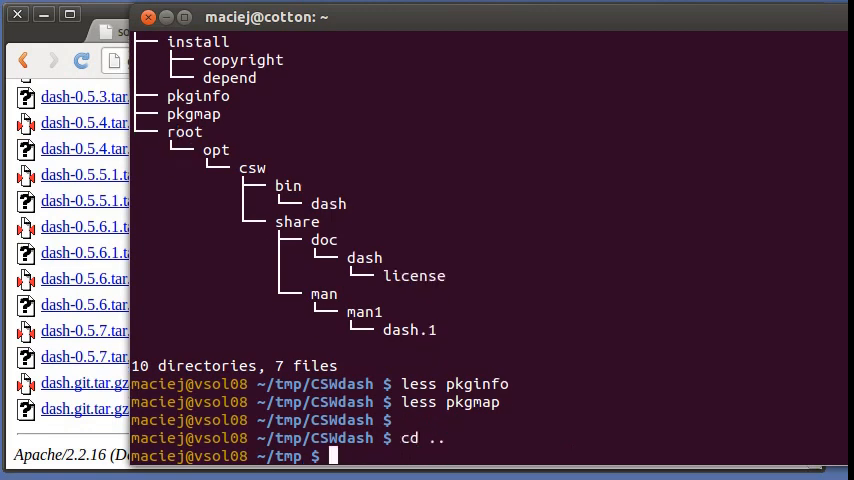
{"action": "type", "text": "rm -rf CSWdash/"}
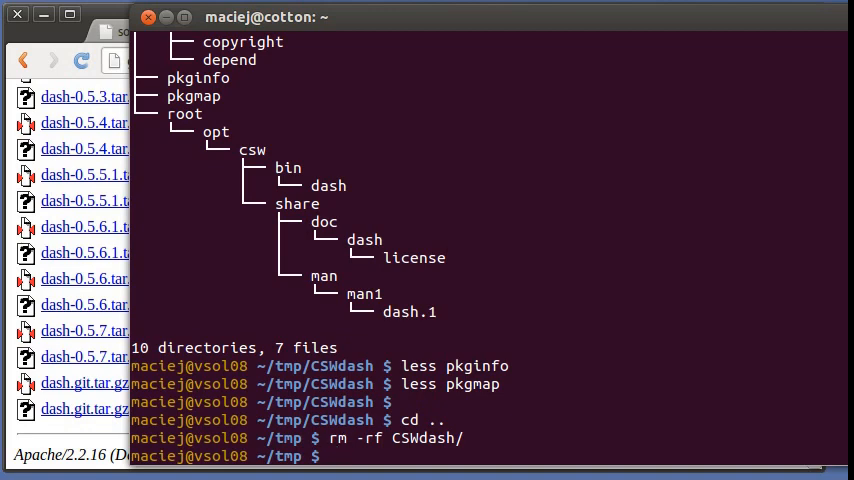
{"action": "type", "text": "sudo pkgadd -d dash-0.5.7\\,REV\\=2012.12.16-SunOS5.10-i386-UNCOMMITTED.pkg"}
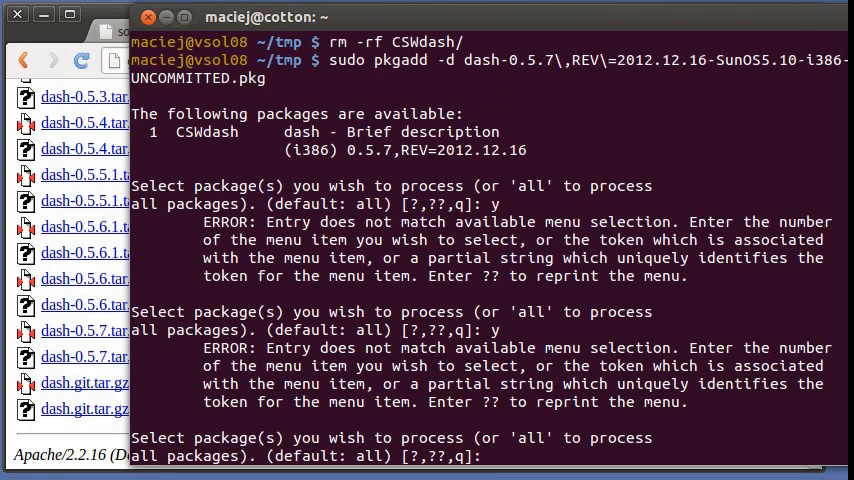
{"action": "type", "text": "all"}
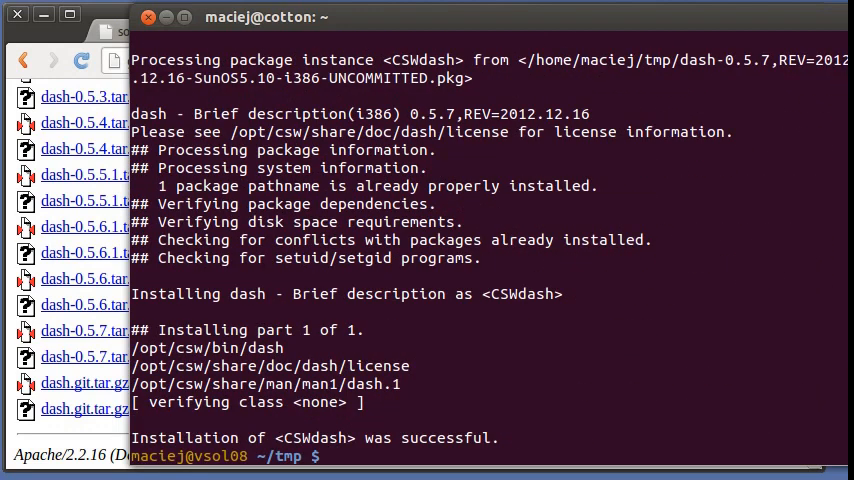
{"action": "type", "text": "which dash"}
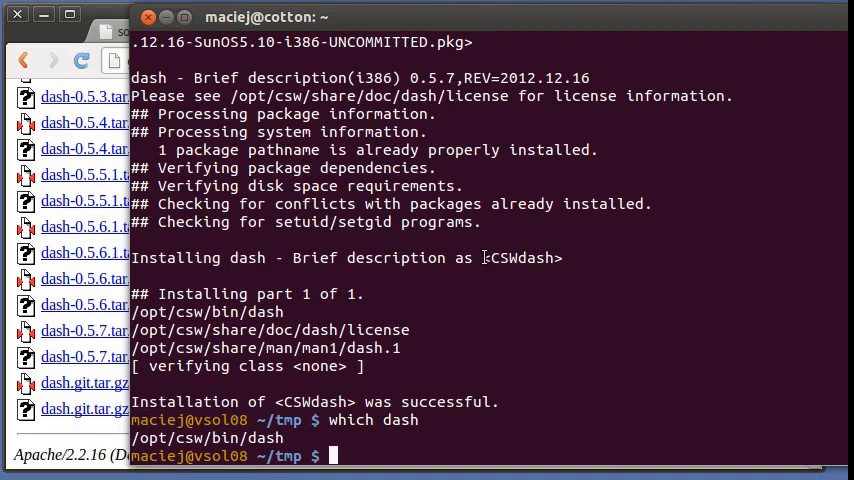
- Page through the dash man page, then point test.sh's shebang at /opt/csw/bin/dash in vim
{"action": "type", "text": "man dash"}
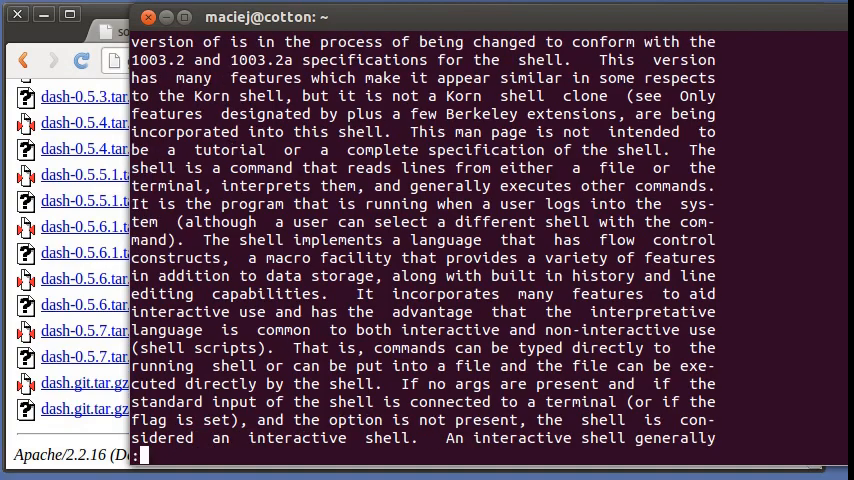
{"action": "scroll", "scroll_direction": "down", "scroll_amount": 3}
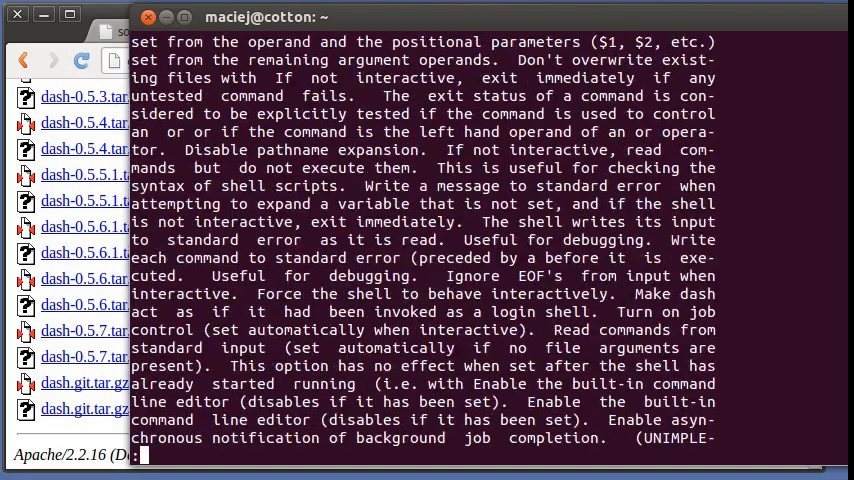
{"action": "scroll", "scroll_direction": "down", "scroll_amount": 3}
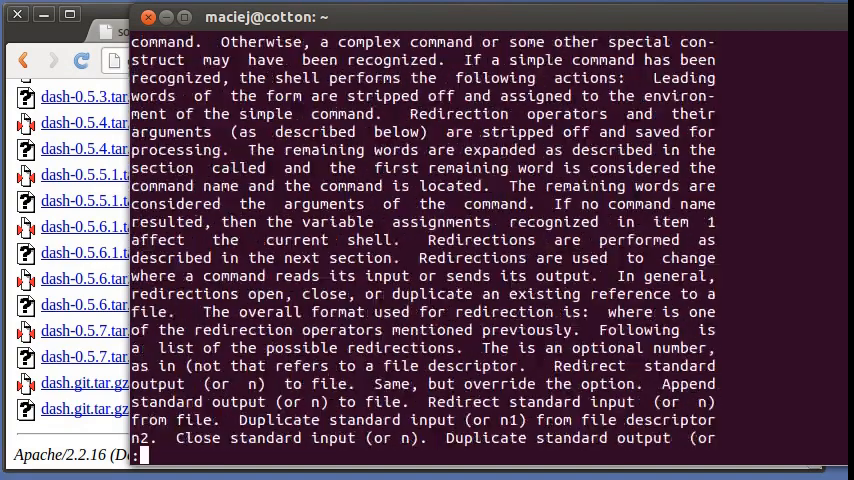
{"action": "scroll", "scroll_direction": "down", "scroll_amount": 3}
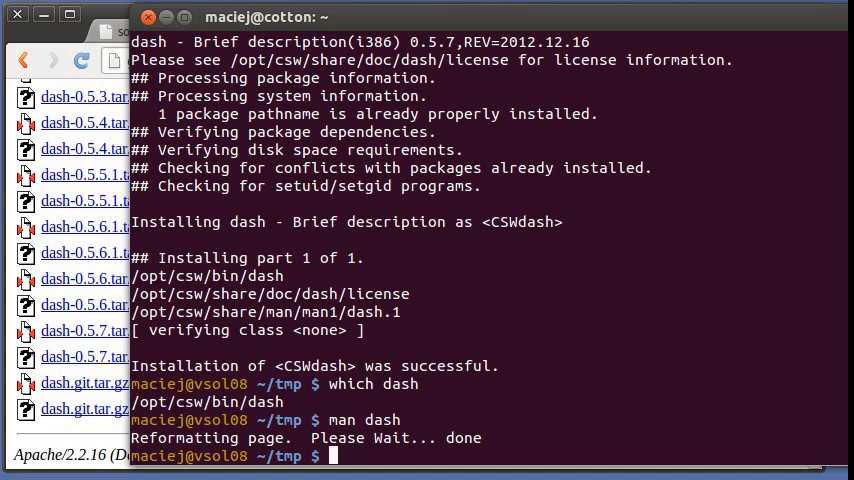
{"action": "type", "text": "da"}
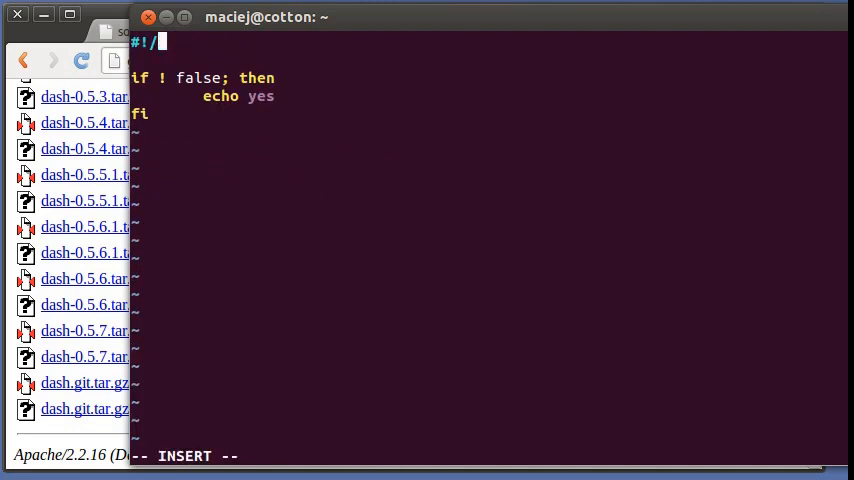
{"action": "type", "text": "opt/csw/bi"}
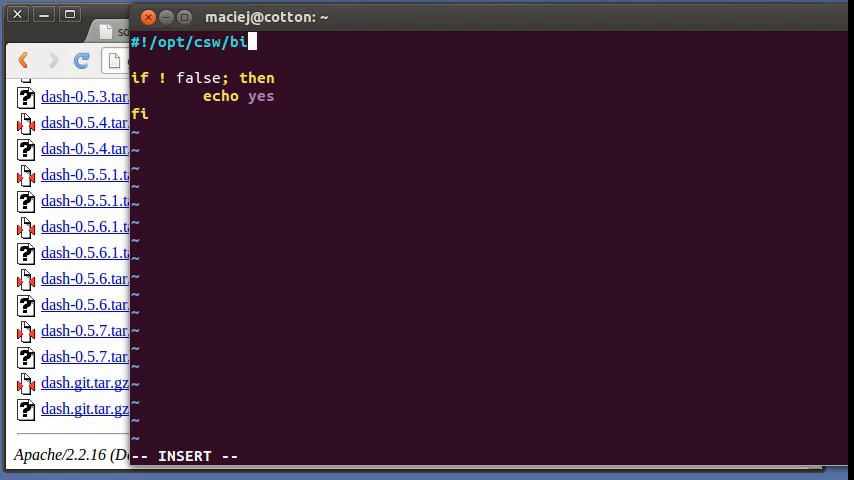